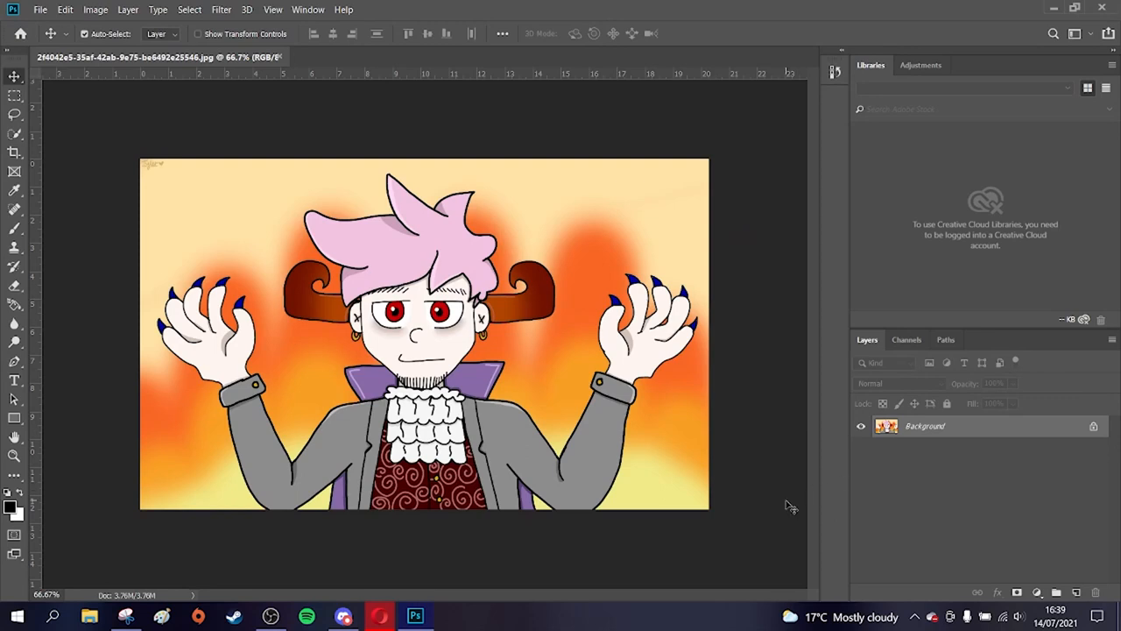
pyautogui.moveTo(780, 480)
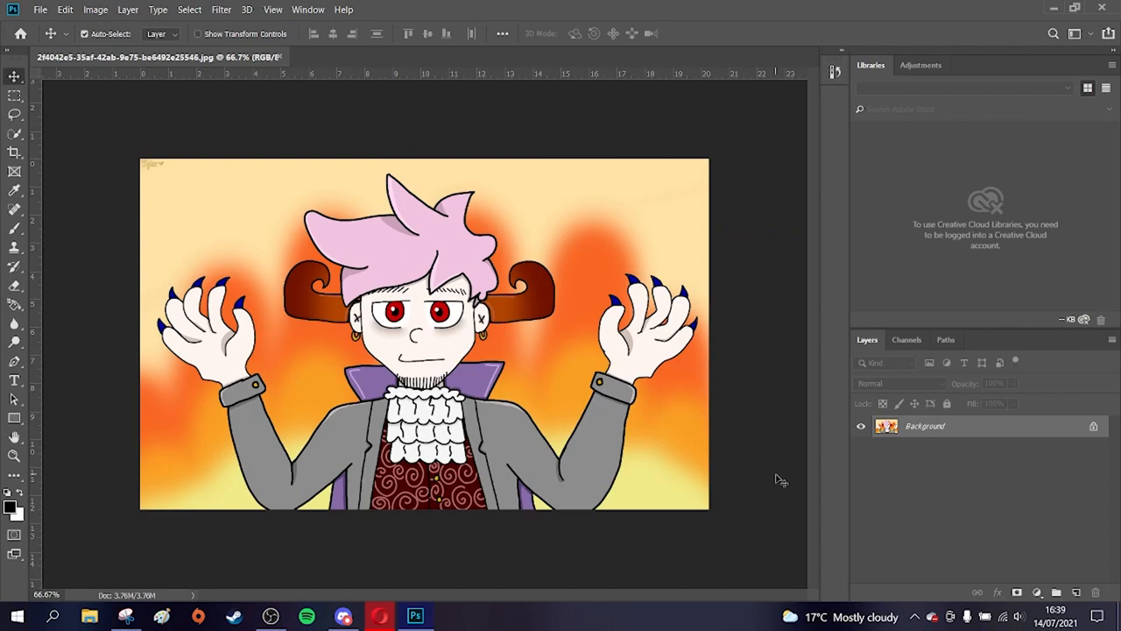
pyautogui.moveTo(760, 483)
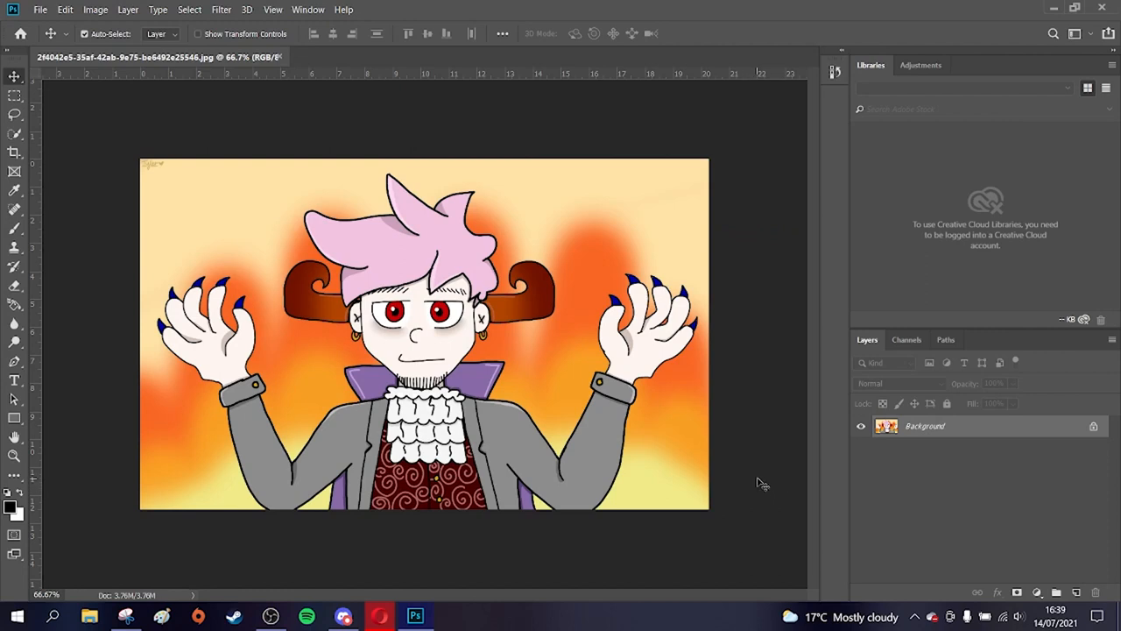
pyautogui.moveTo(751, 426)
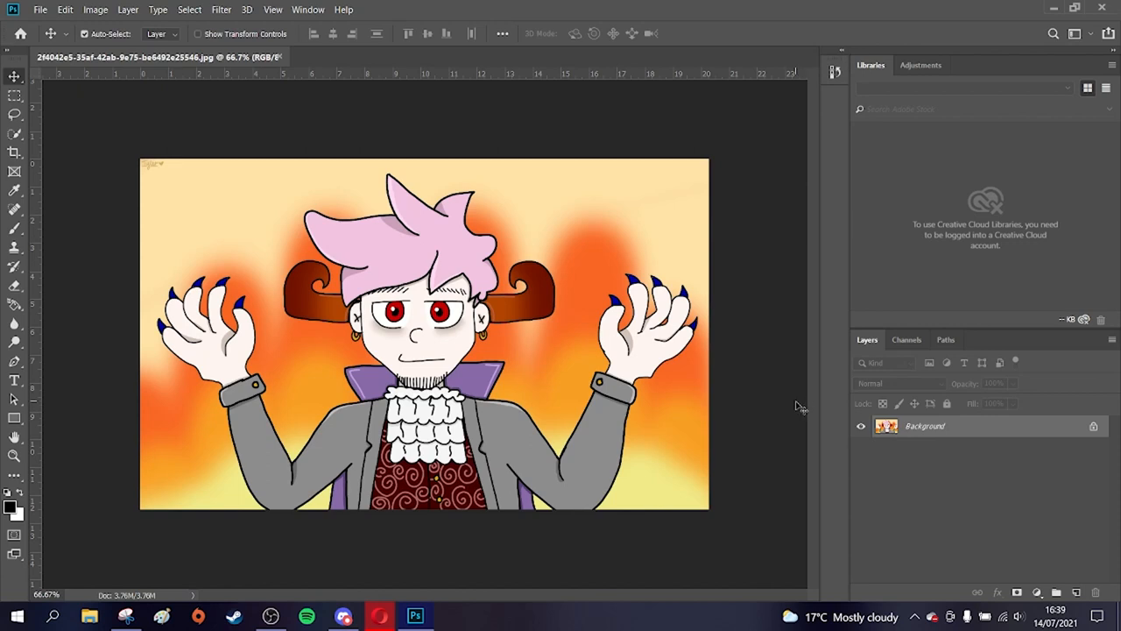
pyautogui.moveTo(791, 290)
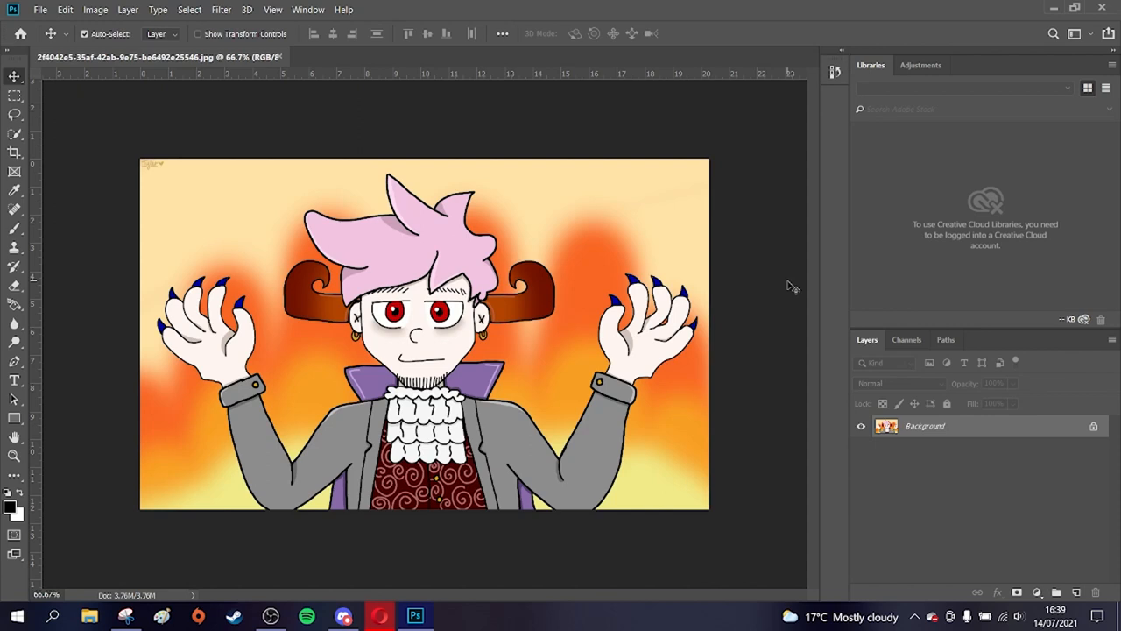
pyautogui.moveTo(771, 223)
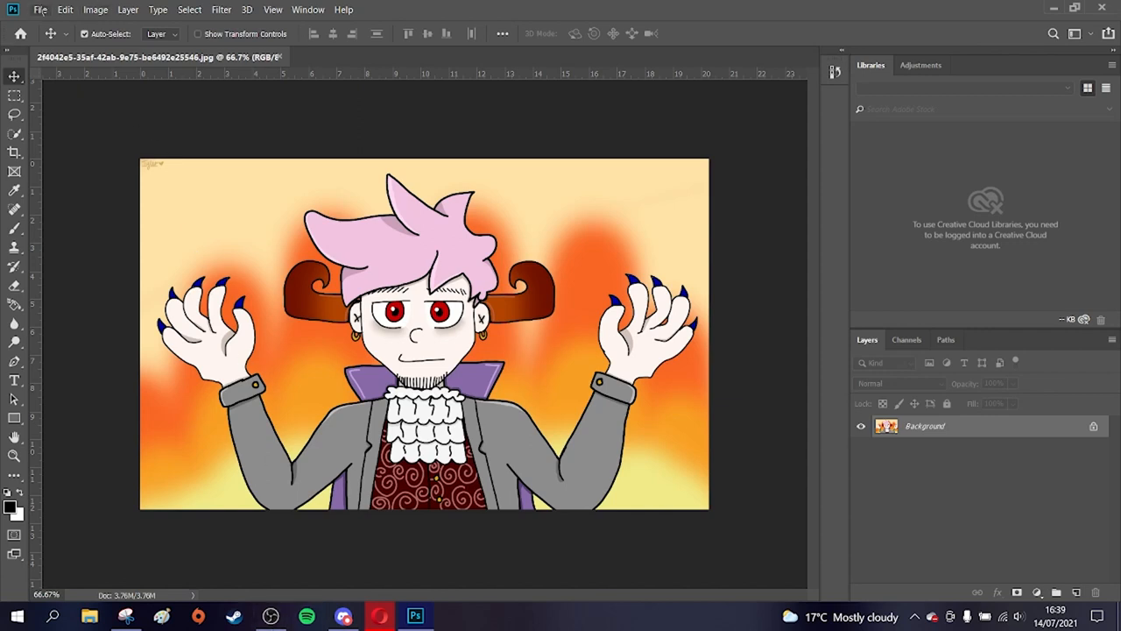
# - Flip the horned character canvas horizontally via Image Rotation
pyautogui.click(95, 10)
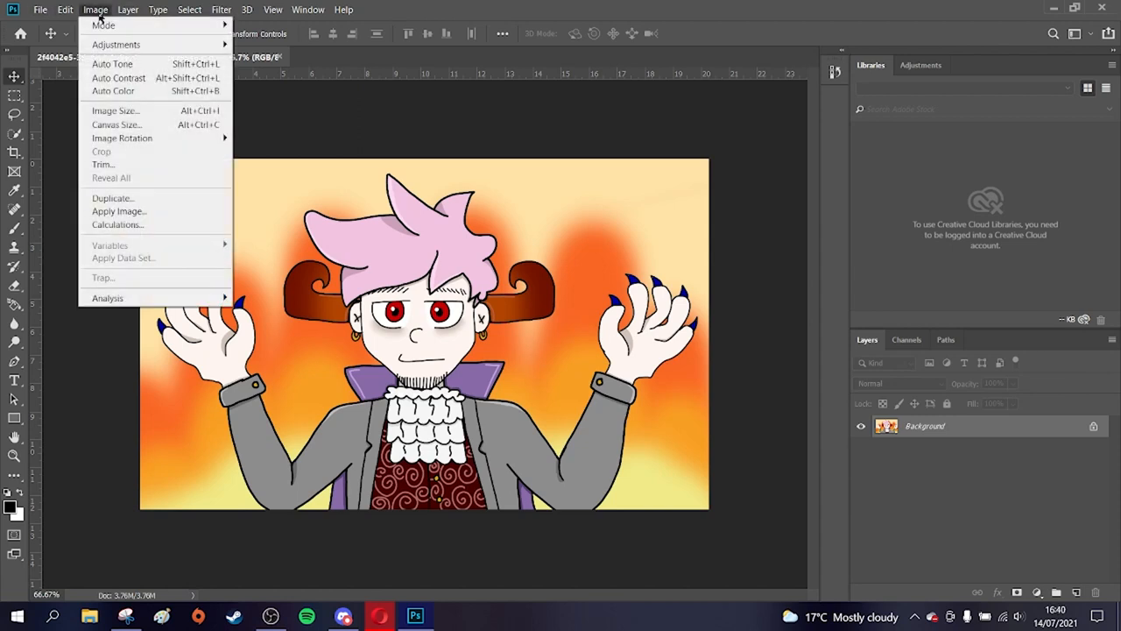
pyautogui.moveTo(122, 138)
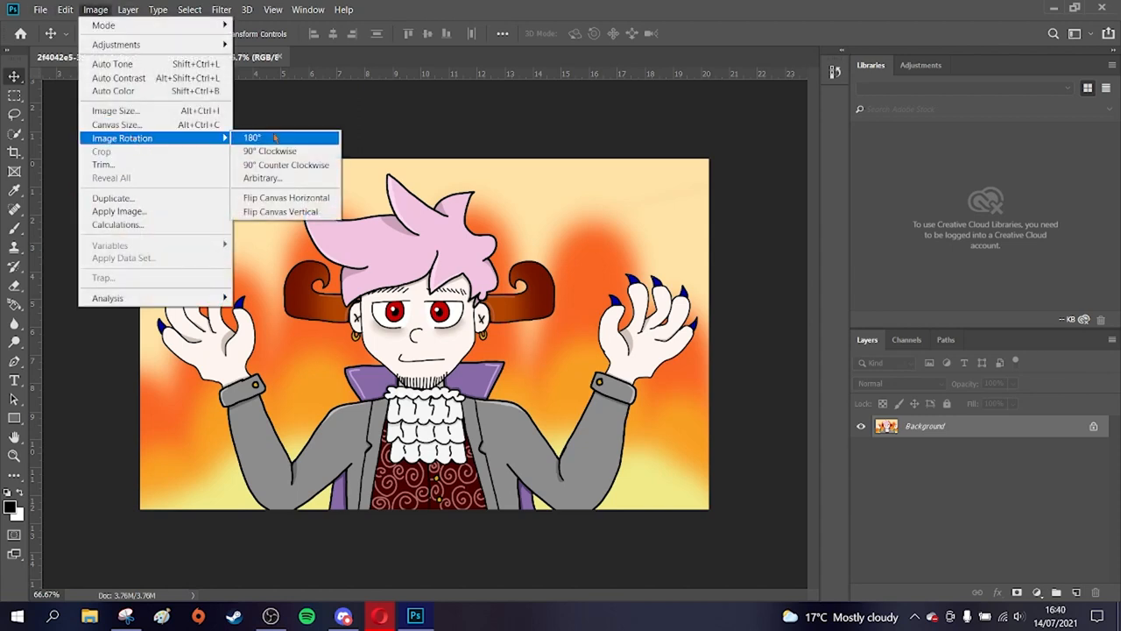
pyautogui.moveTo(286, 198)
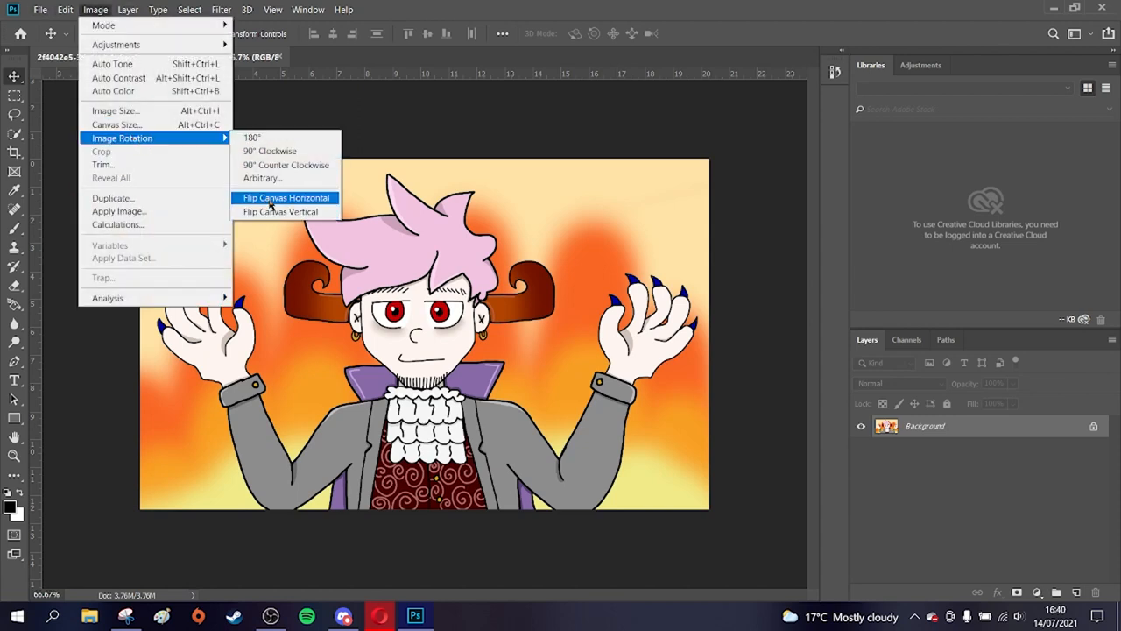
pyautogui.click(285, 197)
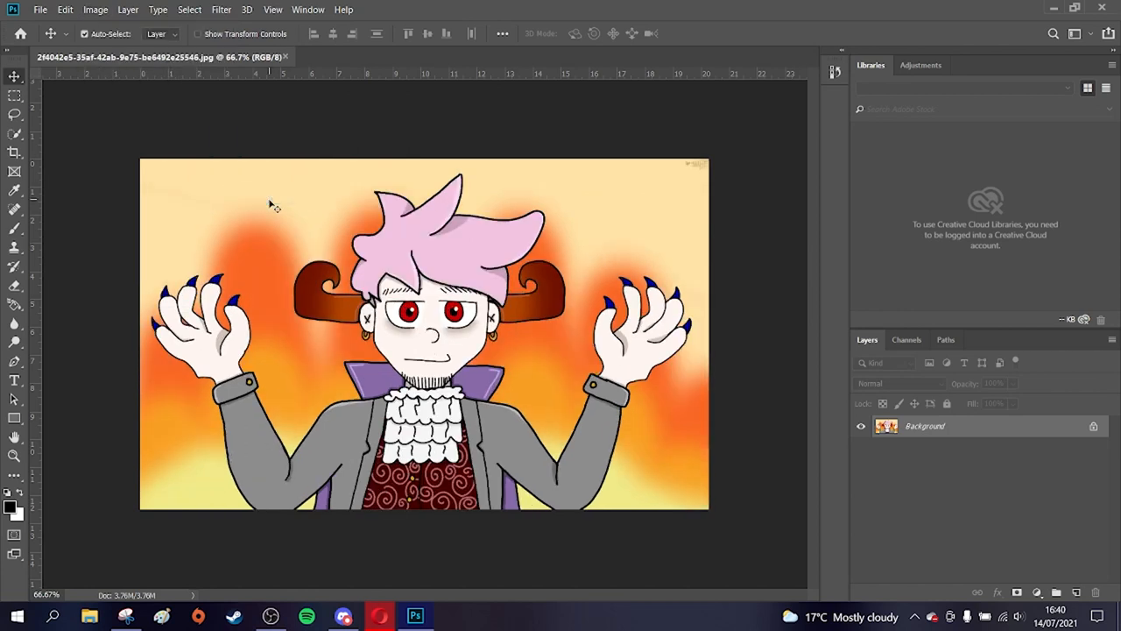
pyautogui.moveTo(266, 118)
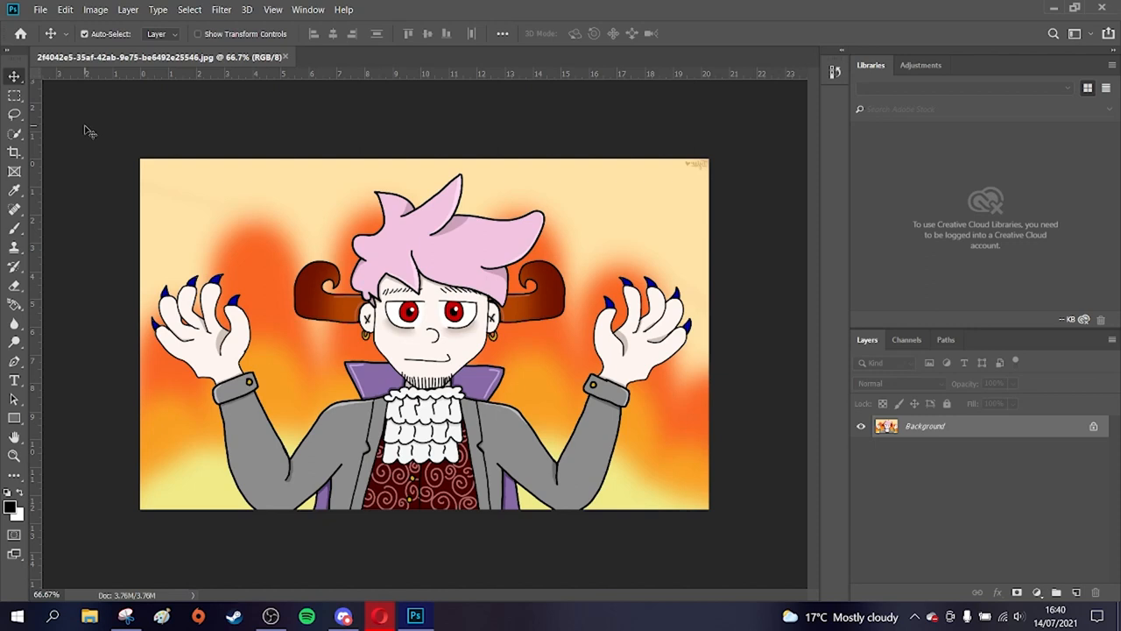
# - Switch to the apollo.png winged pony drawing and reach for its editing commands
pyautogui.click(359, 57)
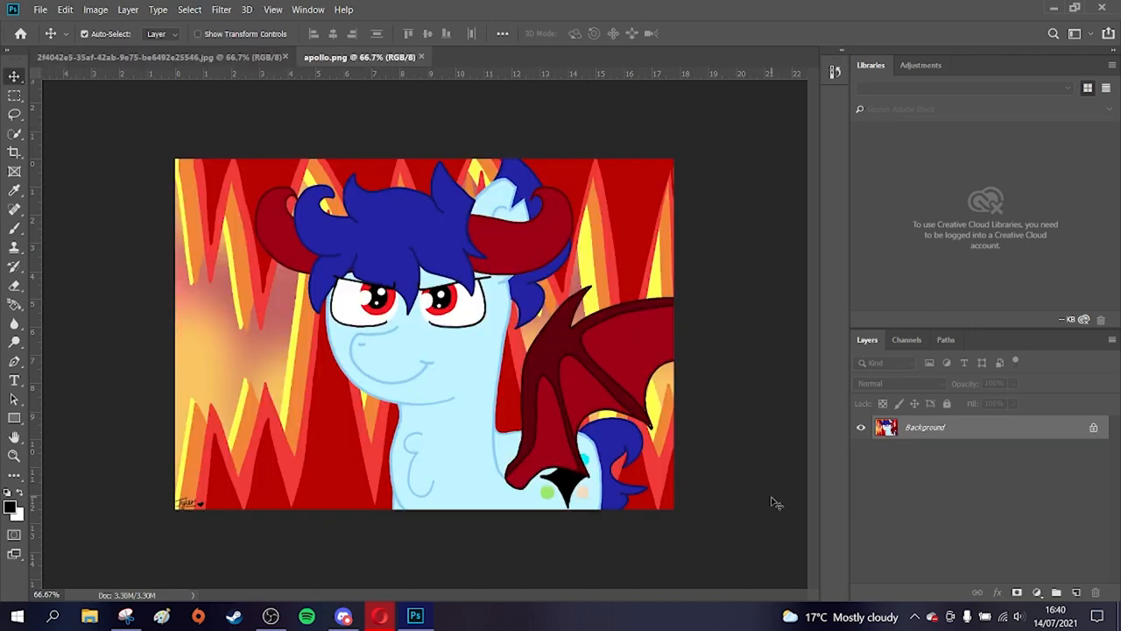
pyautogui.moveTo(783, 94)
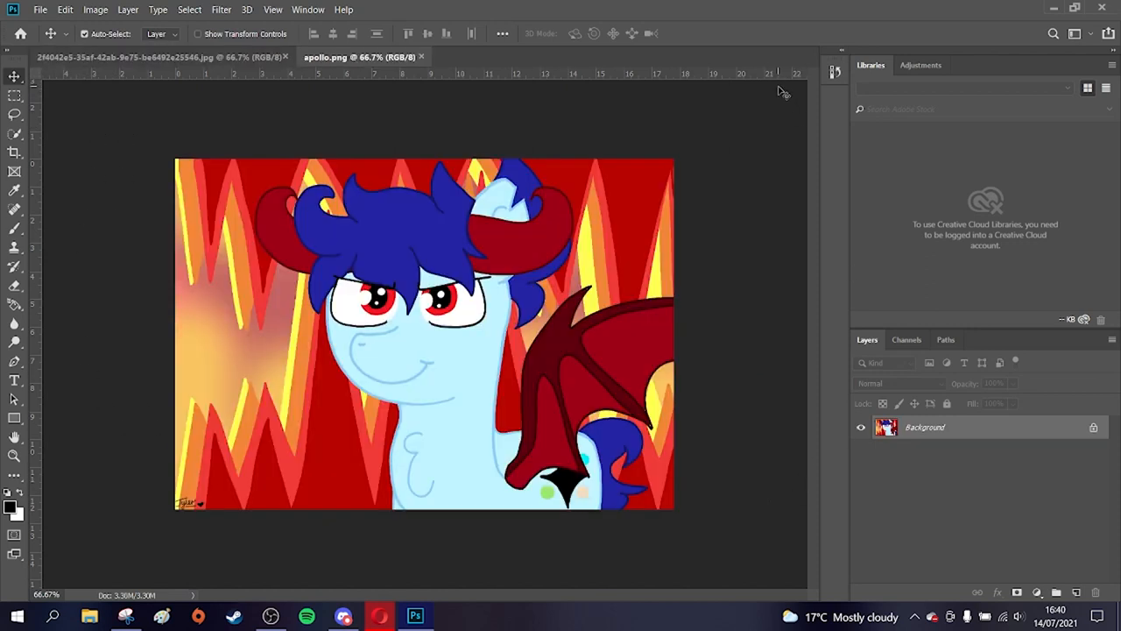
pyautogui.moveTo(69, 111)
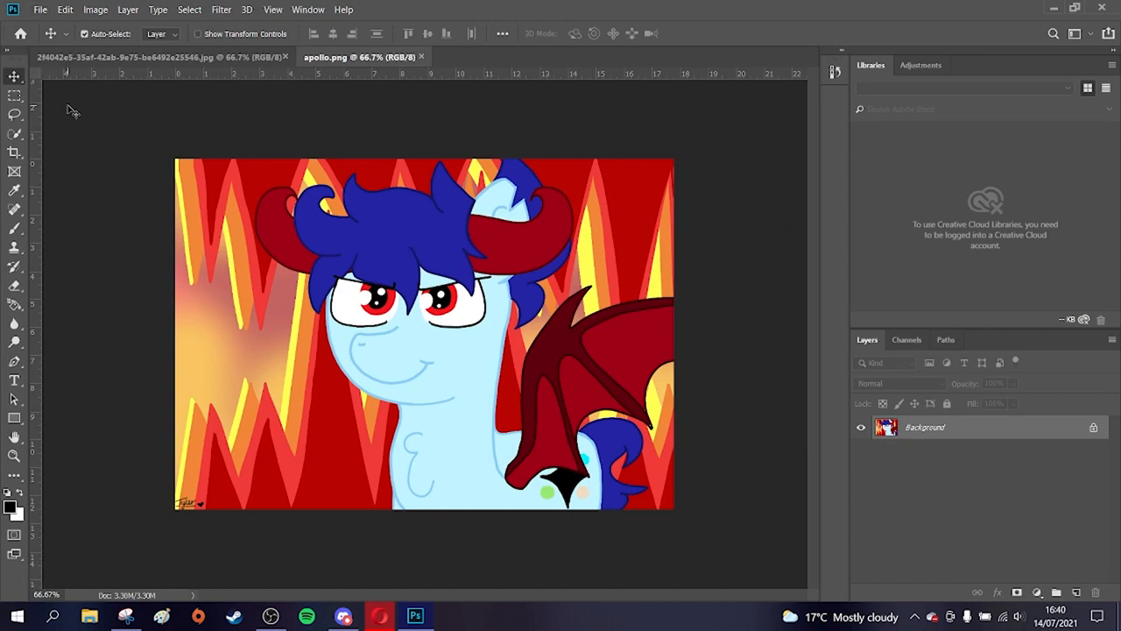
pyautogui.moveTo(81, 122)
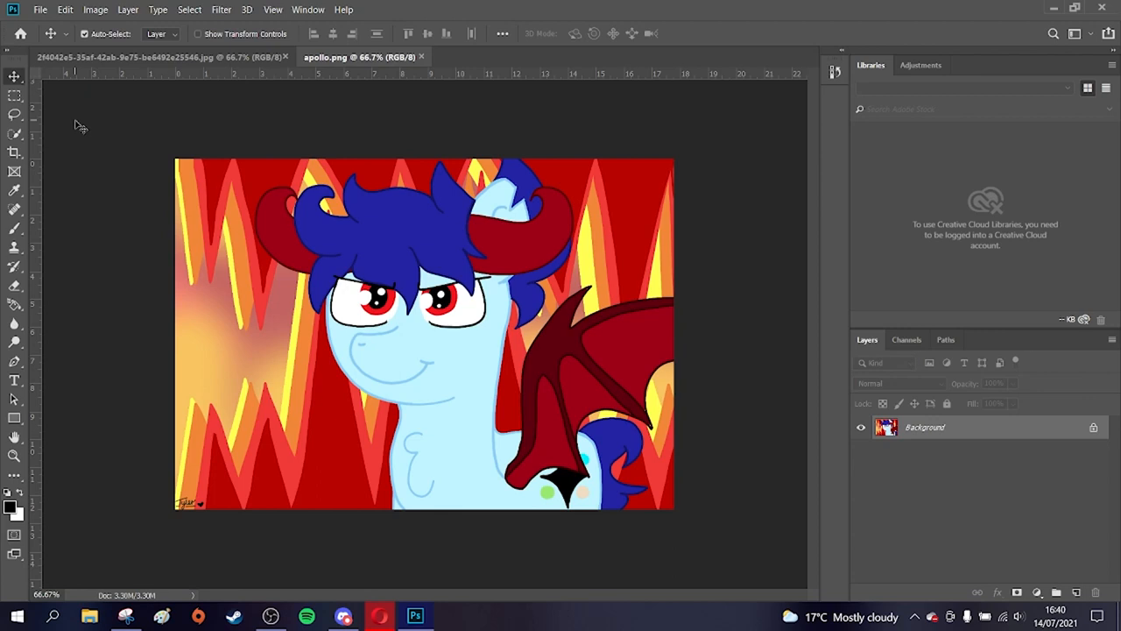
pyautogui.moveTo(82, 119)
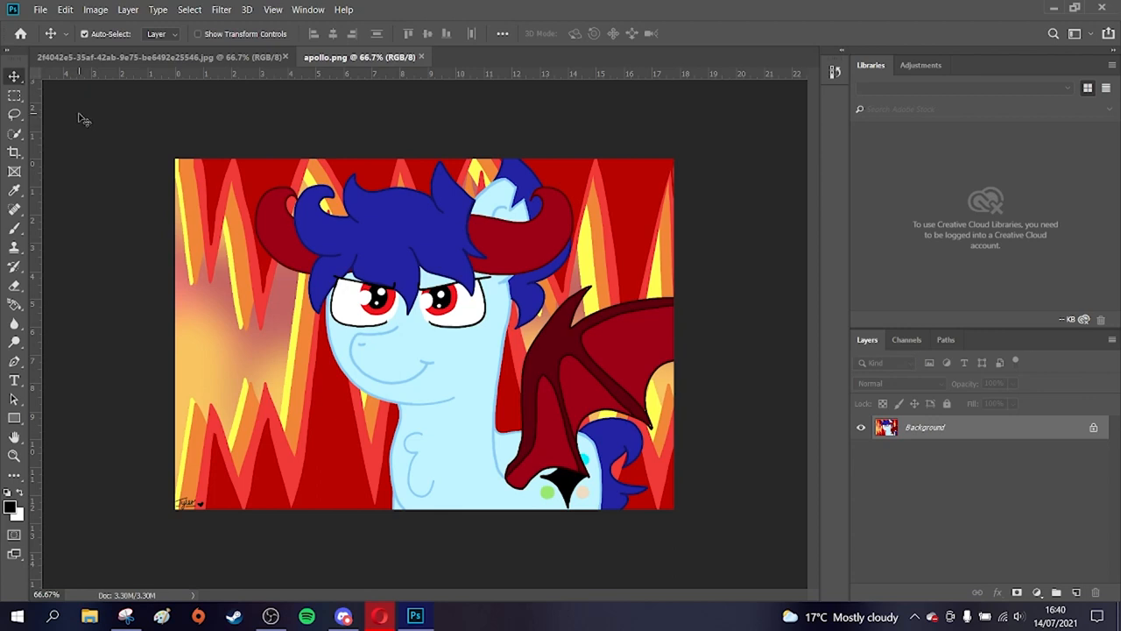
pyautogui.moveTo(82, 94)
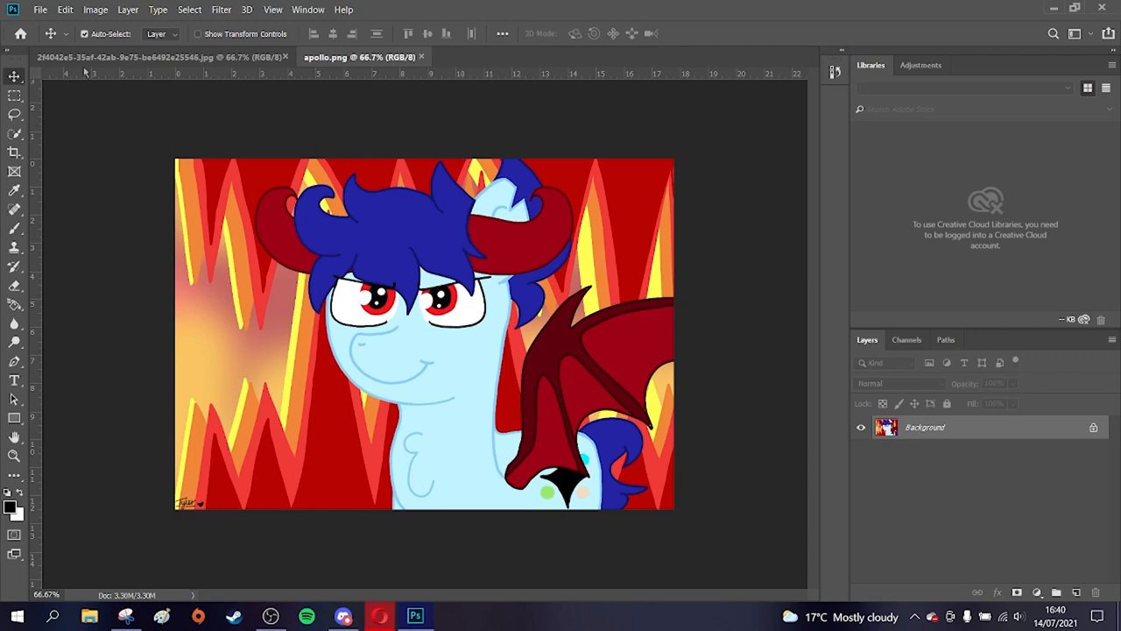
pyautogui.moveTo(138, 171)
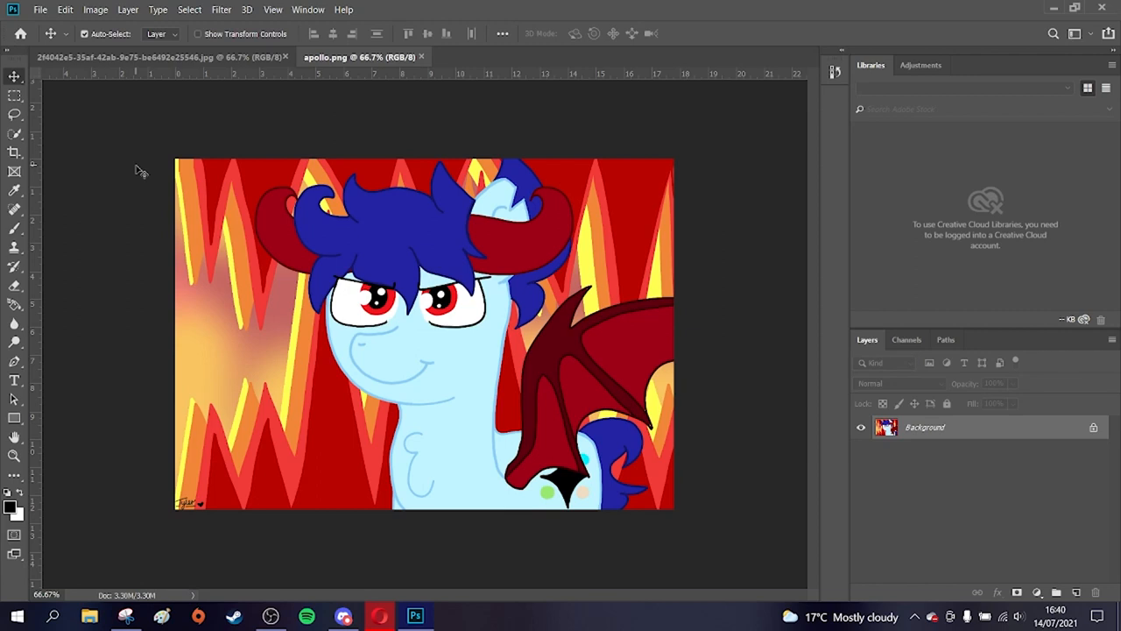
pyautogui.click(65, 10)
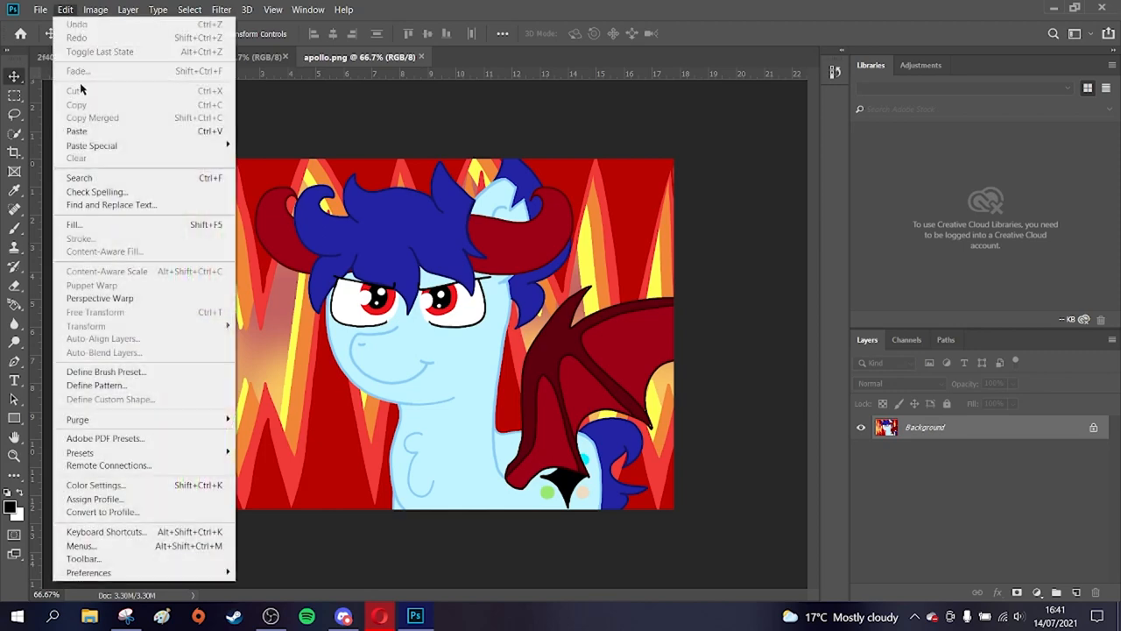
# - Flip the pony canvas horizontally, flip it back, then flip it once more so the wing ends left
pyautogui.click(95, 10)
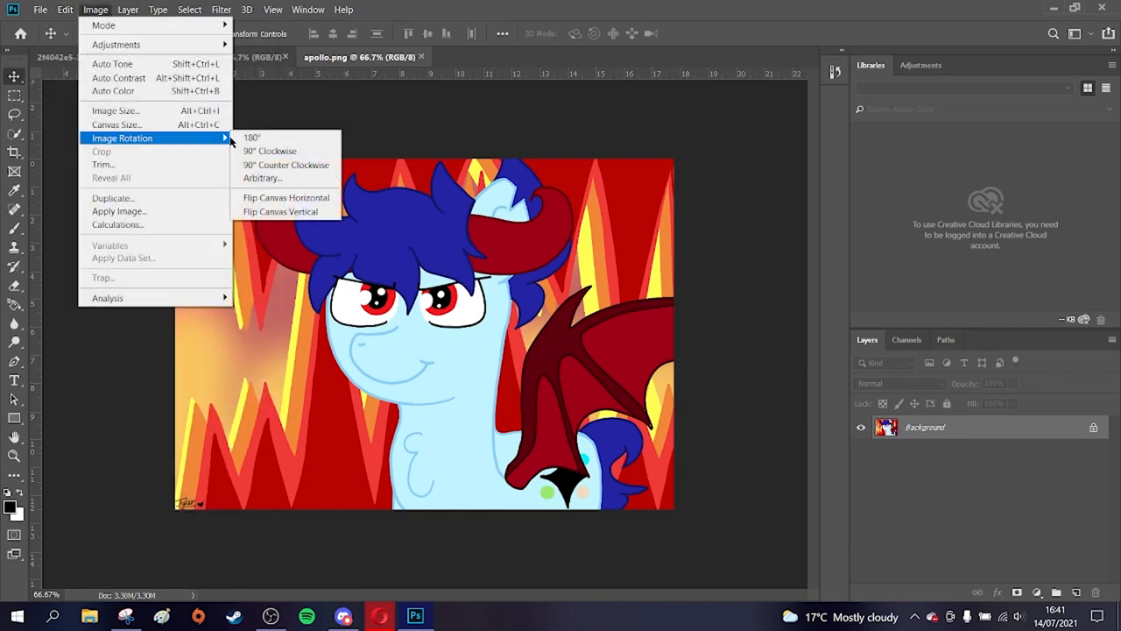
pyautogui.click(286, 198)
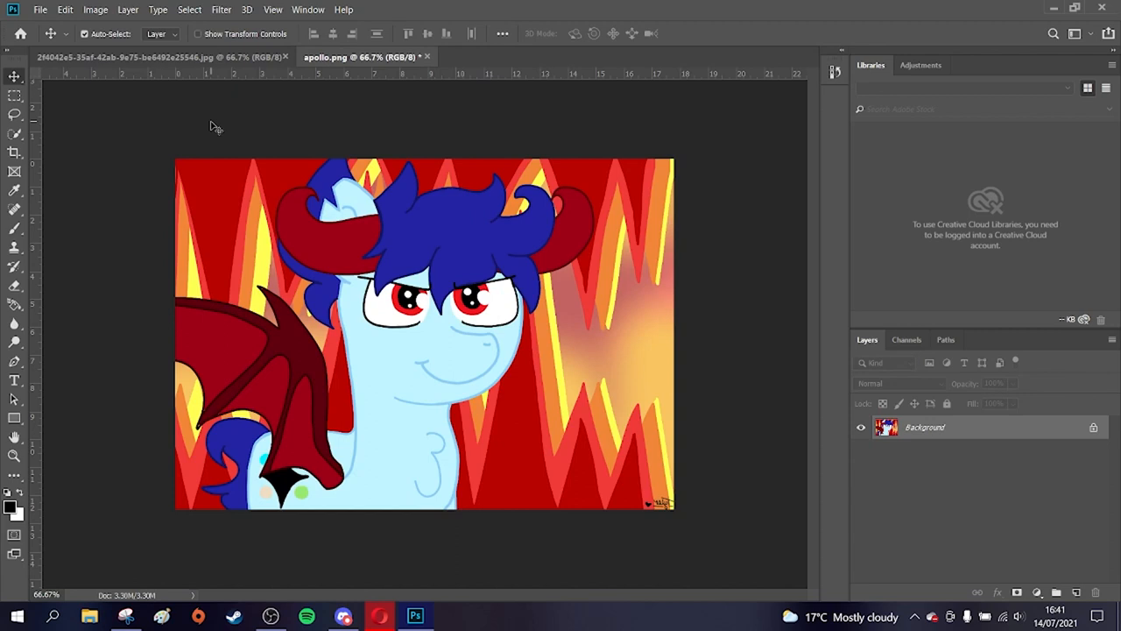
pyautogui.moveTo(344, 579)
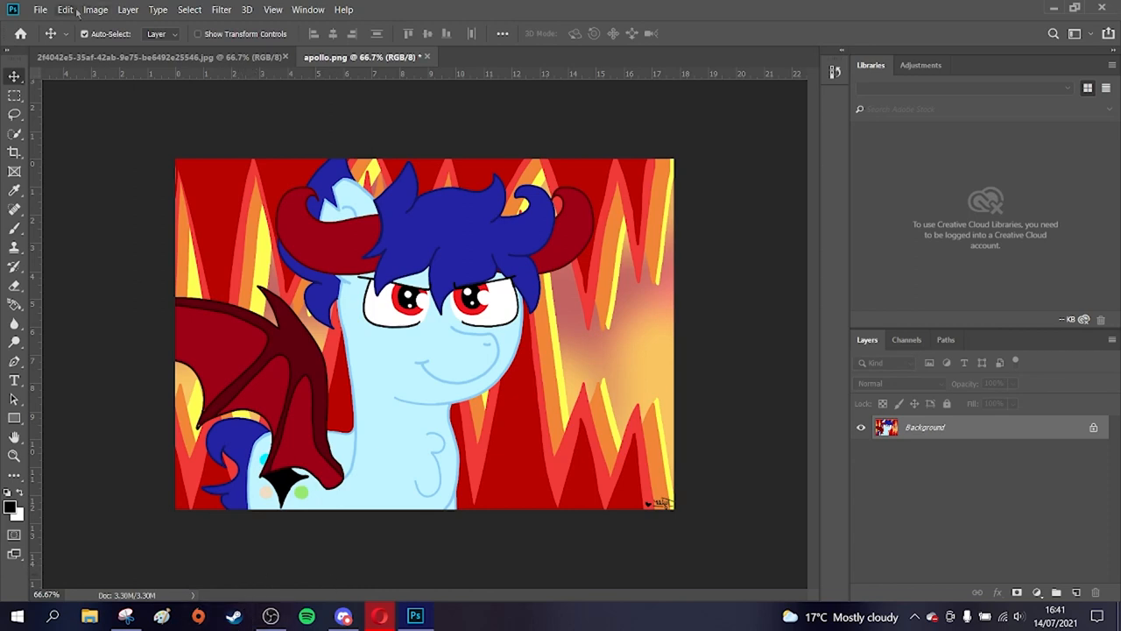
pyautogui.click(96, 10)
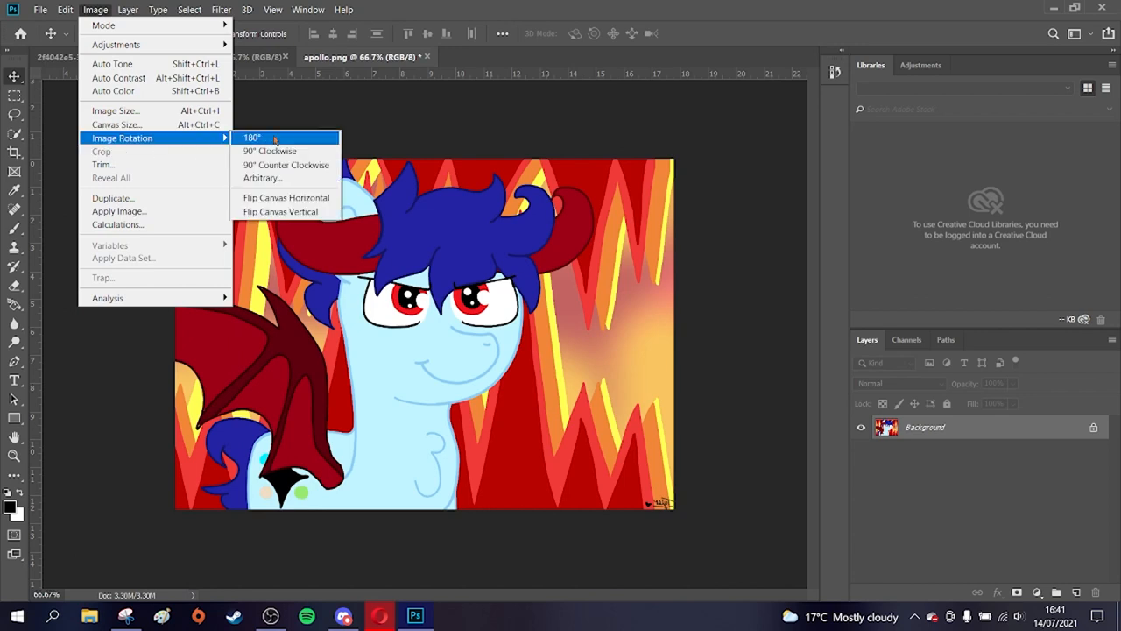
pyautogui.click(251, 137)
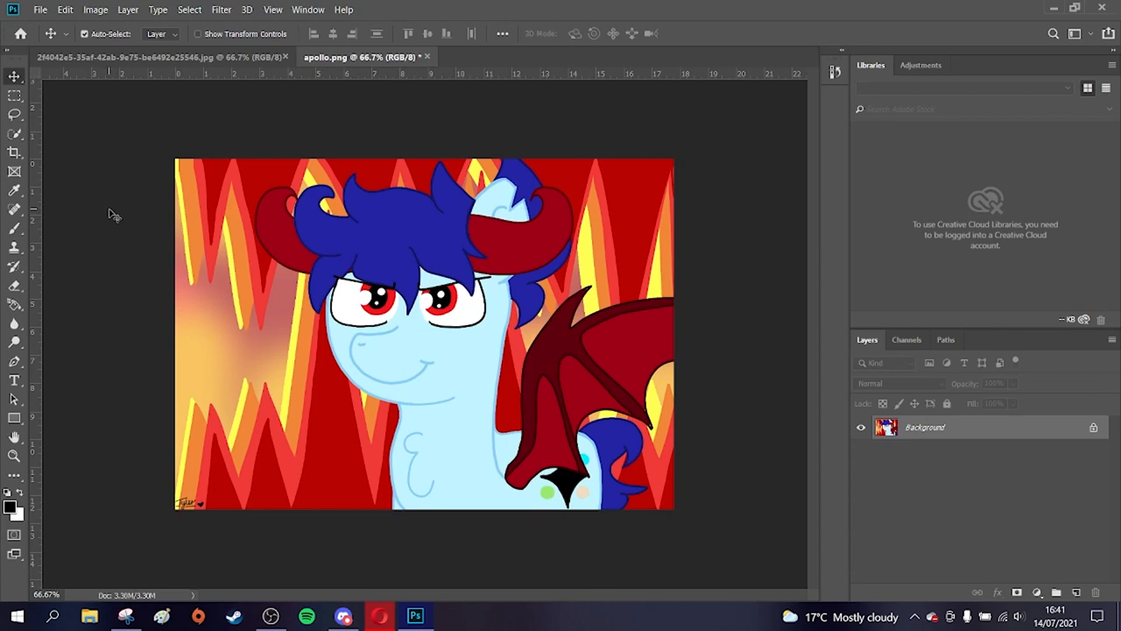
pyautogui.click(95, 10)
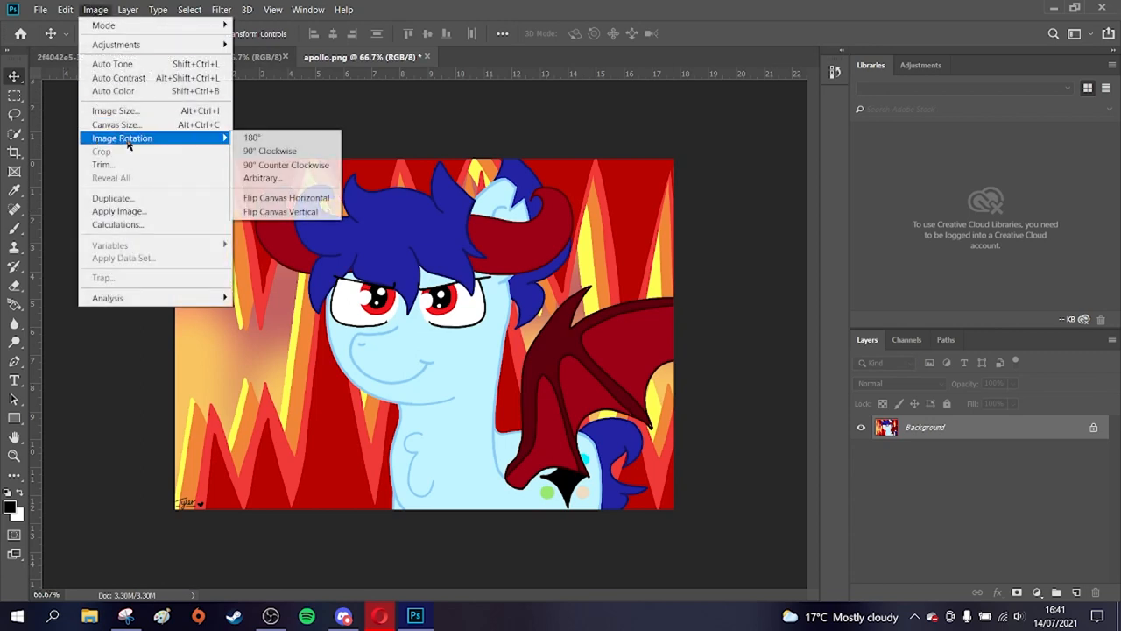
pyautogui.click(287, 197)
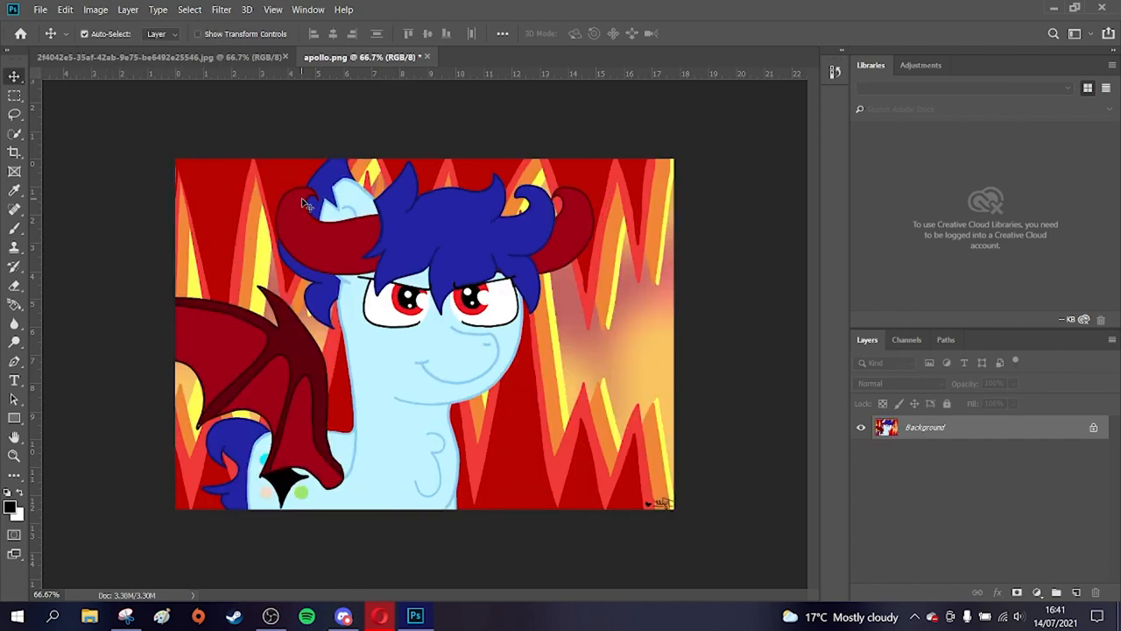
pyautogui.moveTo(311, 579)
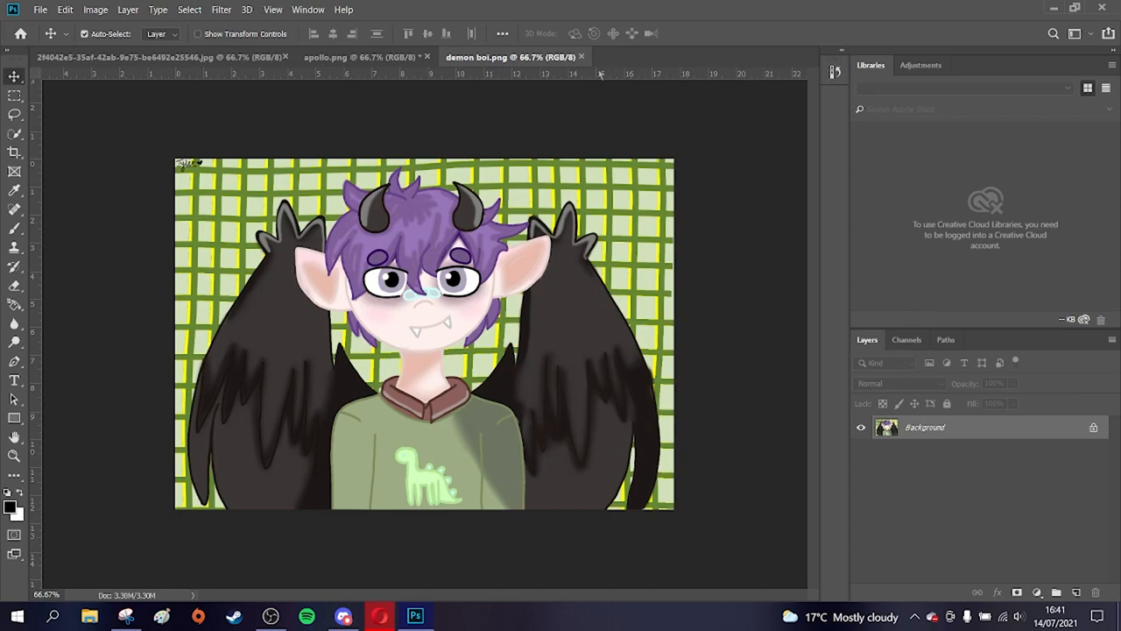
pyautogui.moveTo(701, 169)
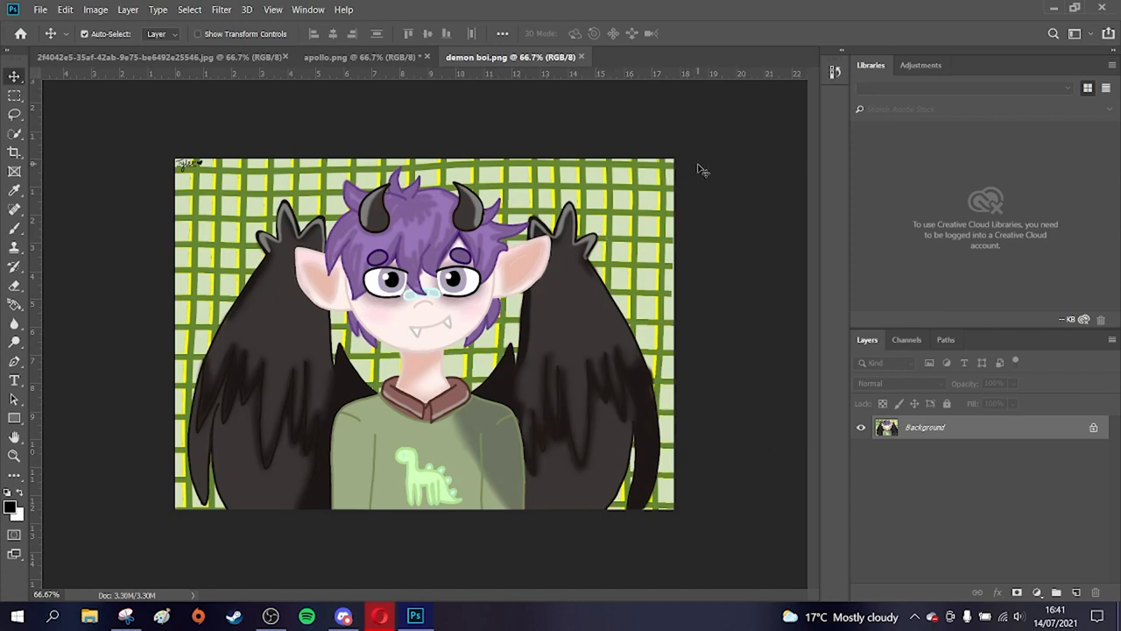
pyautogui.moveTo(695, 147)
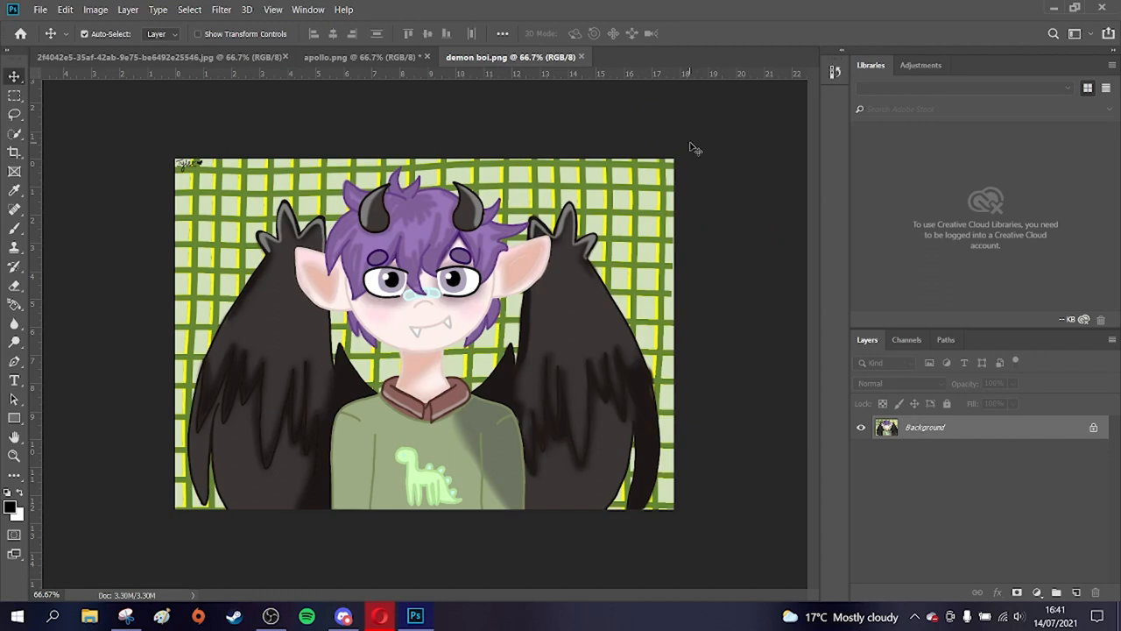
pyautogui.moveTo(716, 106)
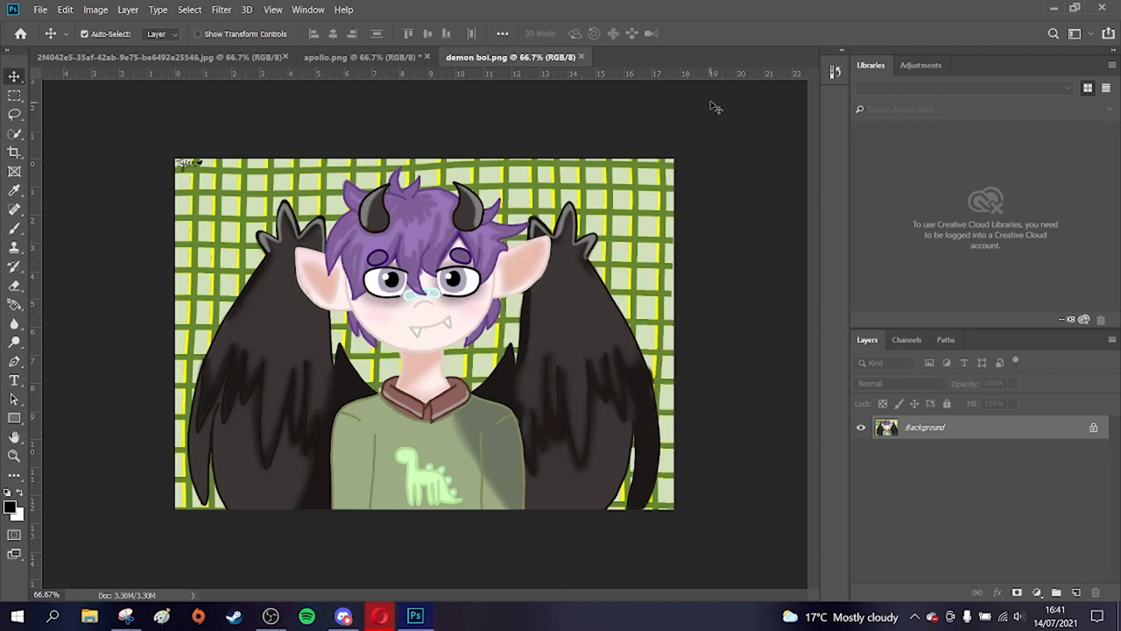
pyautogui.moveTo(719, 109)
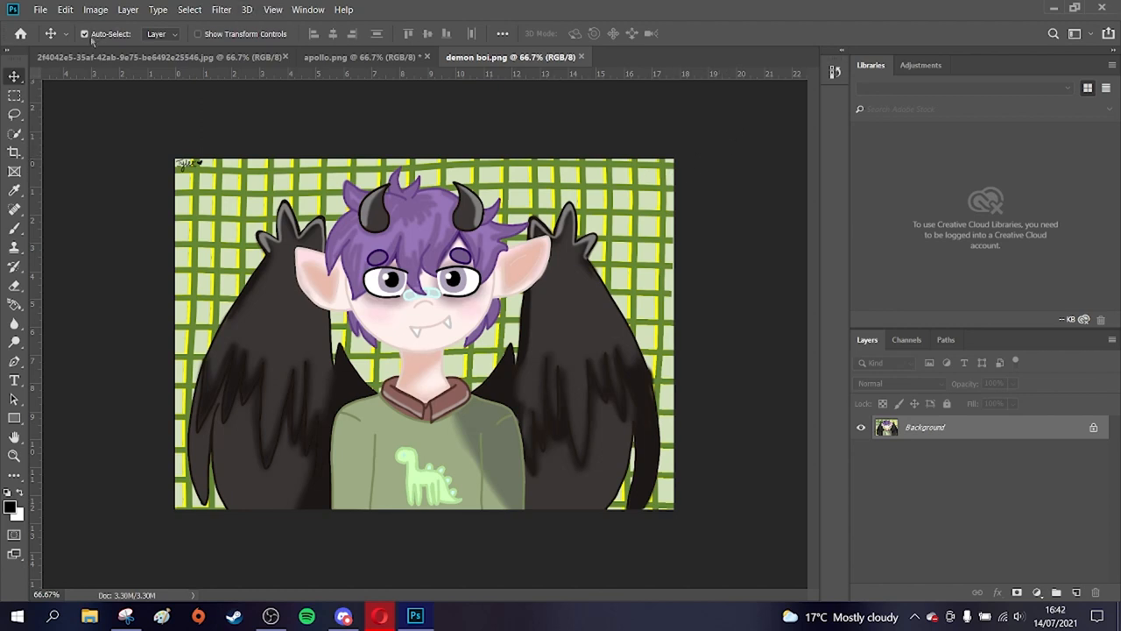
pyautogui.moveTo(366, 180)
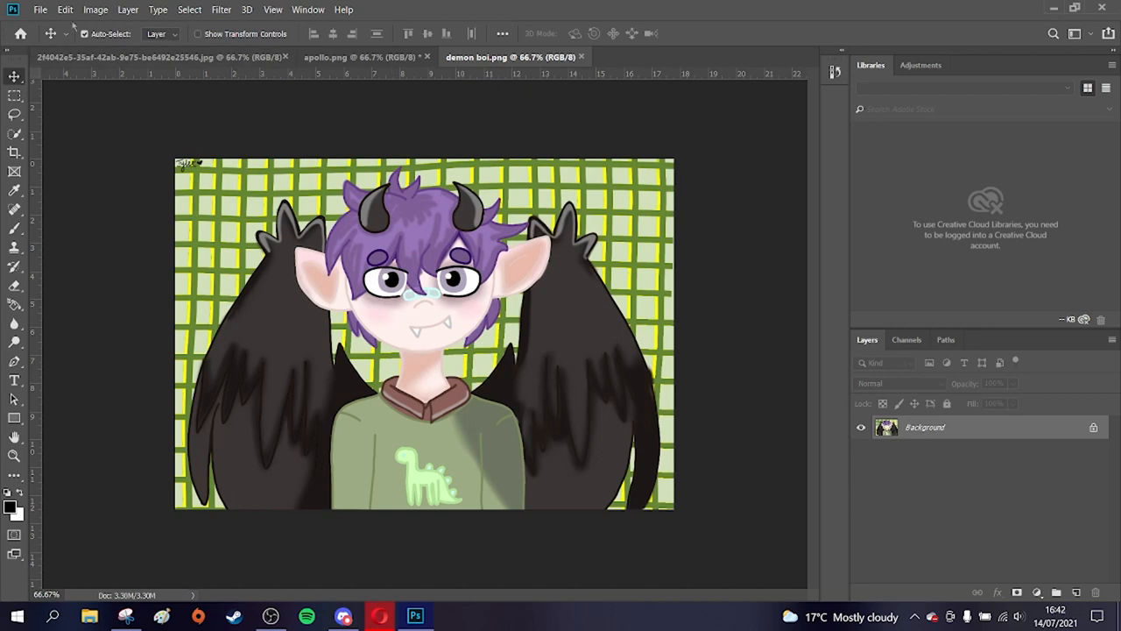
# - Flip the purple-haired demon canvas horizontally via Image Rotation
pyautogui.click(94, 9)
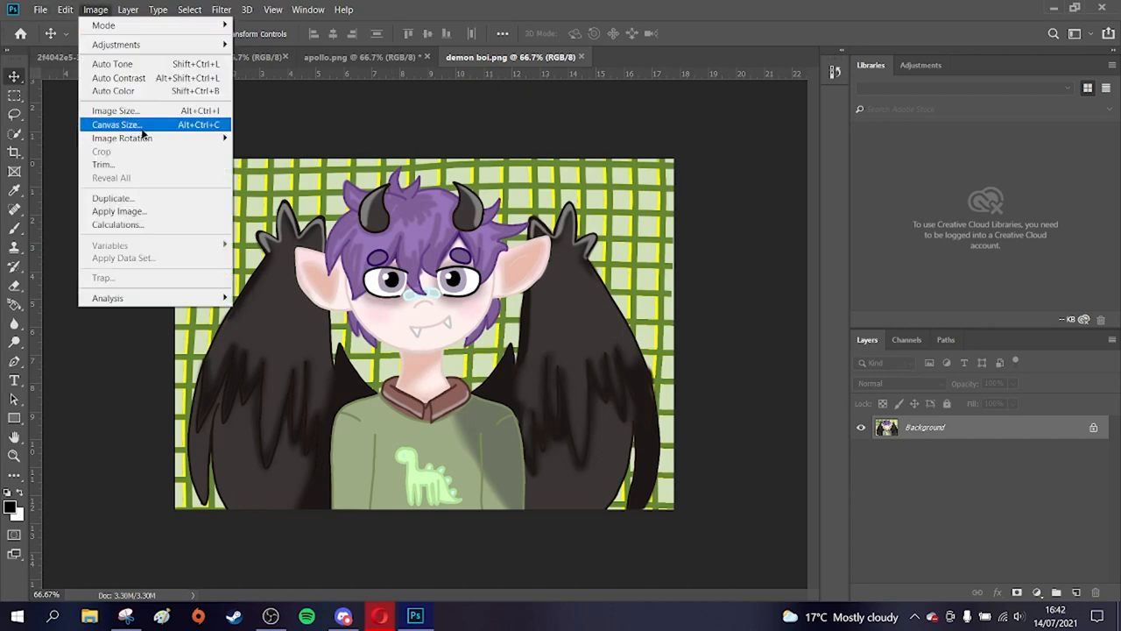
pyautogui.moveTo(121, 137)
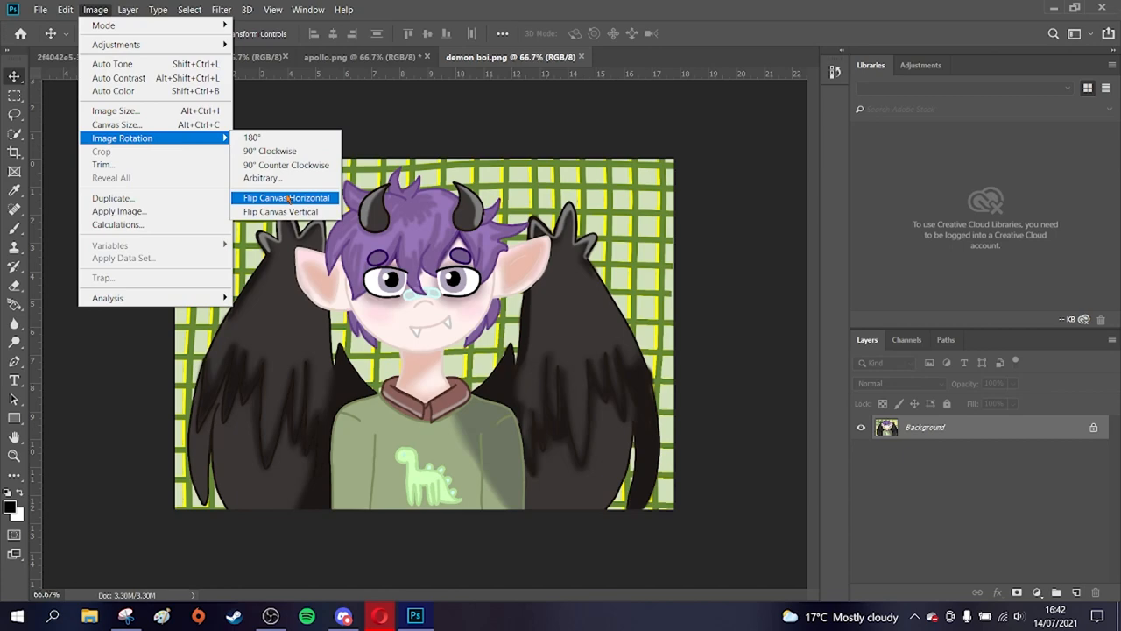
pyautogui.click(285, 197)
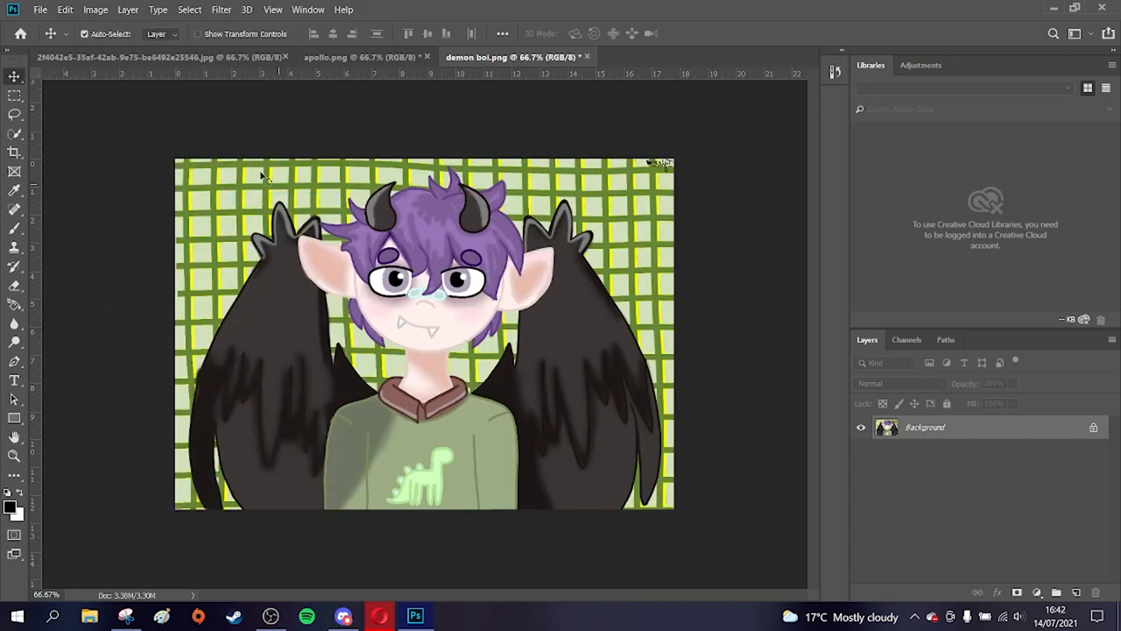
pyautogui.moveTo(117, 184)
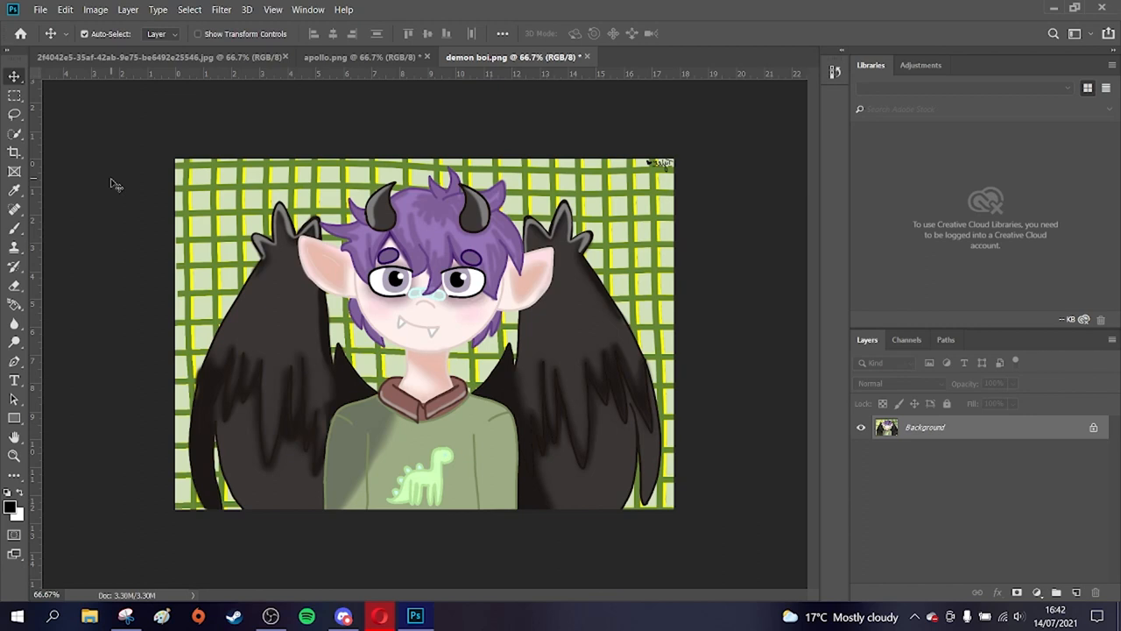
pyautogui.moveTo(101, 401)
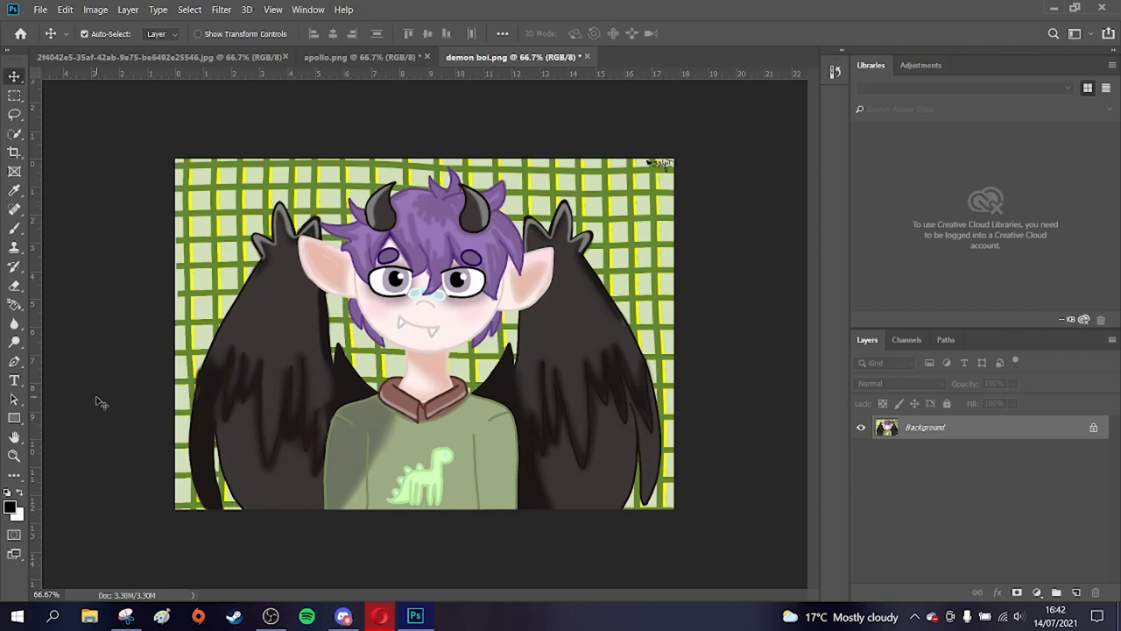
pyautogui.moveTo(309, 566)
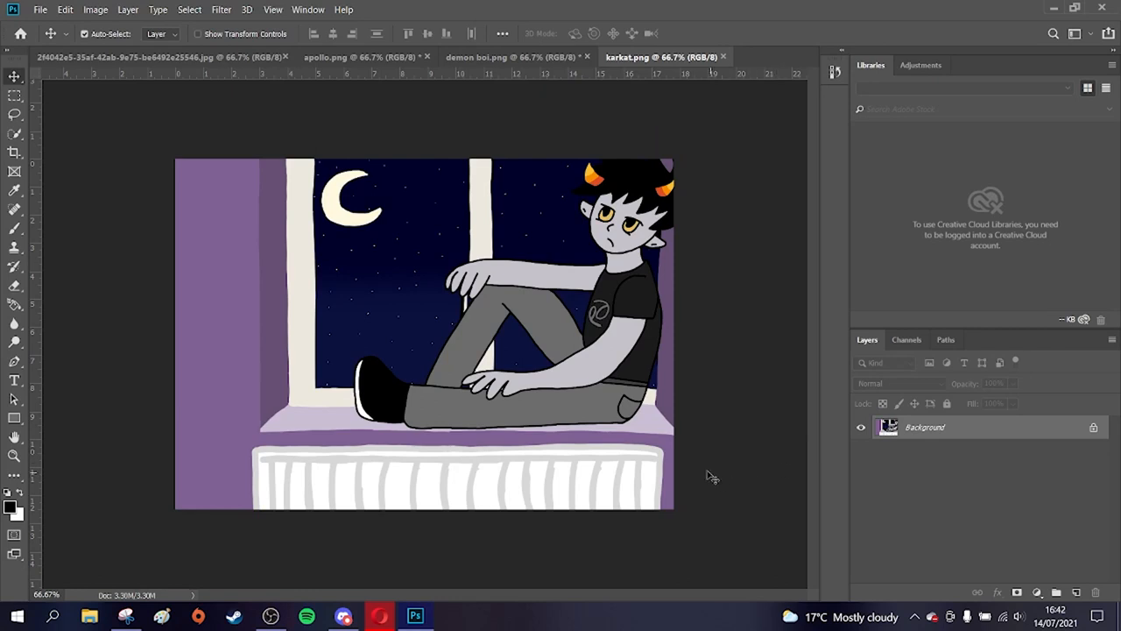
pyautogui.moveTo(721, 383)
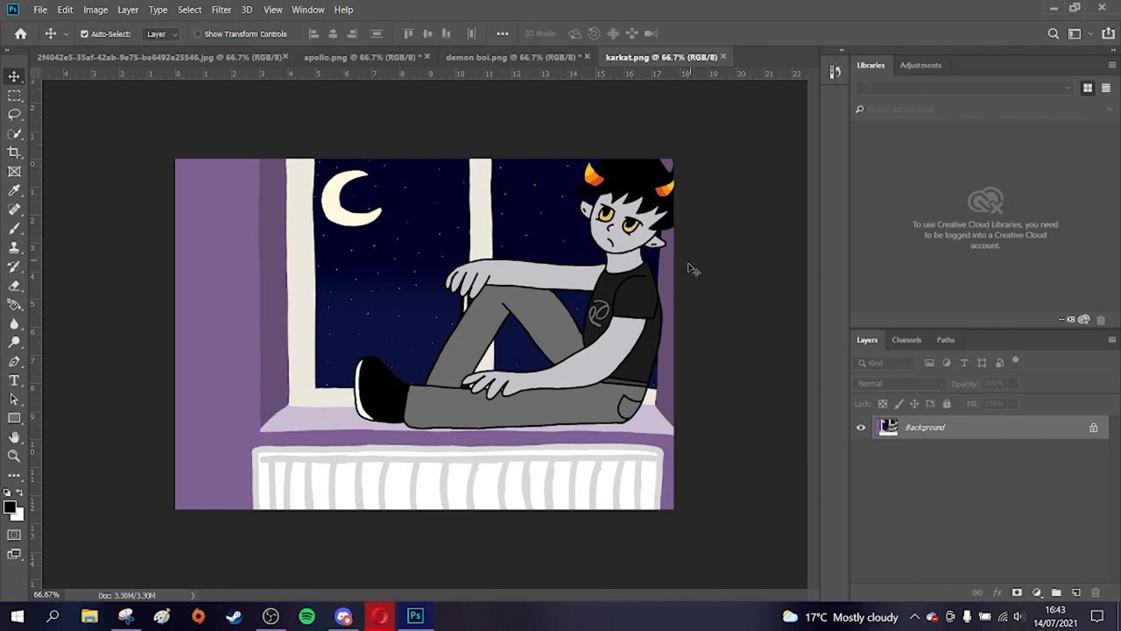
pyautogui.moveTo(709, 242)
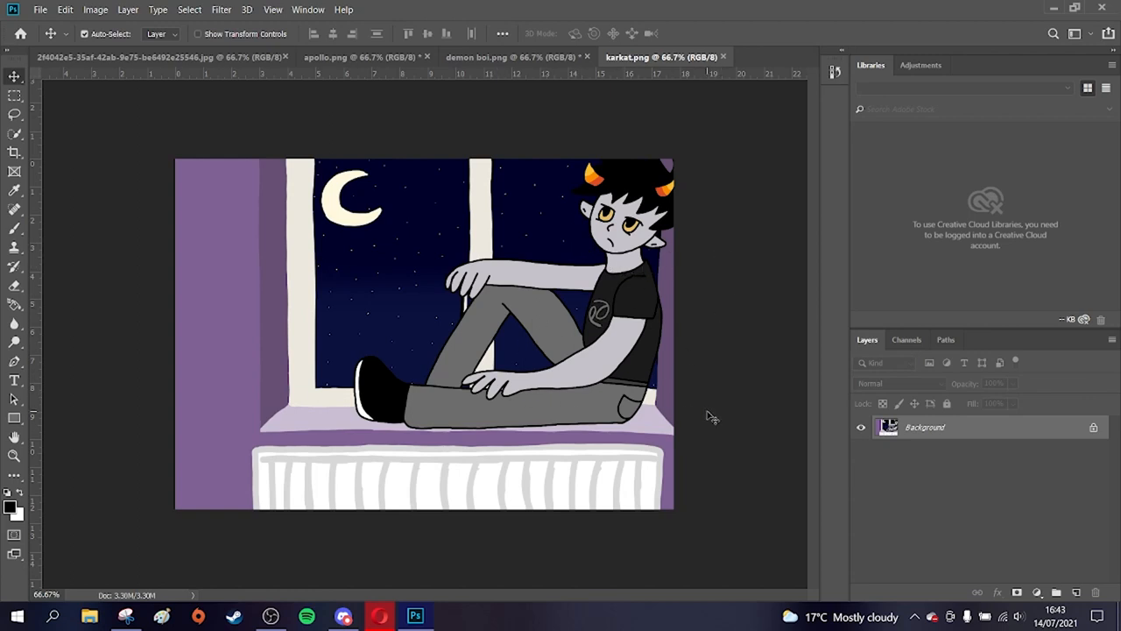
pyautogui.moveTo(738, 389)
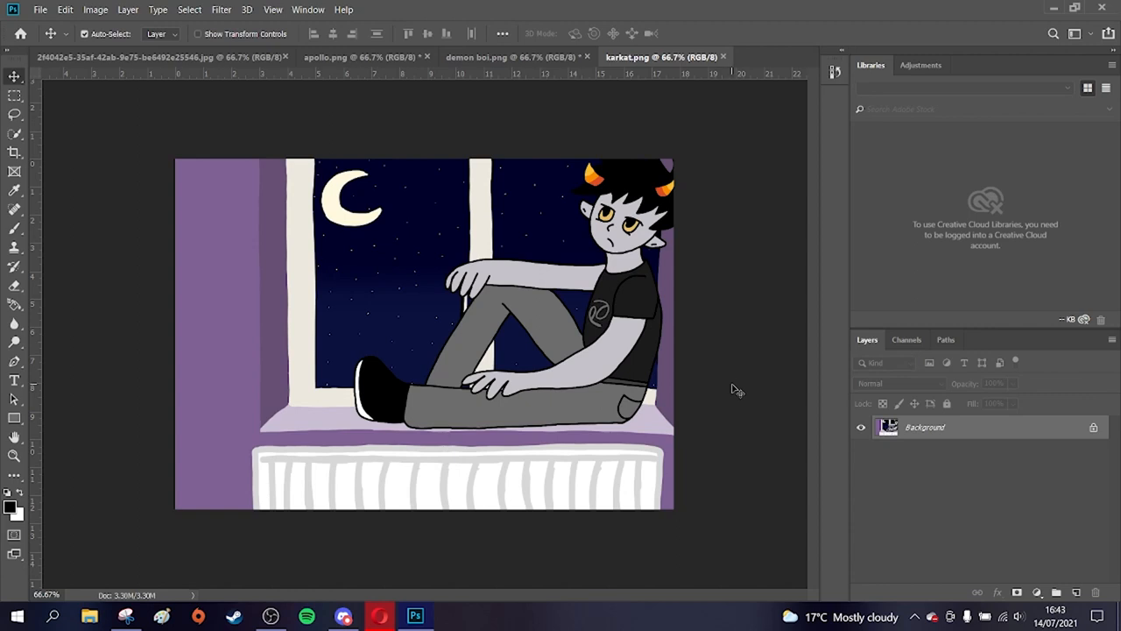
pyautogui.moveTo(767, 411)
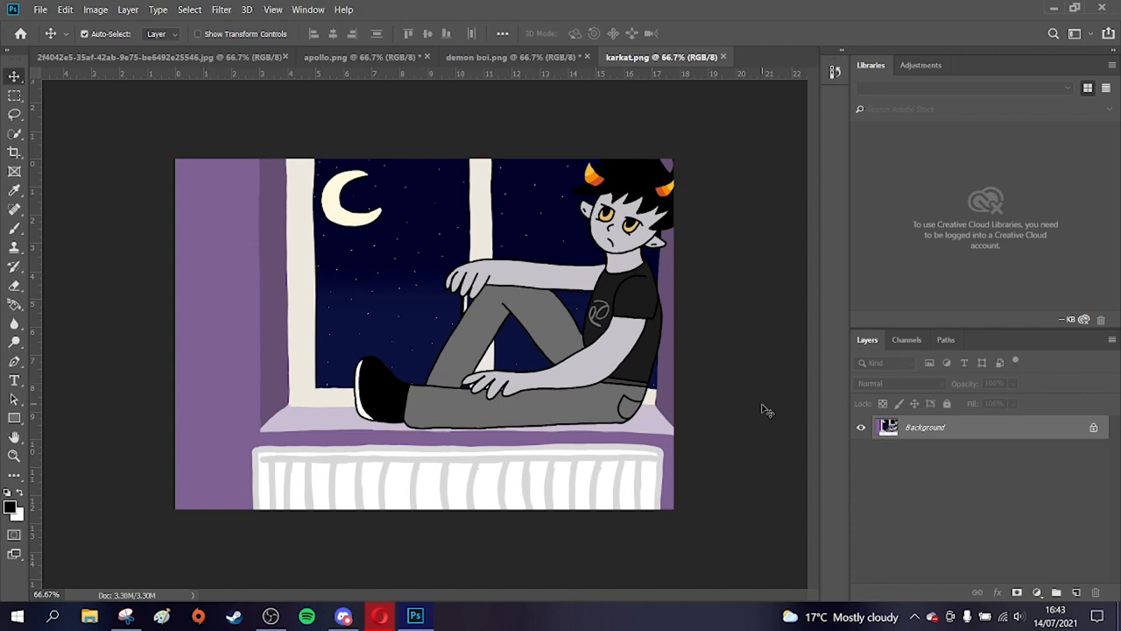
pyautogui.moveTo(778, 404)
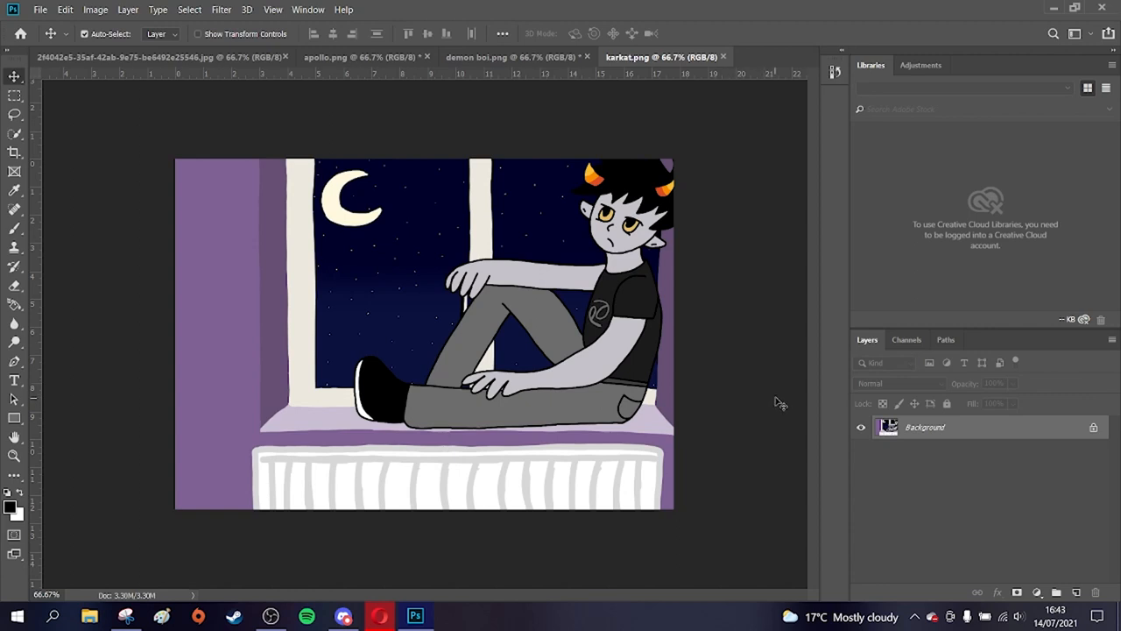
pyautogui.moveTo(756, 292)
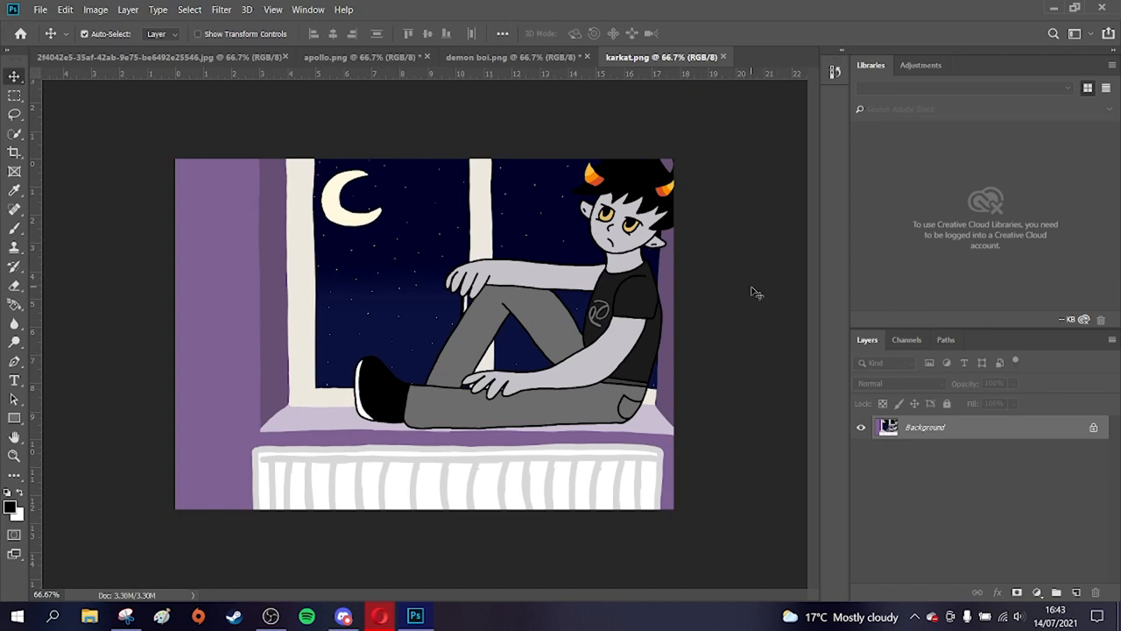
pyautogui.moveTo(138, 112)
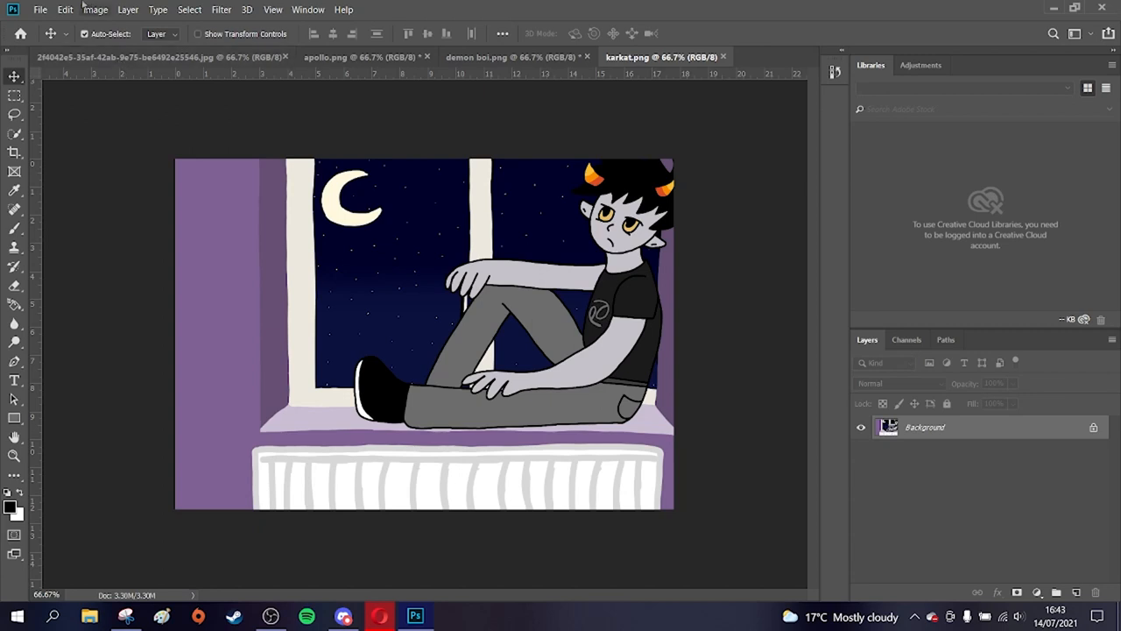
# - Bring up the Image commands over the windowsill drawing to reach Flip Canvas Horizontal
pyautogui.click(96, 9)
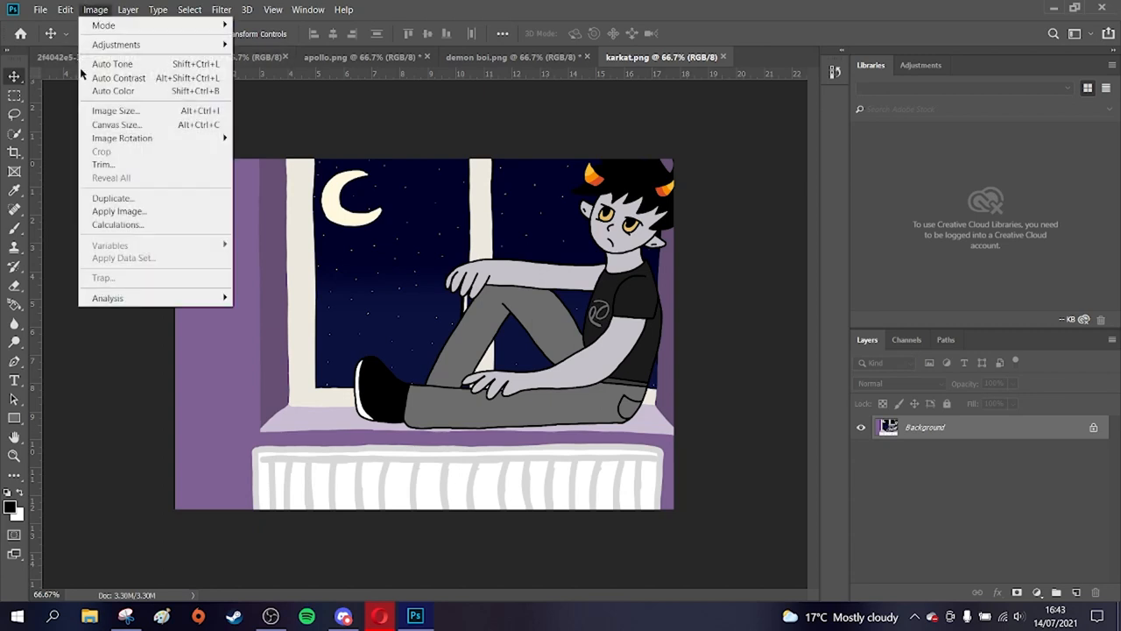
pyautogui.moveTo(118, 78)
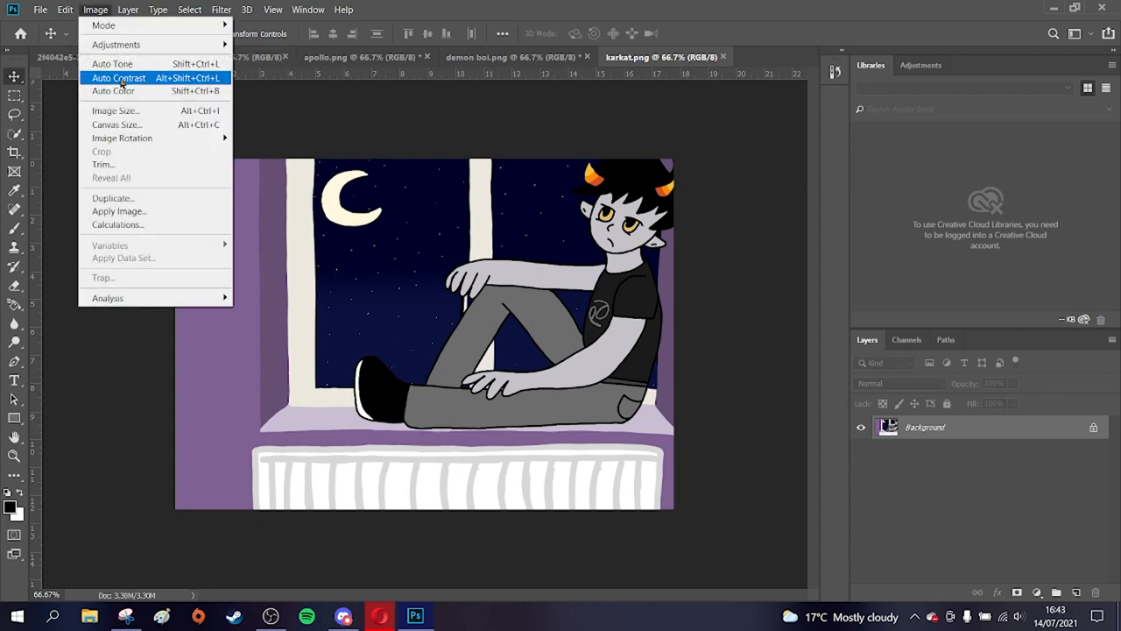
pyautogui.moveTo(117, 124)
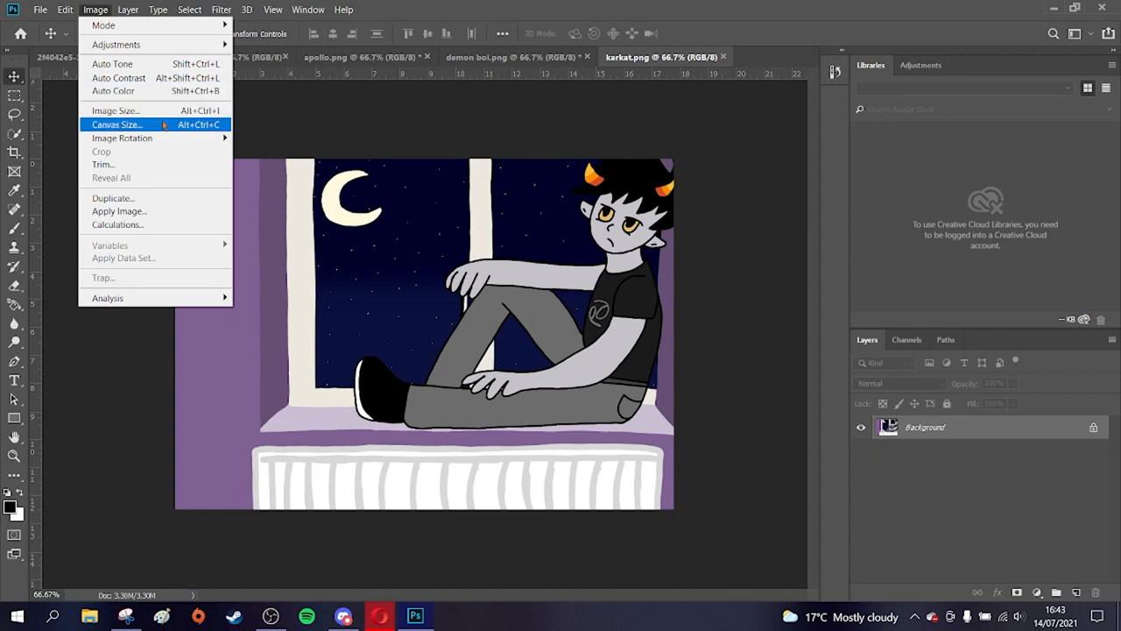
pyautogui.moveTo(122, 138)
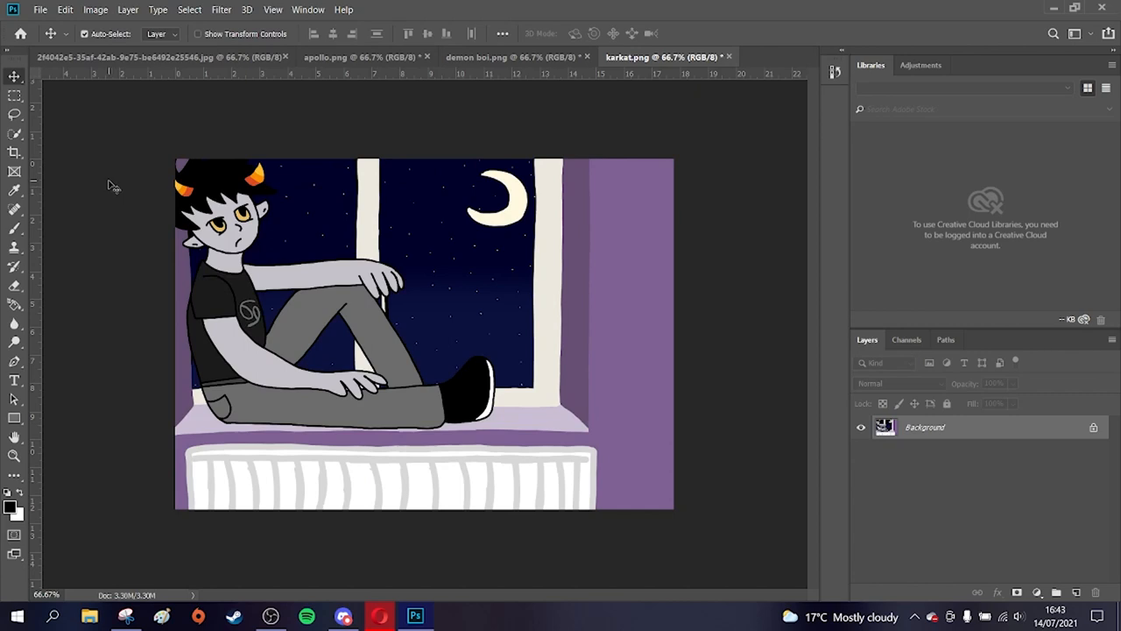
pyautogui.moveTo(101, 204)
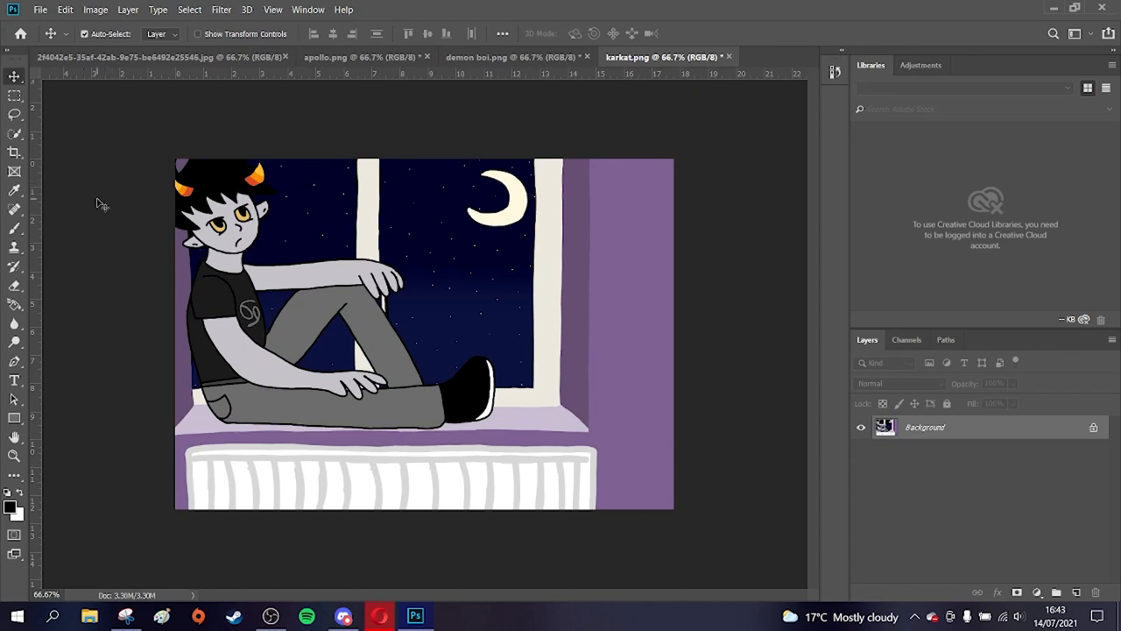
pyautogui.moveTo(105, 180)
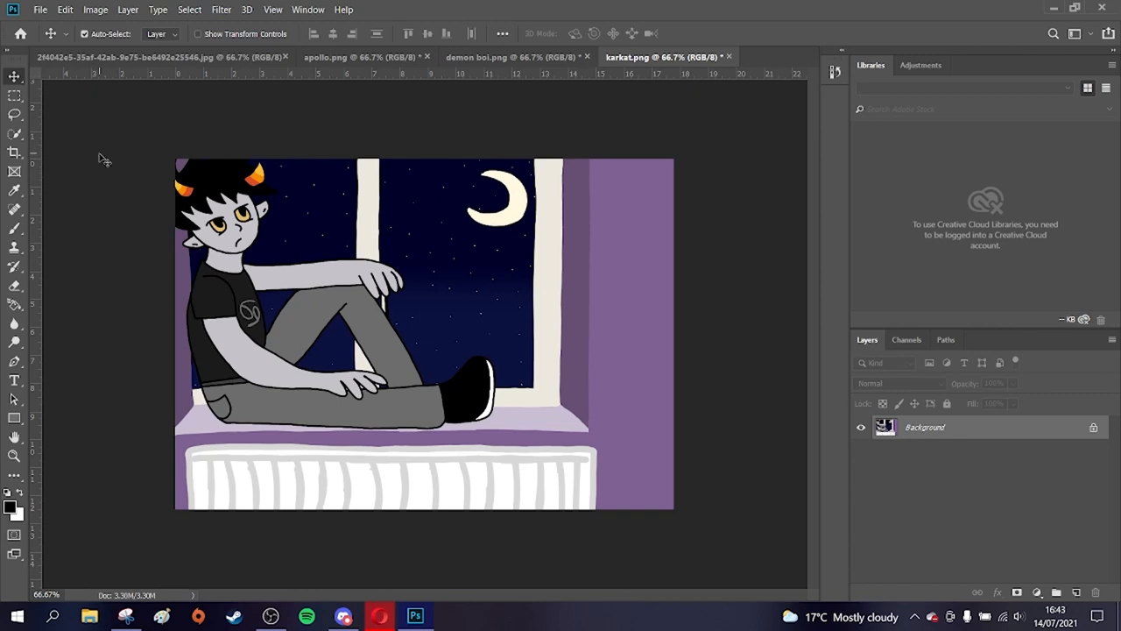
pyautogui.moveTo(438, 563)
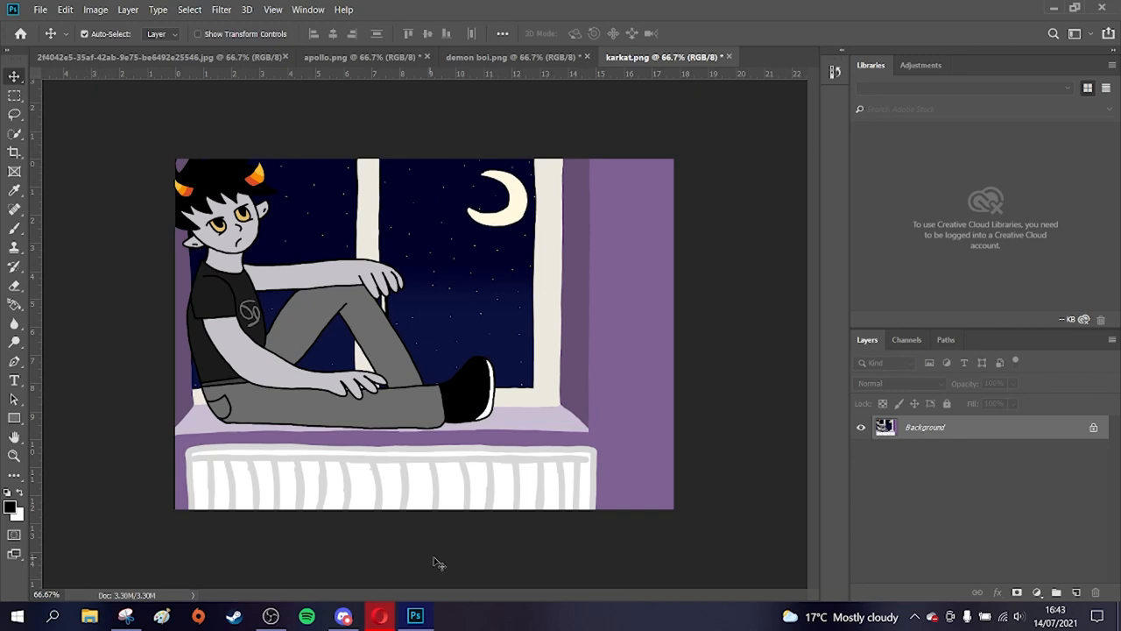
pyautogui.moveTo(536, 568)
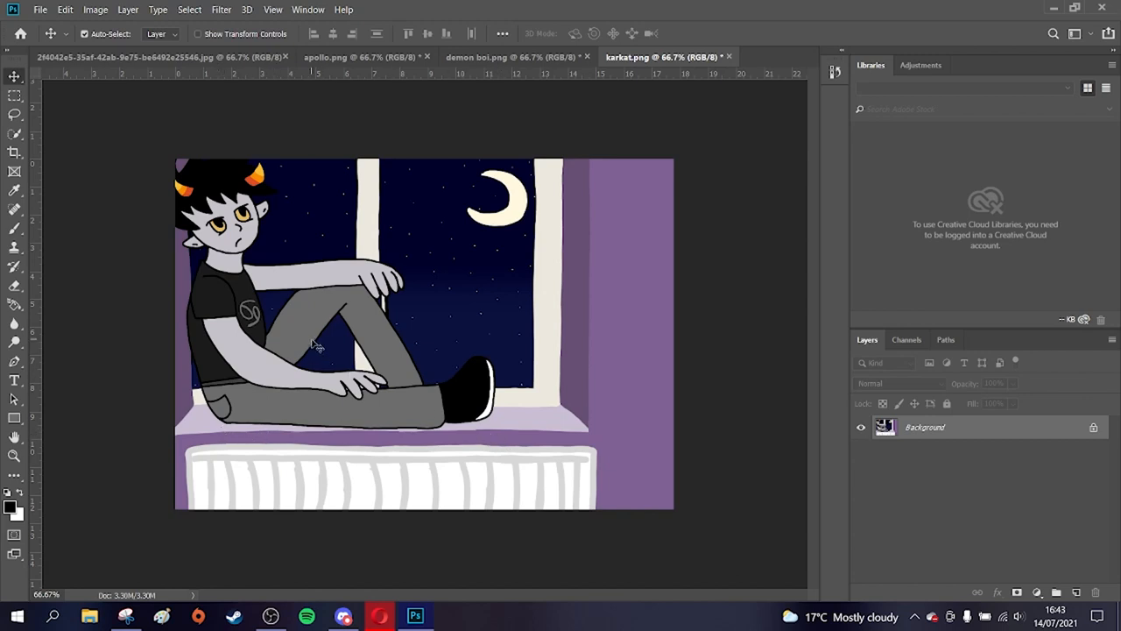
pyautogui.moveTo(316, 297)
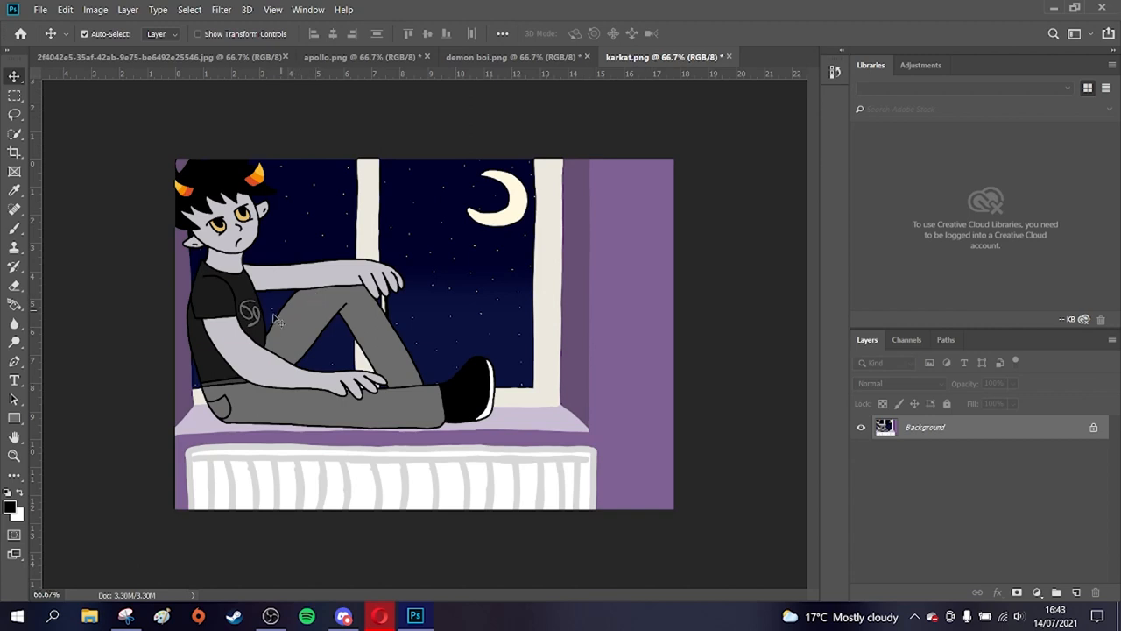
pyautogui.moveTo(267, 340)
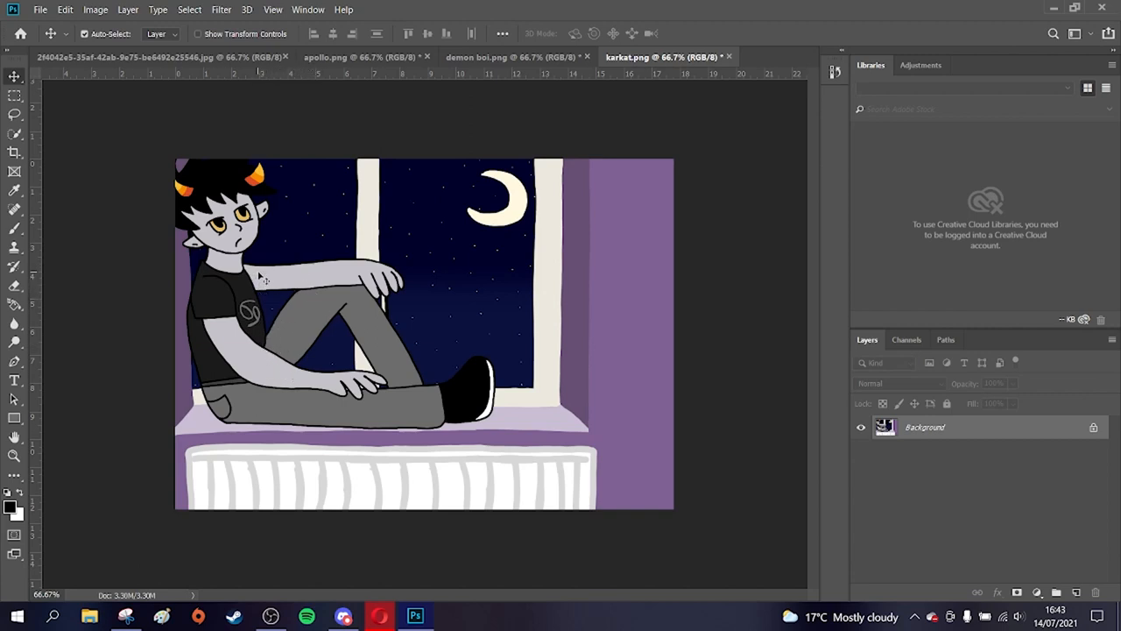
pyautogui.moveTo(359, 278)
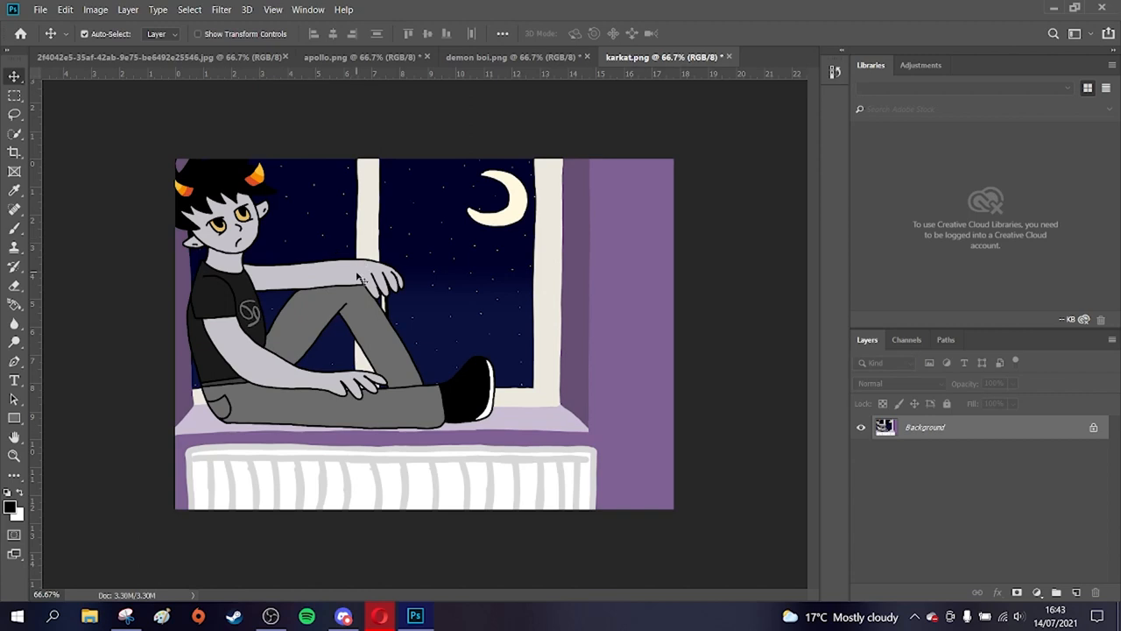
pyautogui.moveTo(464, 285)
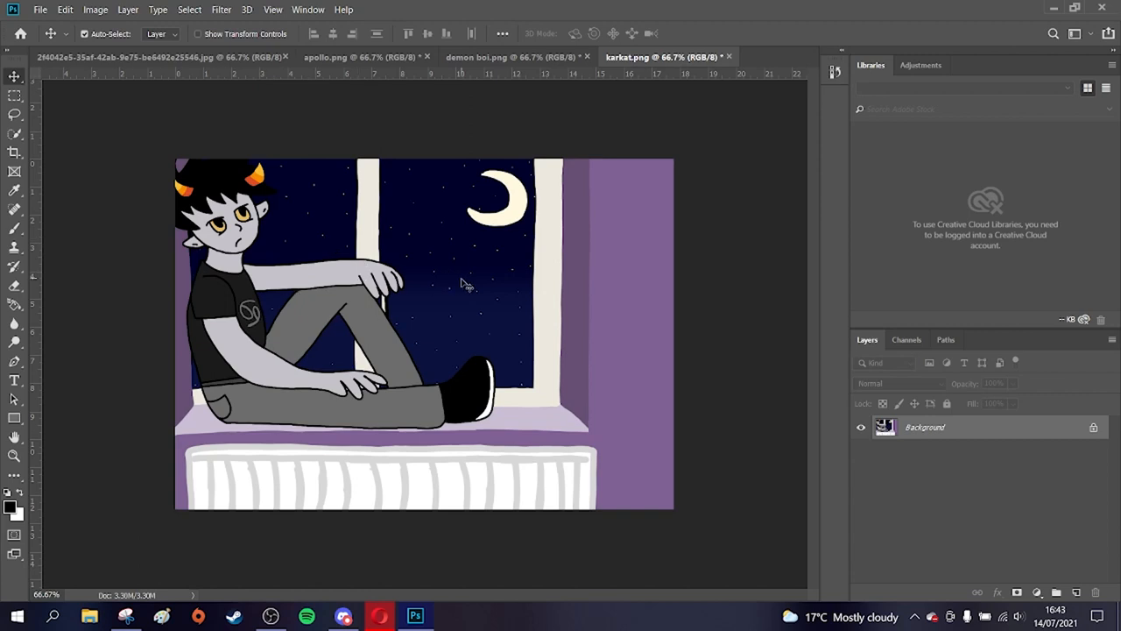
pyautogui.moveTo(399, 542)
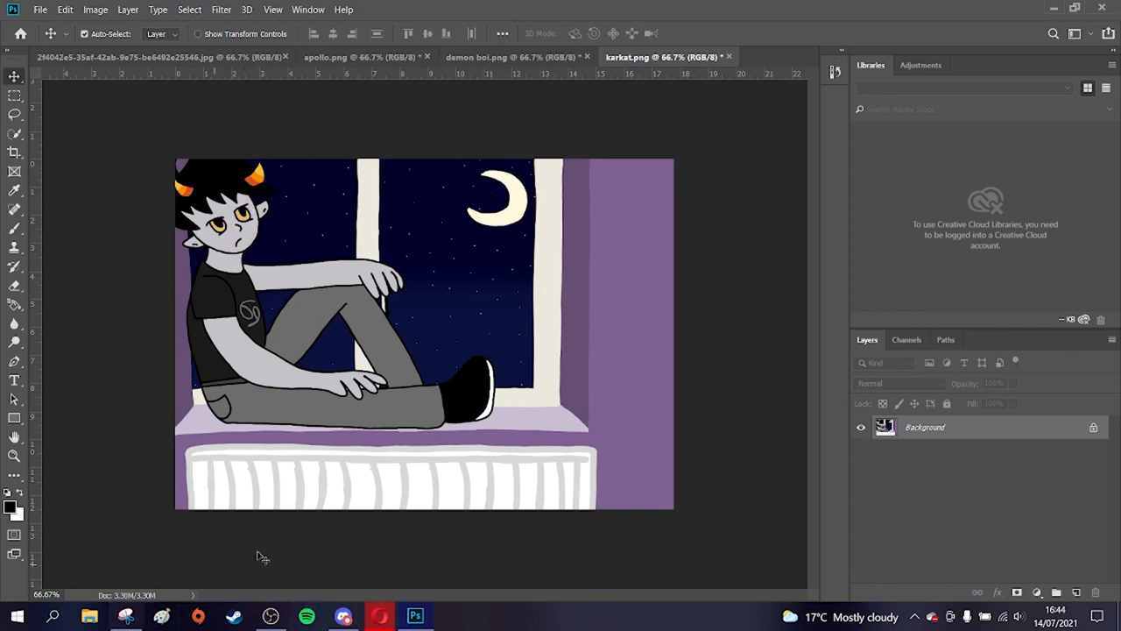
pyautogui.moveTo(285, 571)
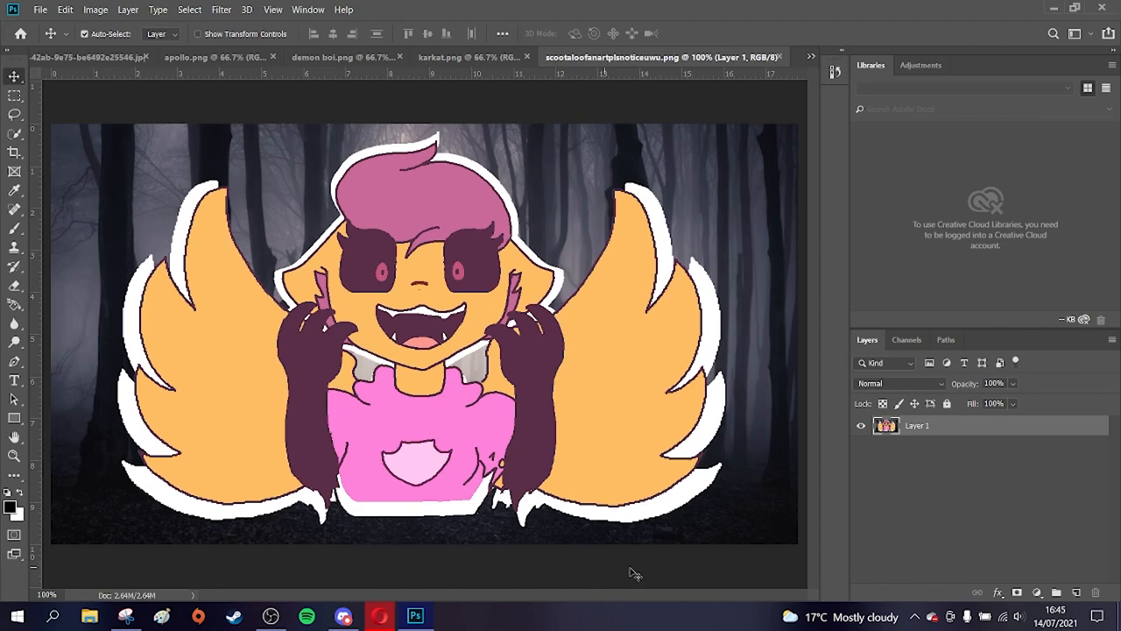
pyautogui.moveTo(663, 184)
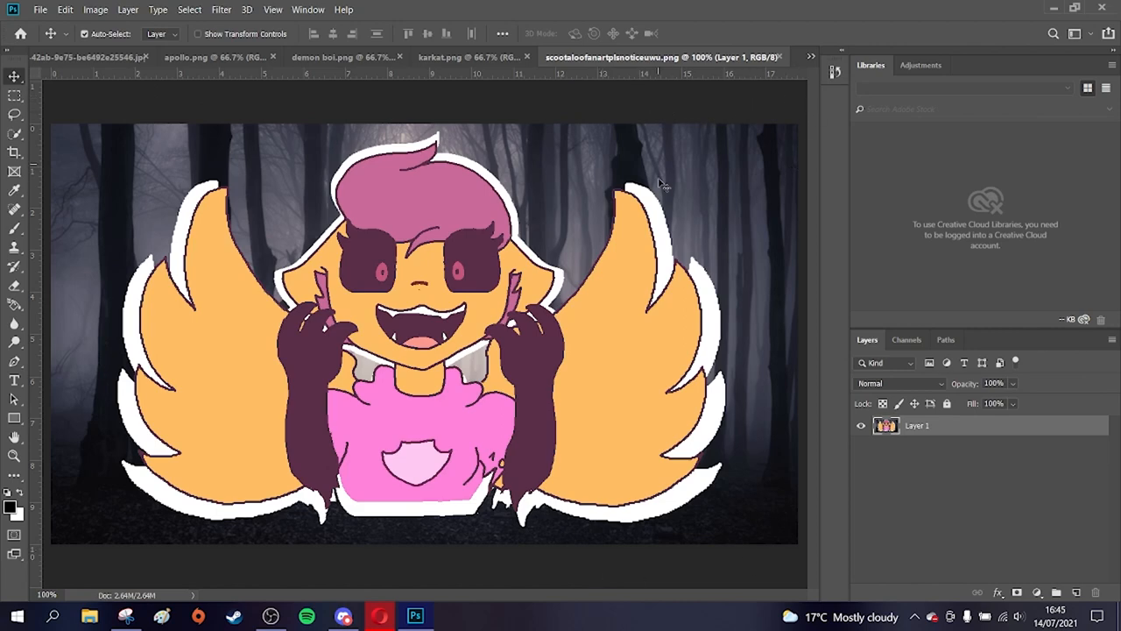
pyautogui.moveTo(718, 230)
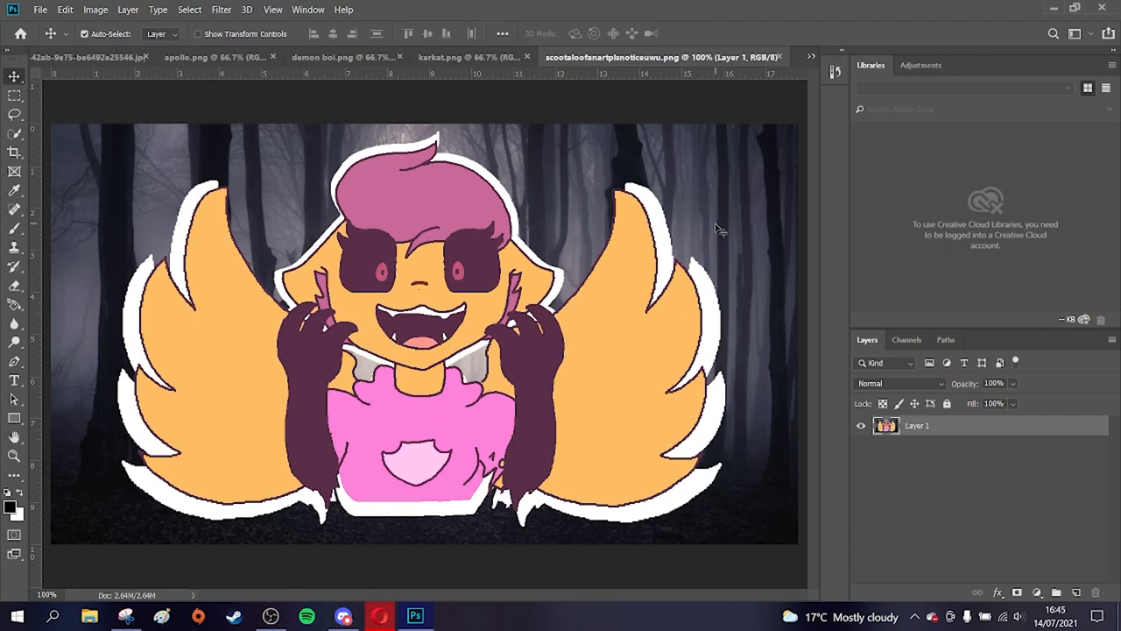
pyautogui.moveTo(742, 231)
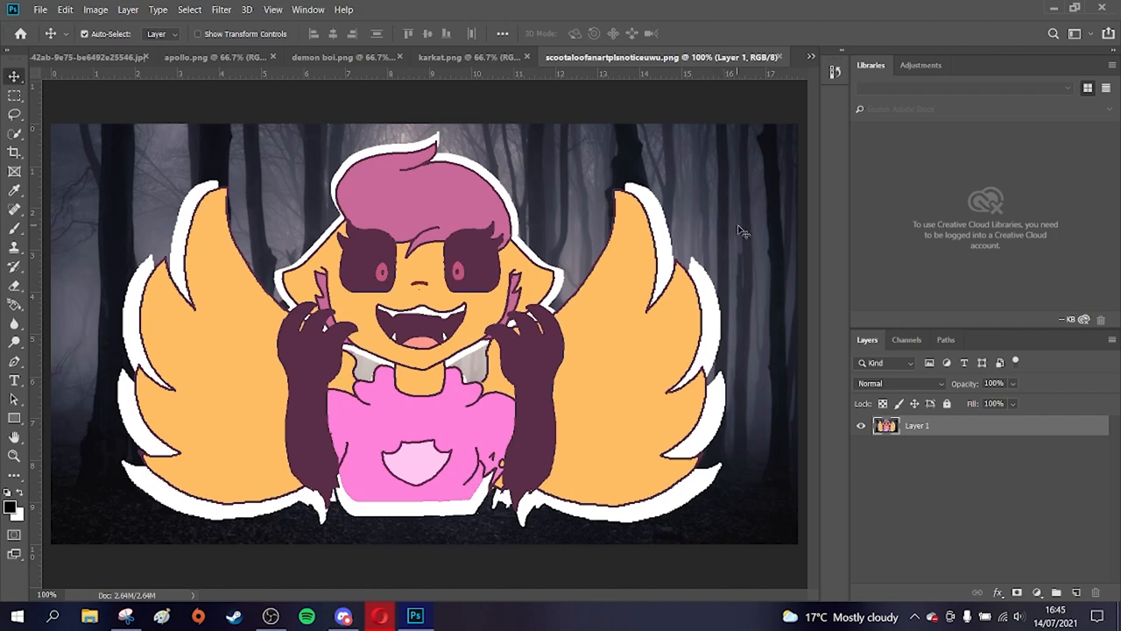
pyautogui.moveTo(570, 179)
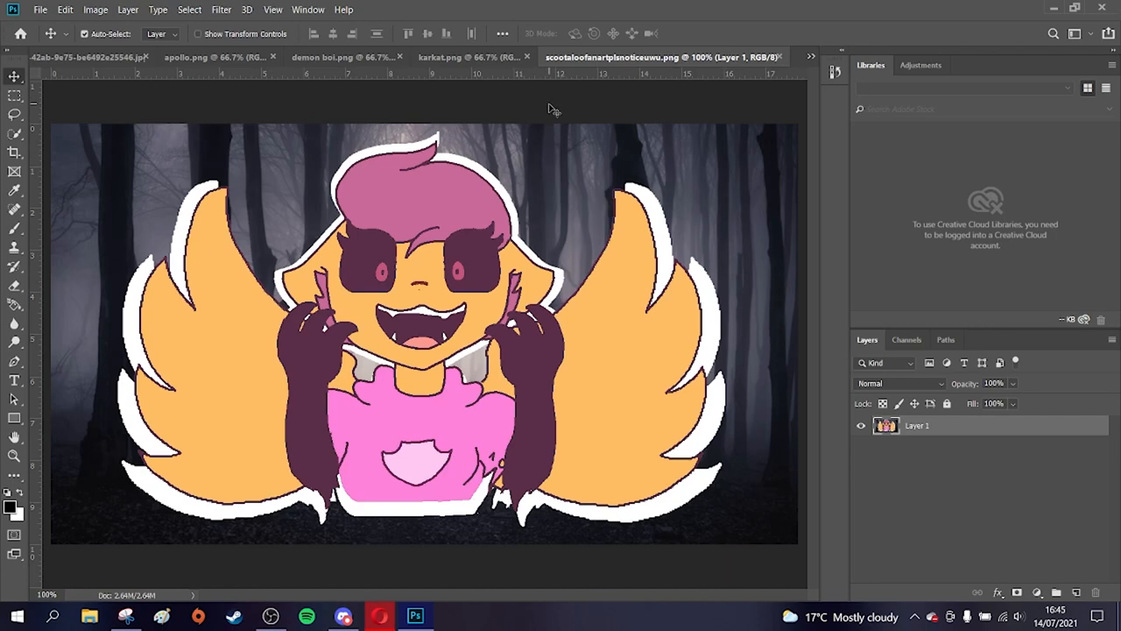
pyautogui.moveTo(543, 112)
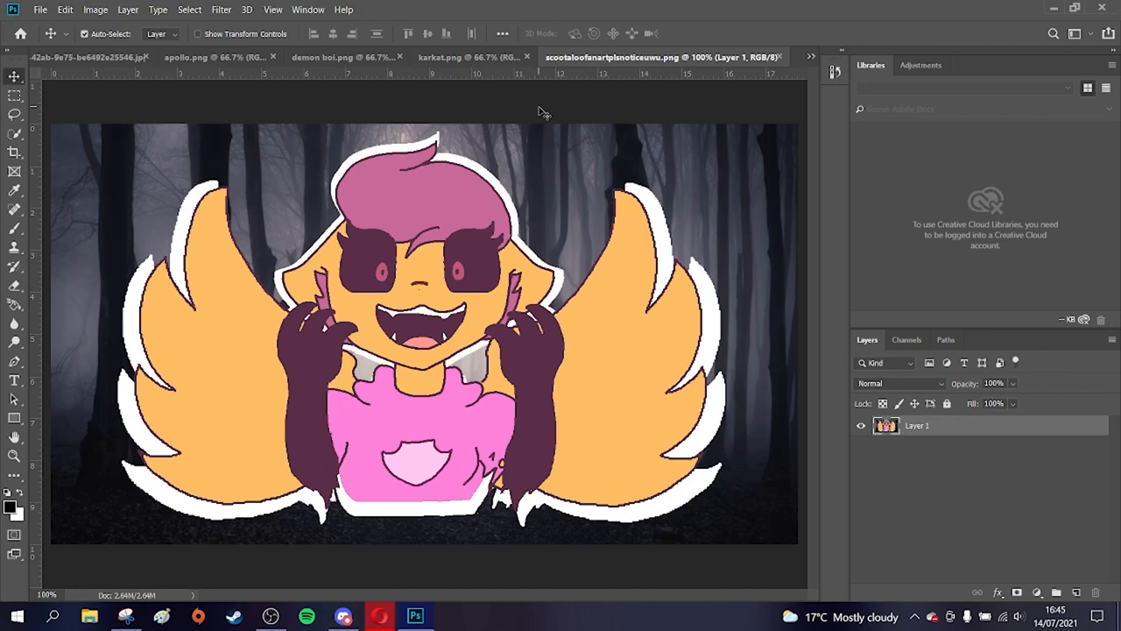
pyautogui.moveTo(530, 114)
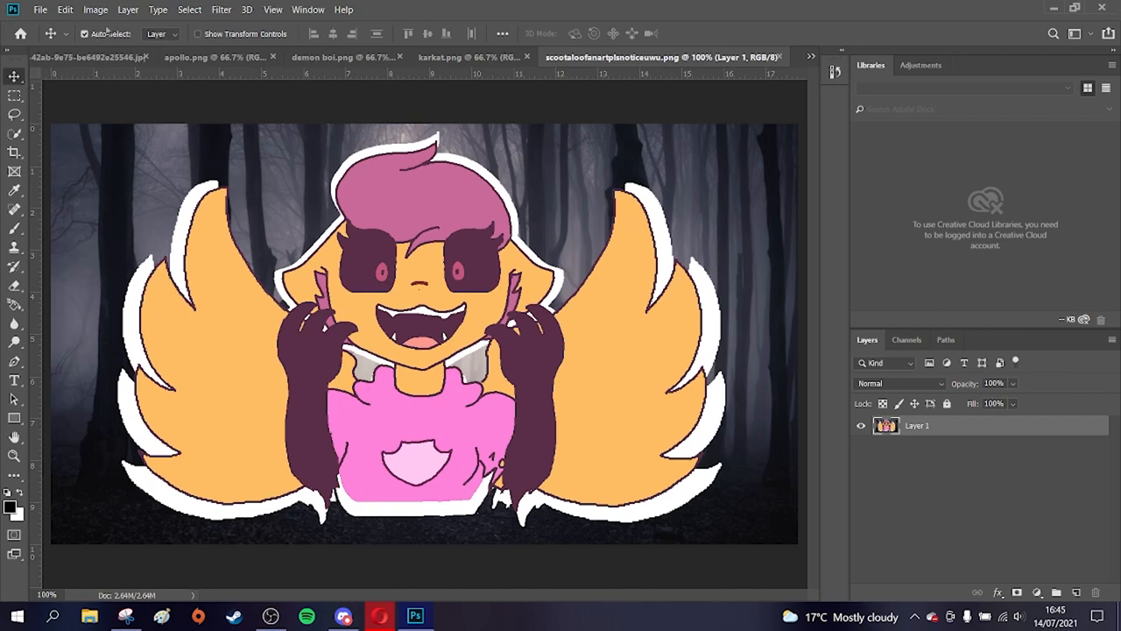
pyautogui.moveTo(168, 102)
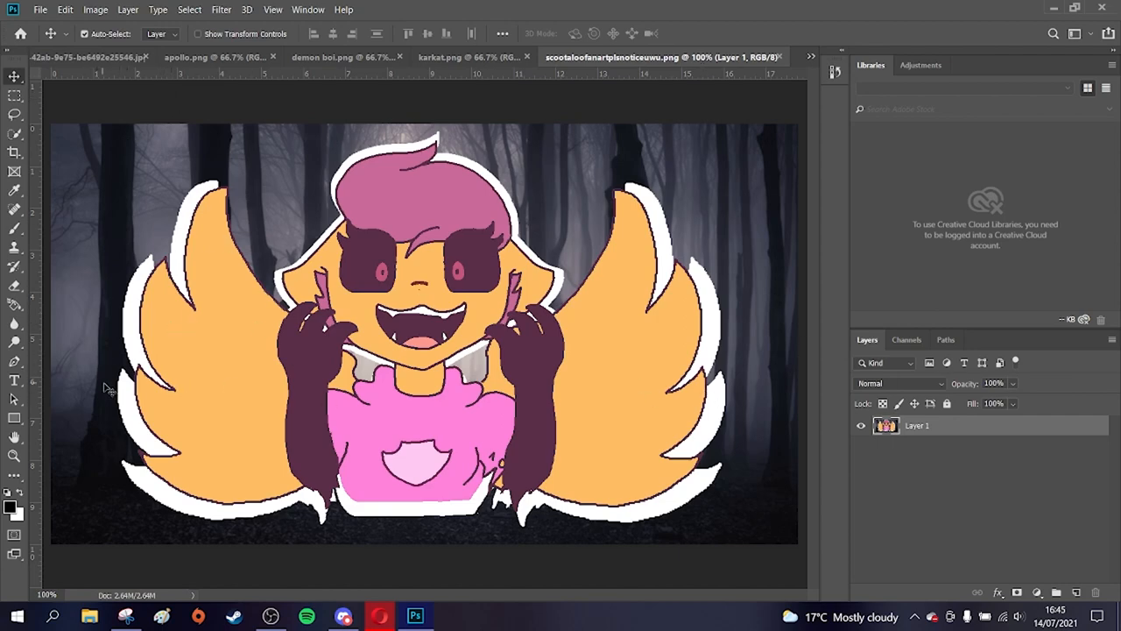
pyautogui.moveTo(444, 412)
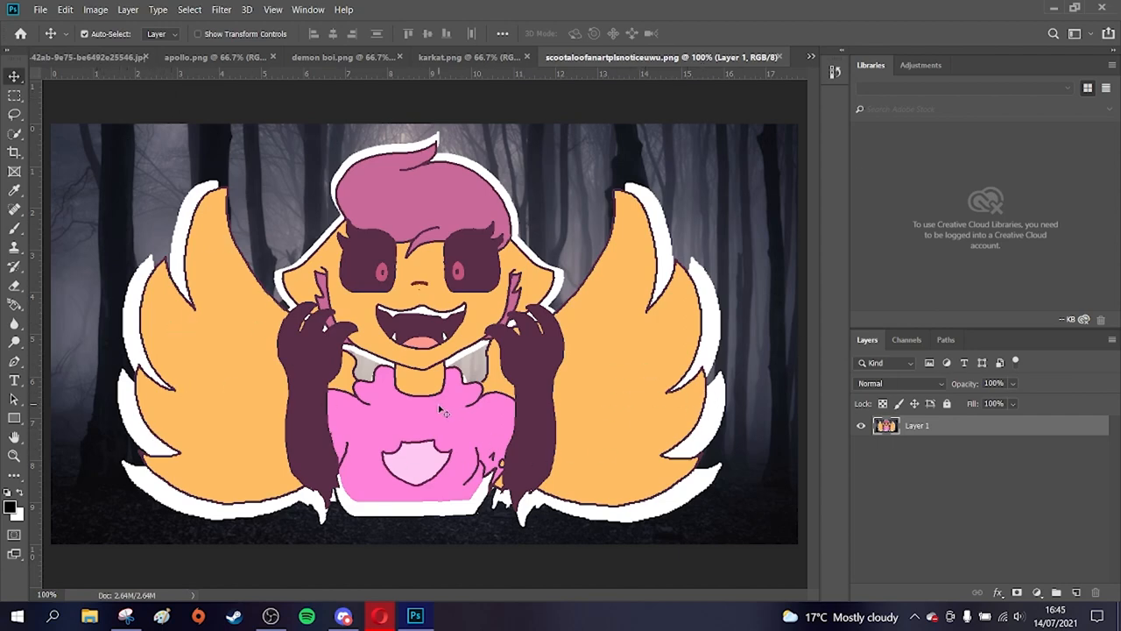
pyautogui.moveTo(419, 402)
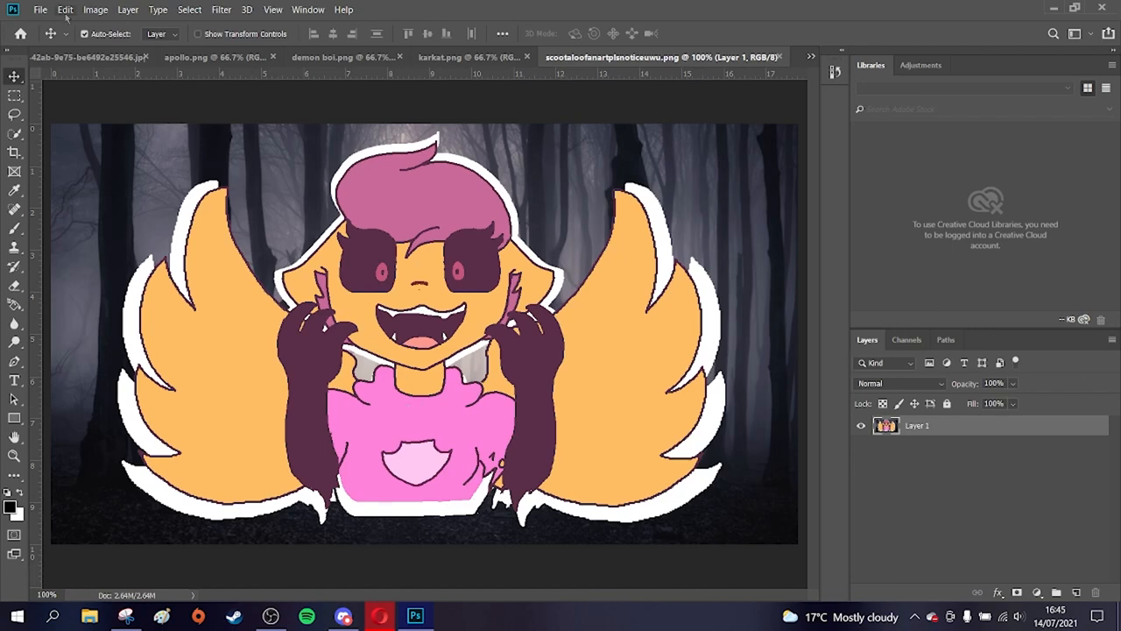
# - Flip the orange winged fan-art canvas horizontally via Image Rotation
pyautogui.click(95, 10)
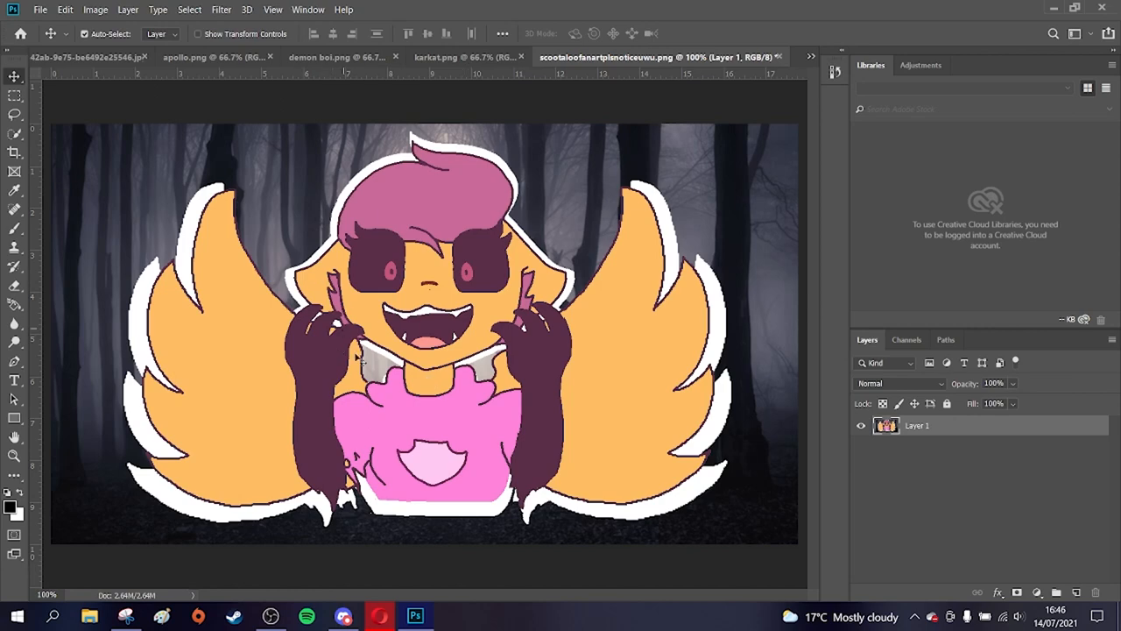
pyautogui.moveTo(602, 296)
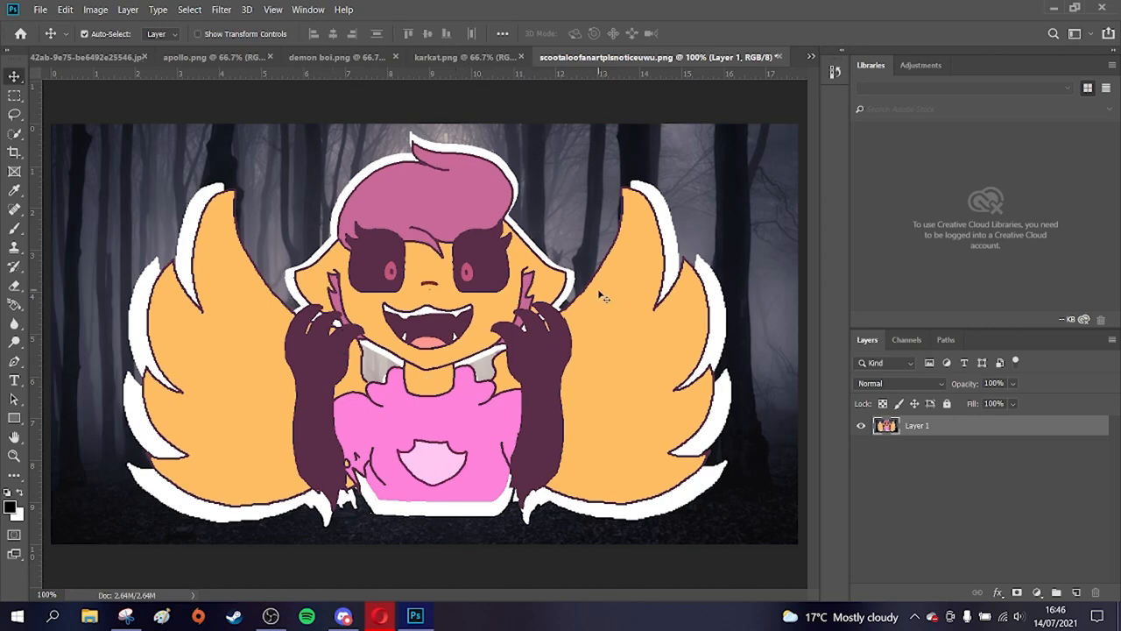
pyautogui.moveTo(447, 472)
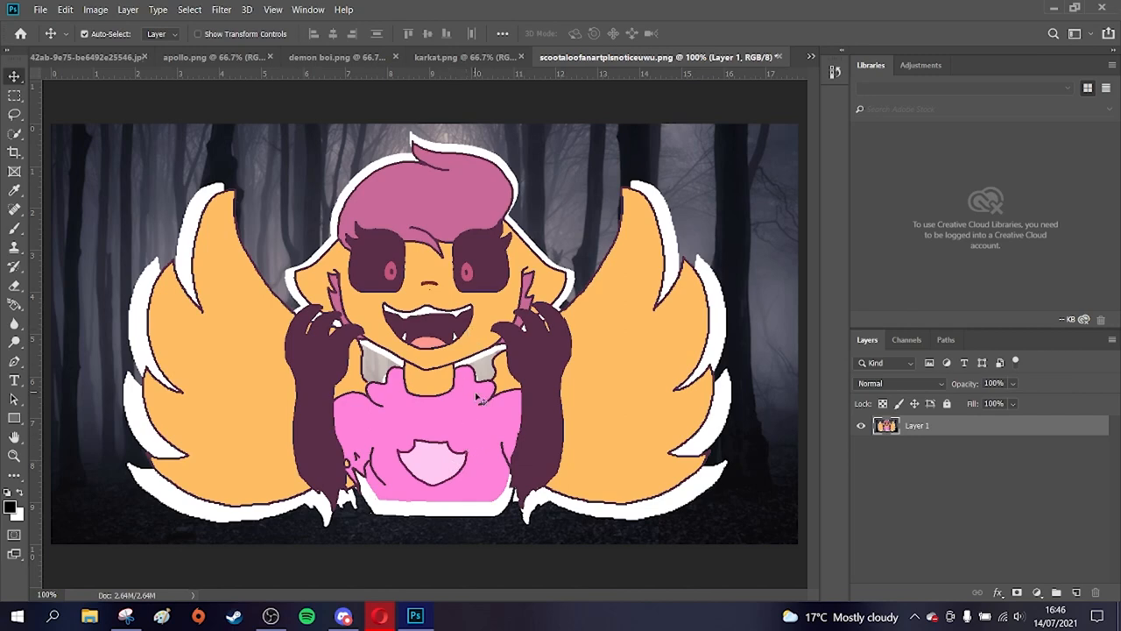
pyautogui.moveTo(366, 351)
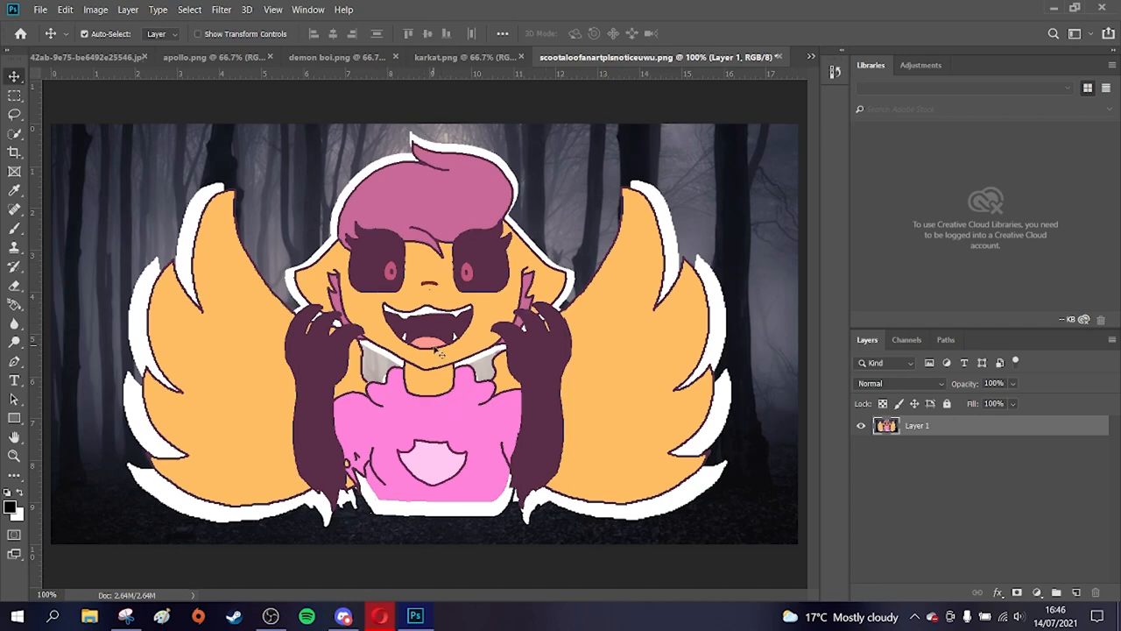
pyautogui.moveTo(256, 470)
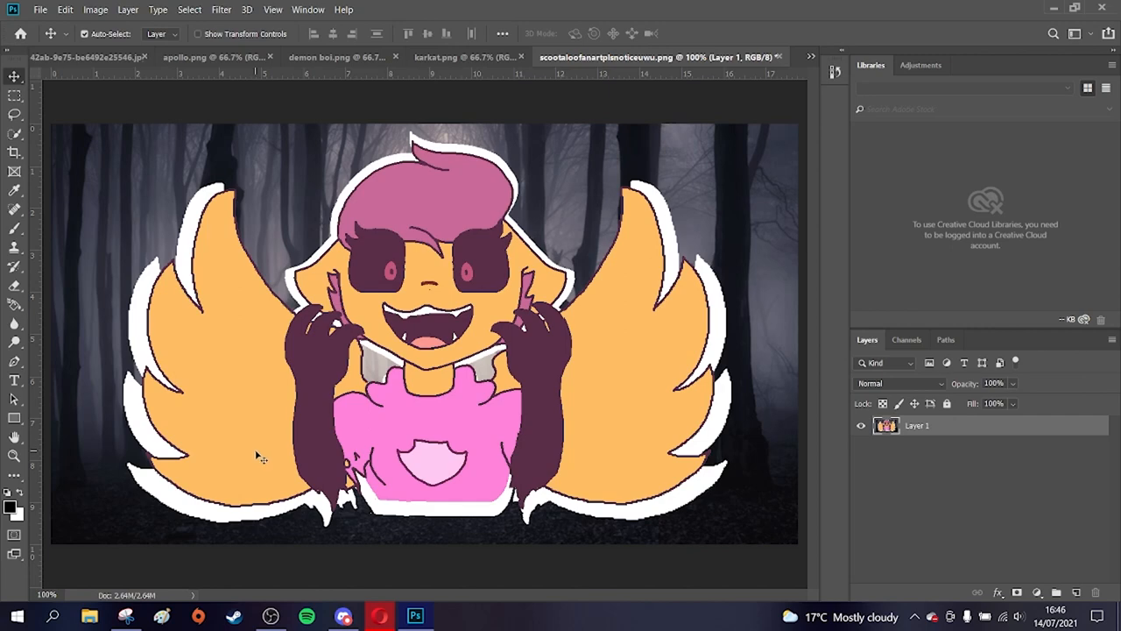
pyautogui.moveTo(248, 322)
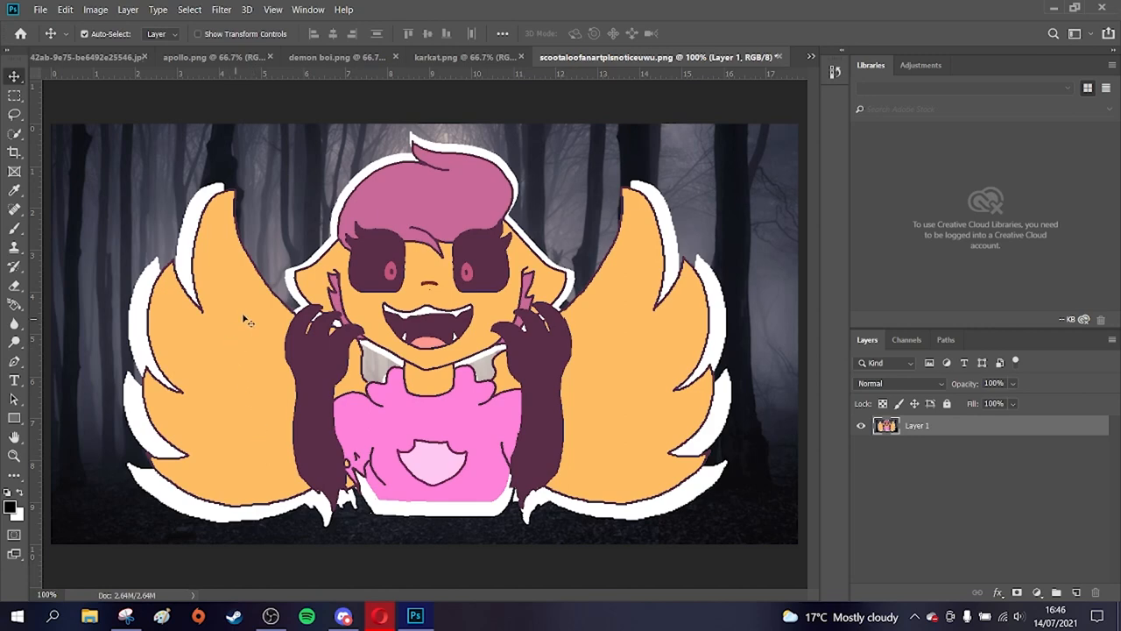
pyautogui.moveTo(184, 217)
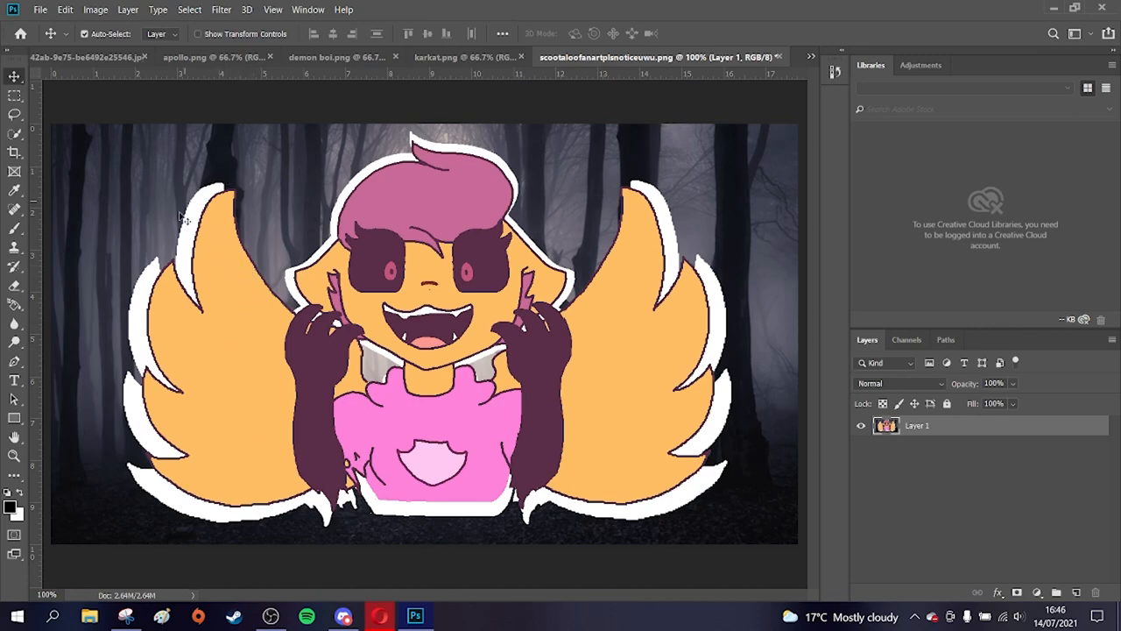
pyautogui.moveTo(102, 368)
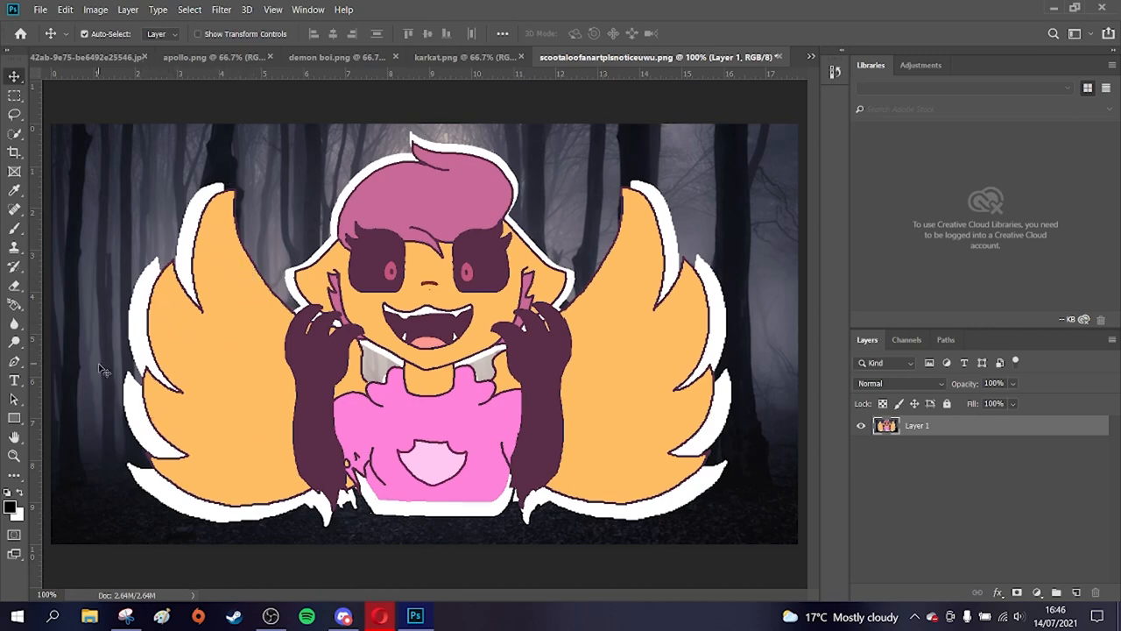
pyautogui.moveTo(129, 253)
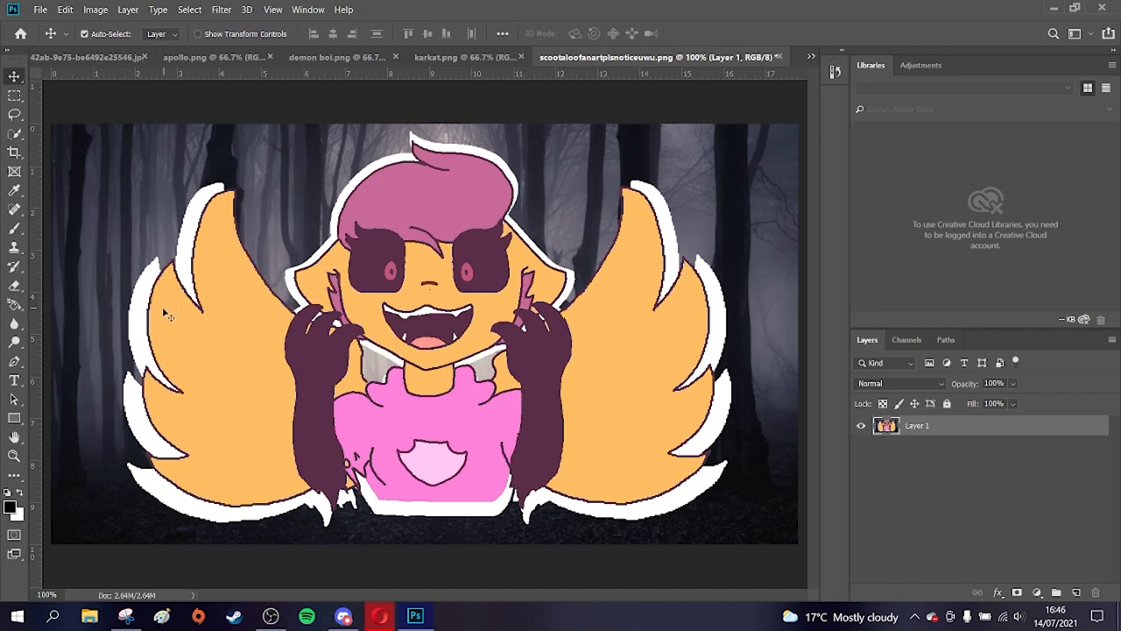
pyautogui.moveTo(265, 490)
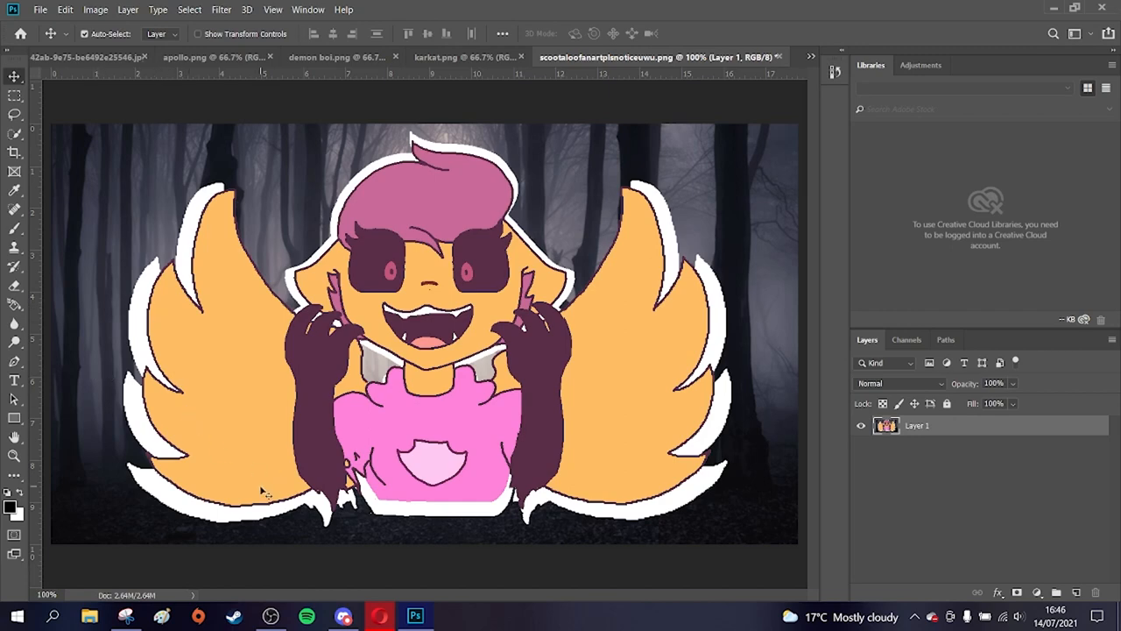
pyautogui.moveTo(242, 460)
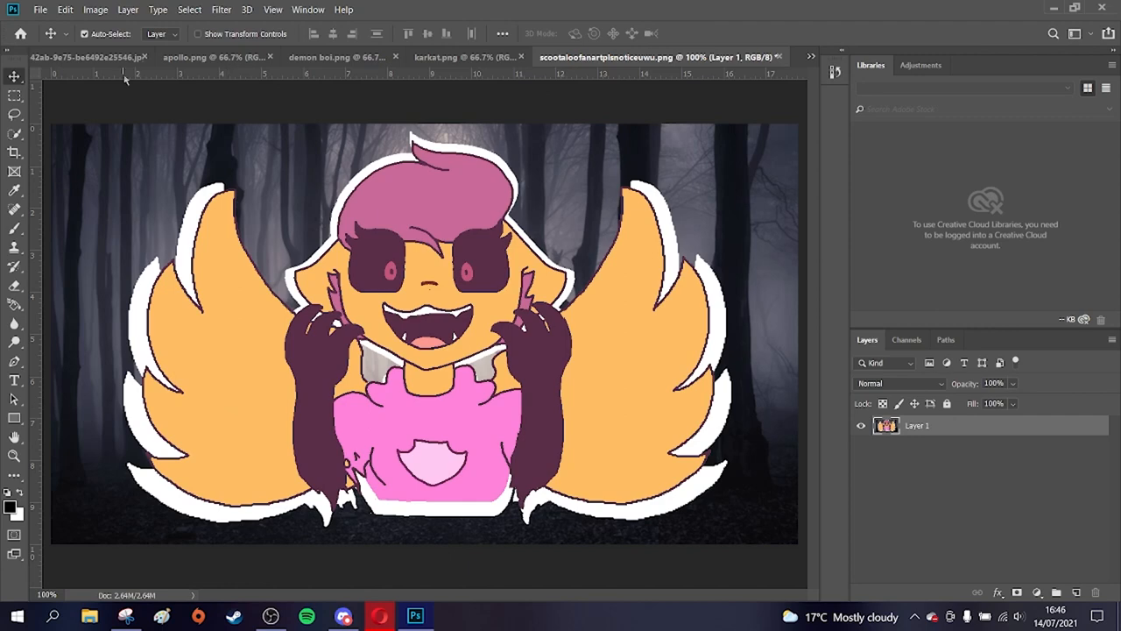
pyautogui.moveTo(184, 524)
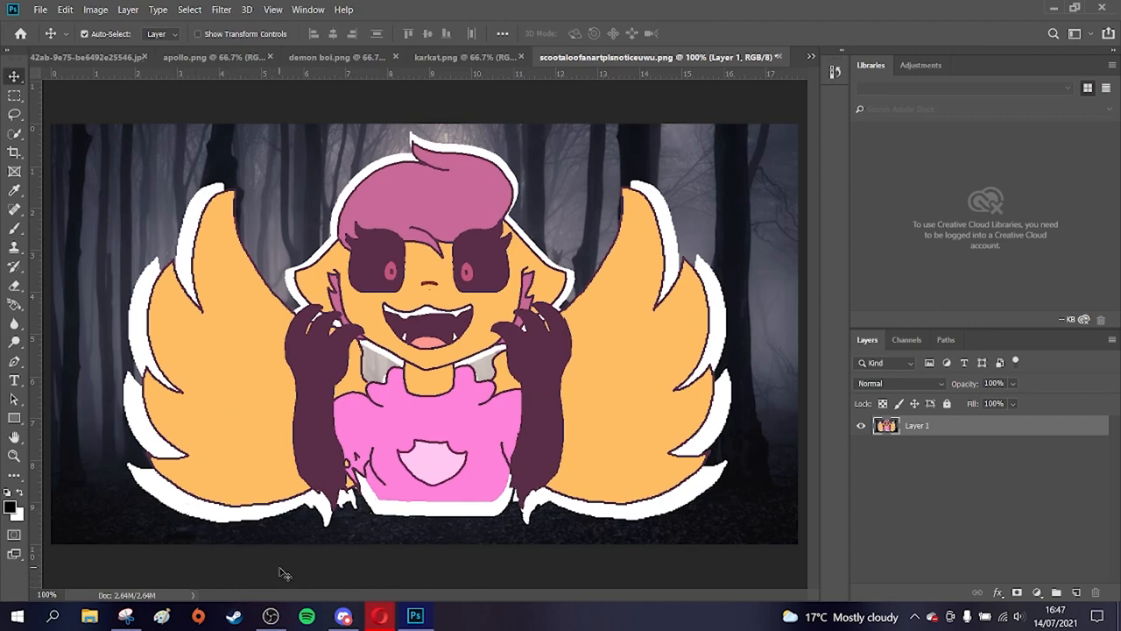
# - Switch to the scoot.png Scootaloo drawing and bring up its Image Rotation options
pyautogui.click(719, 56)
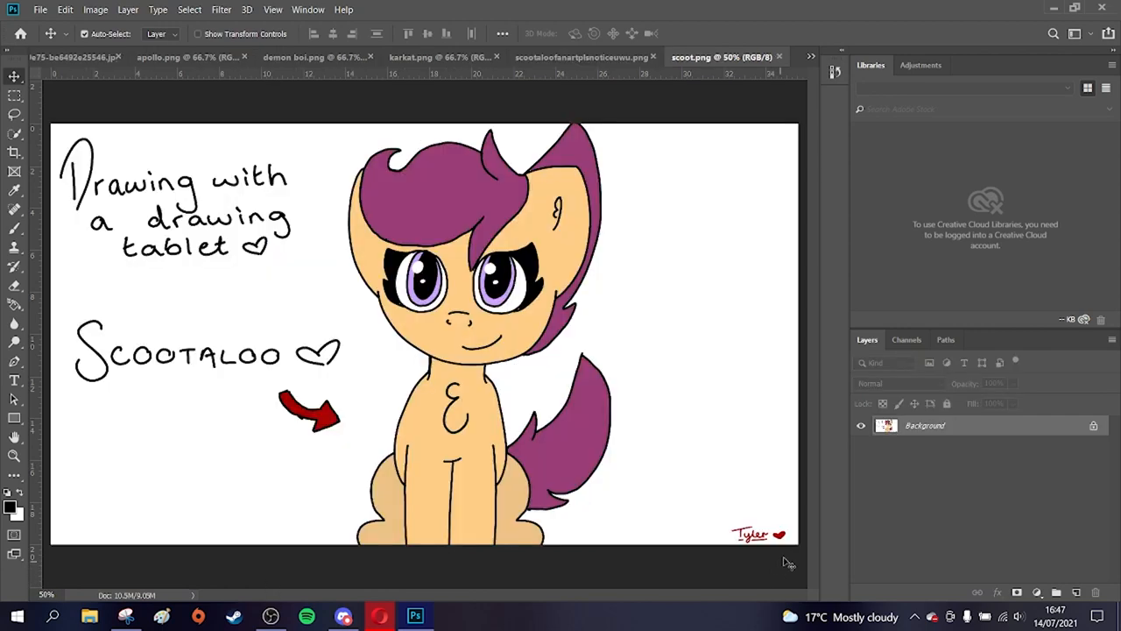
pyautogui.moveTo(758, 556)
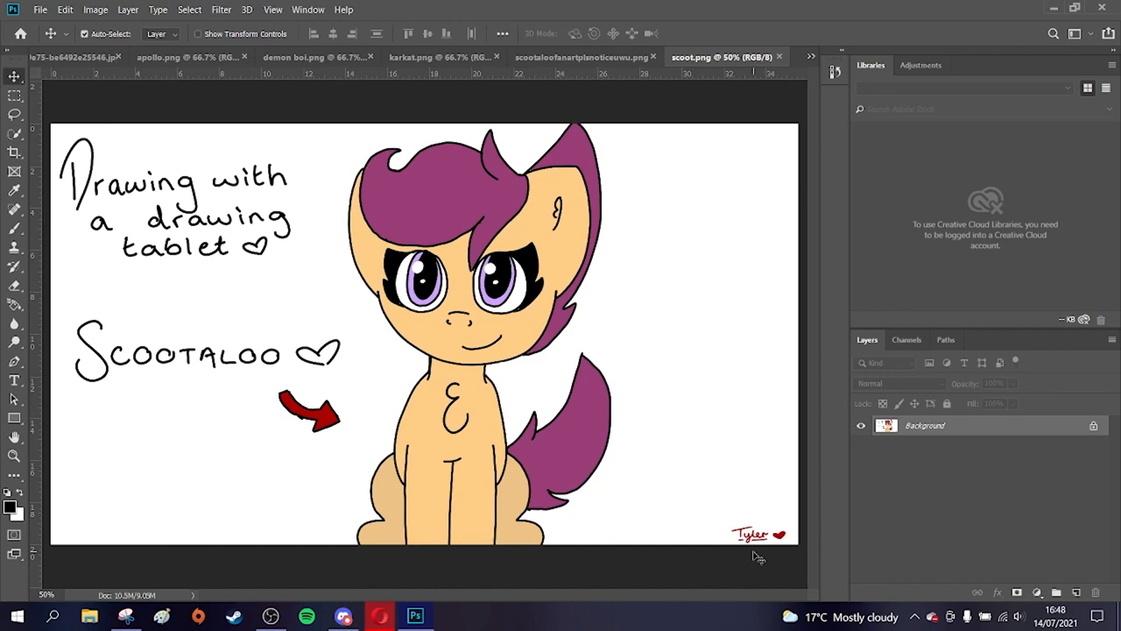
pyautogui.moveTo(739, 204)
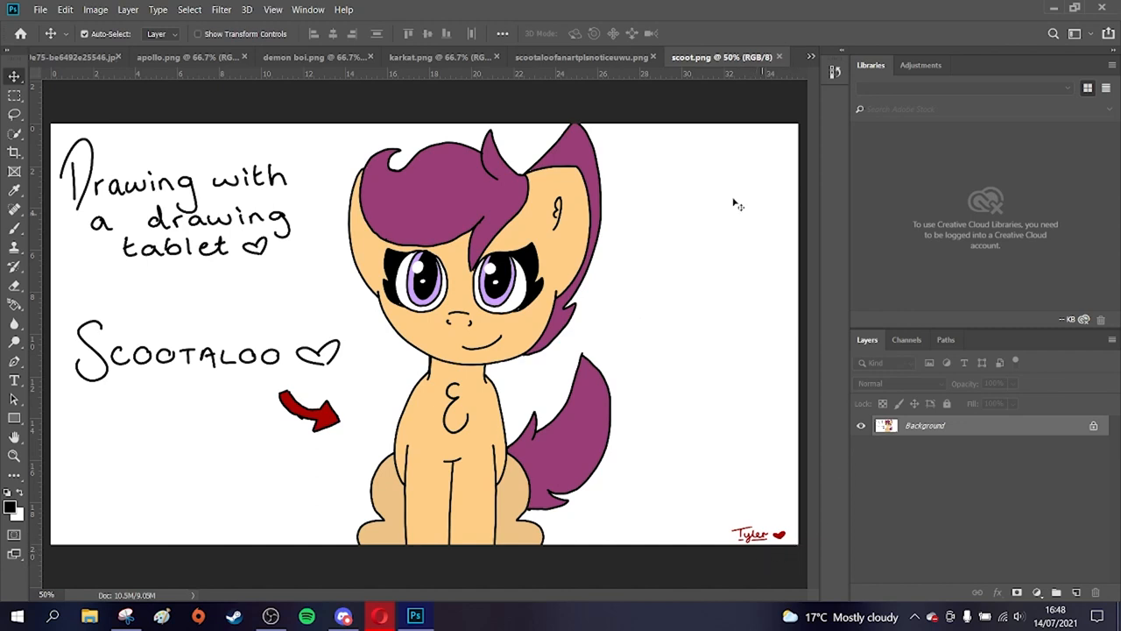
pyautogui.click(95, 9)
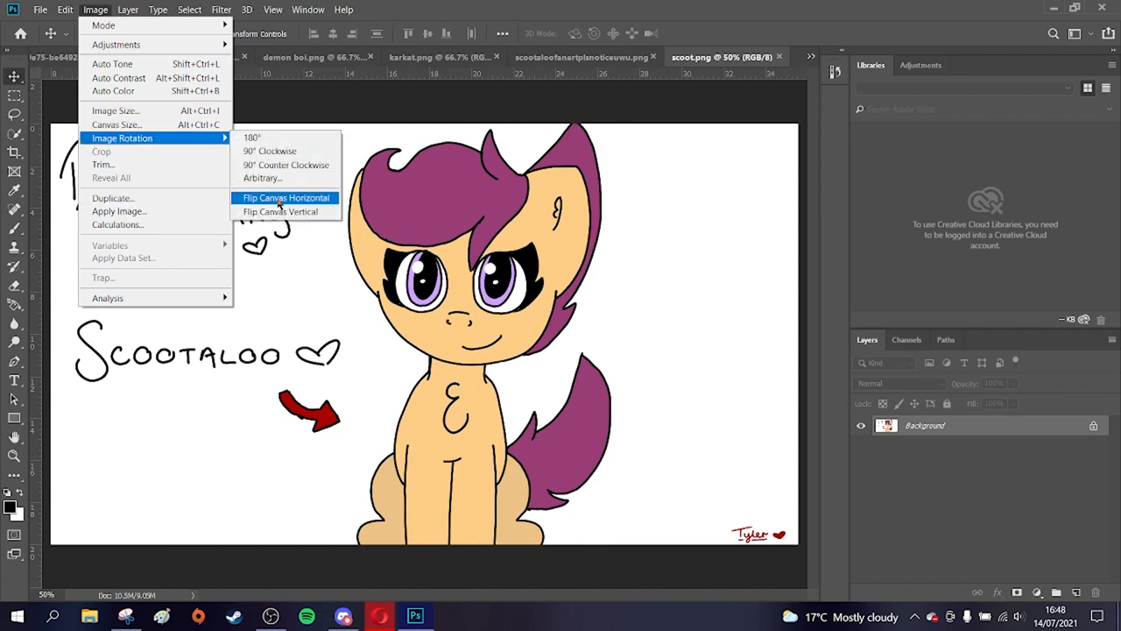
# - Flip the Scootaloo canvas horizontally, reversing the pony and caption
pyautogui.click(286, 197)
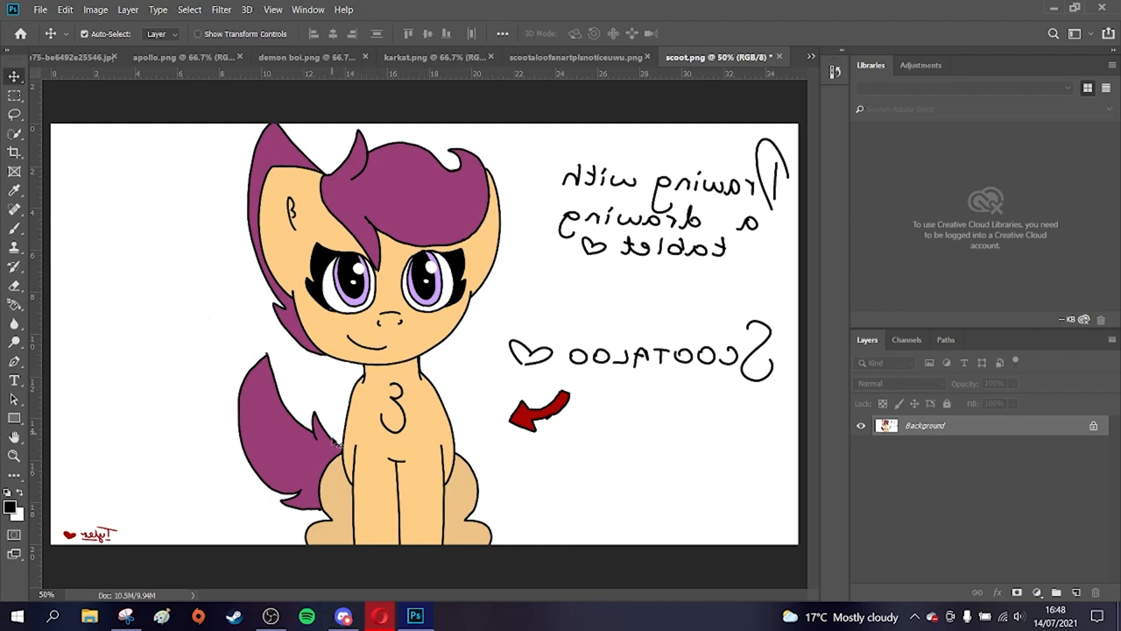
pyautogui.moveTo(368, 378)
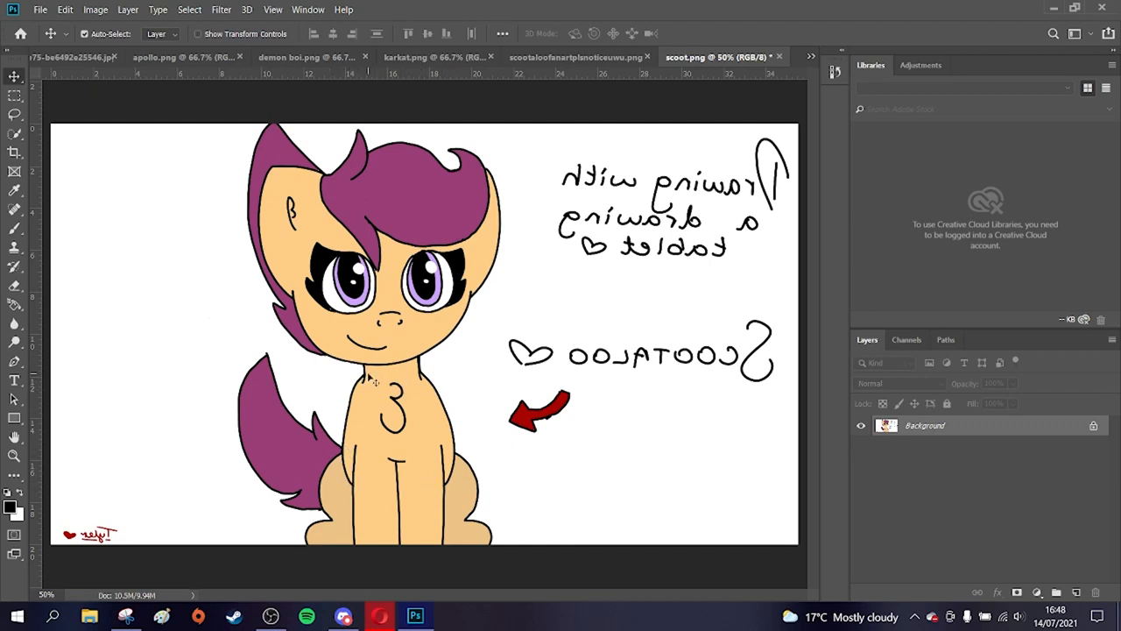
pyautogui.moveTo(452, 419)
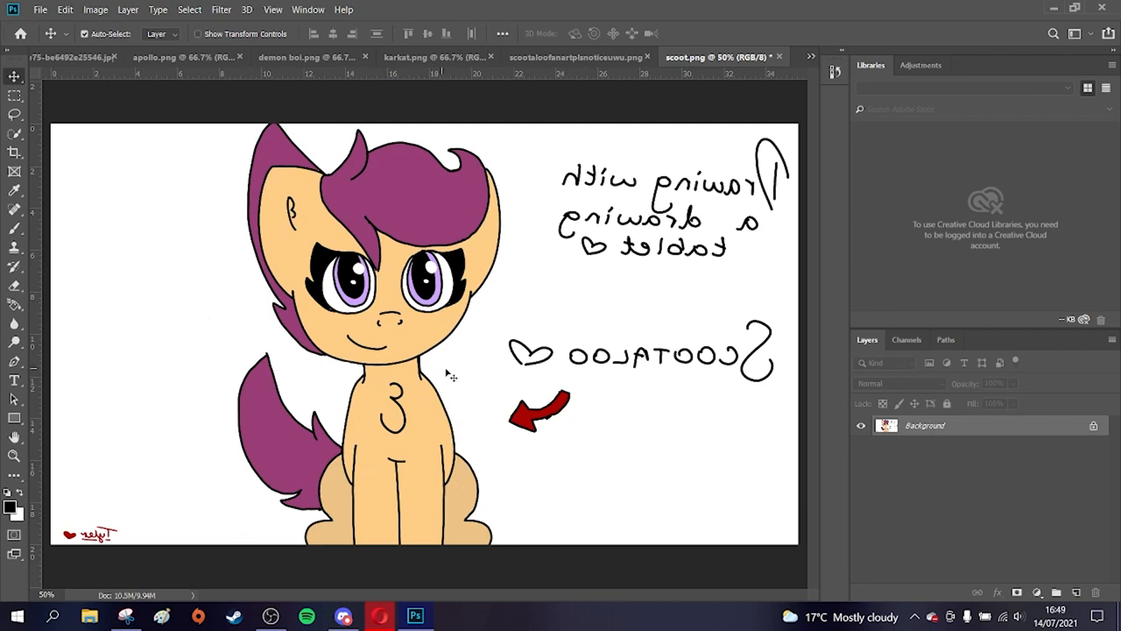
pyautogui.moveTo(480, 507)
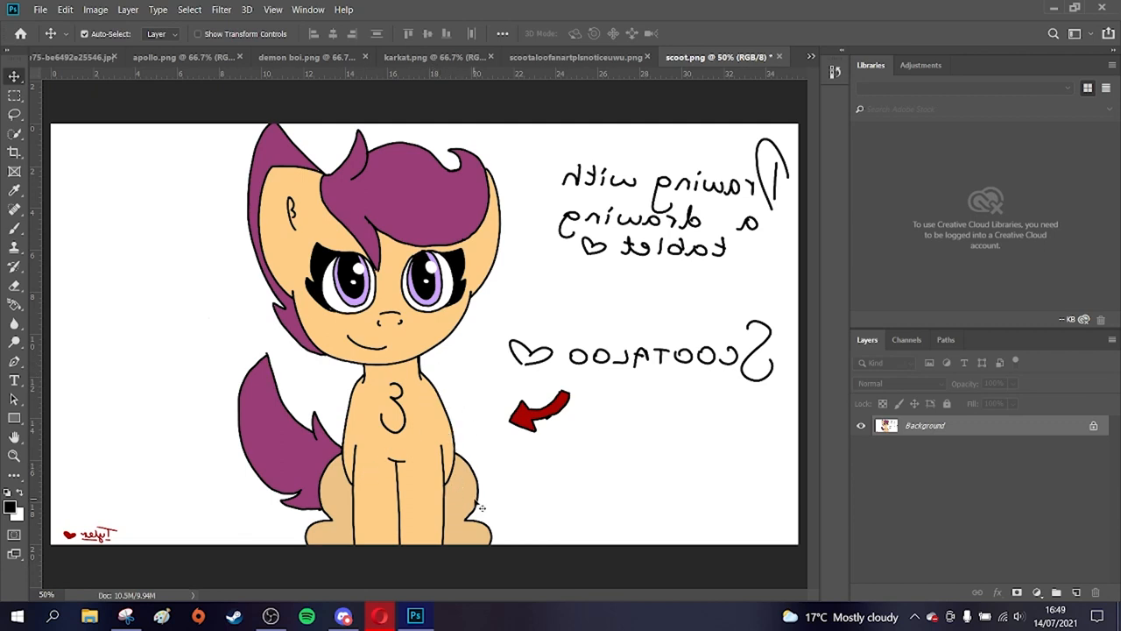
pyautogui.moveTo(429, 320)
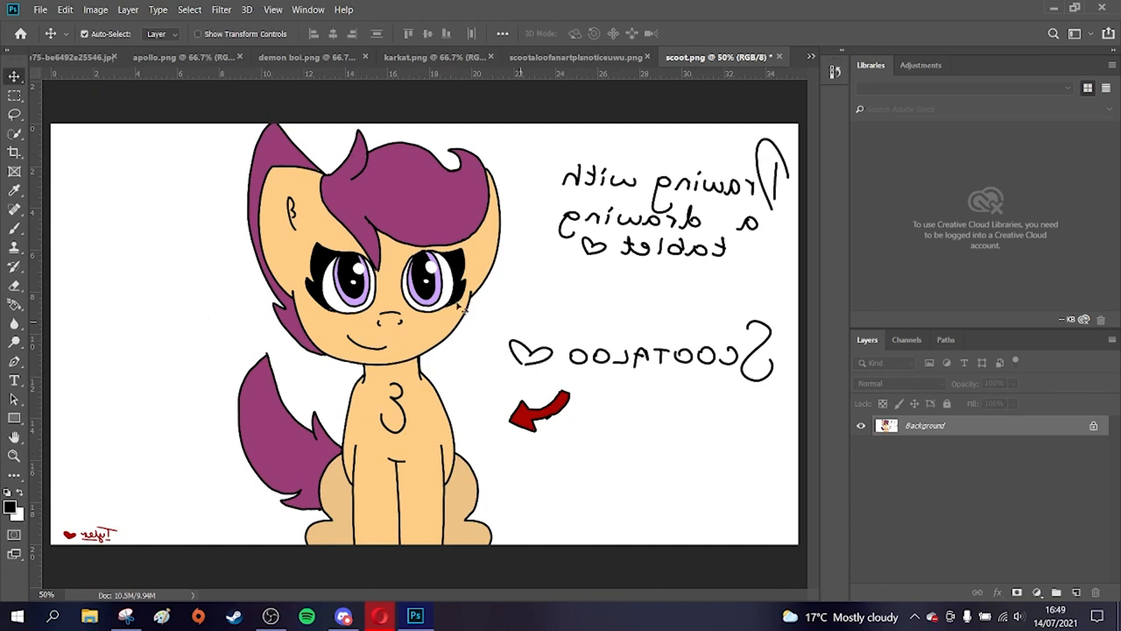
pyautogui.click(96, 10)
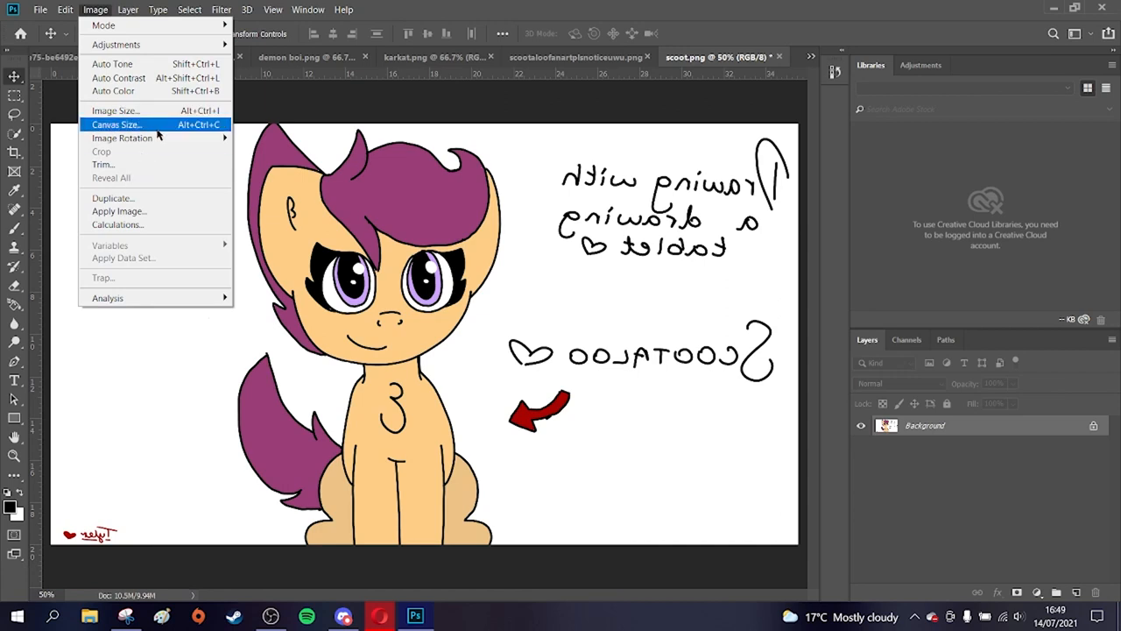
# - Flip the Scootaloo canvas horizontally again to restore its original orientation
pyautogui.click(121, 138)
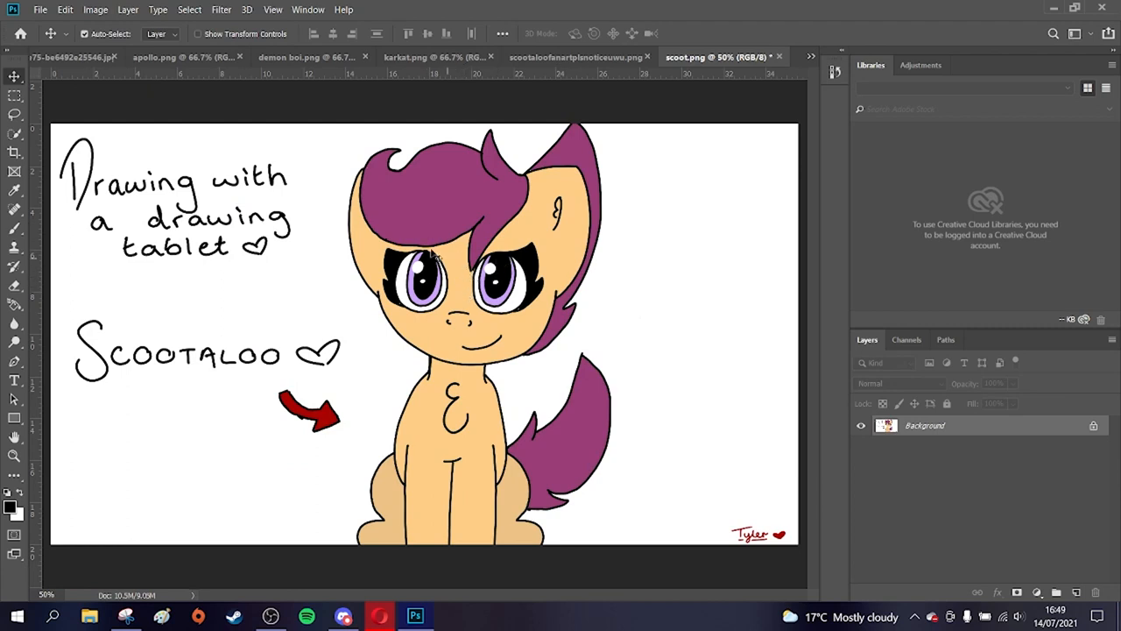
pyautogui.moveTo(215, 191)
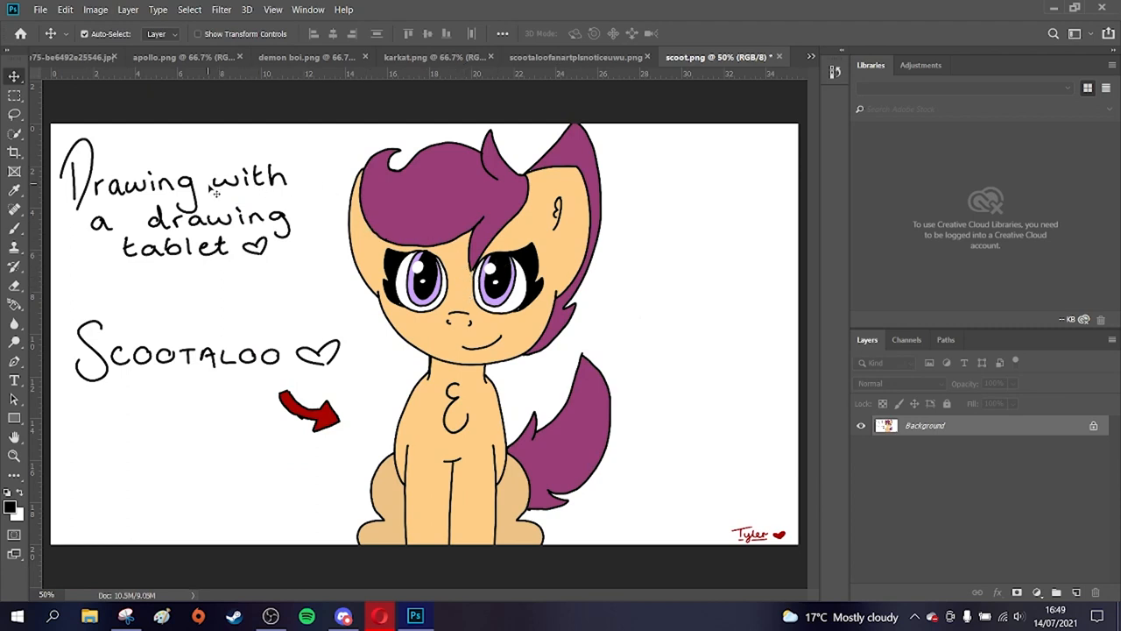
pyautogui.moveTo(421, 258)
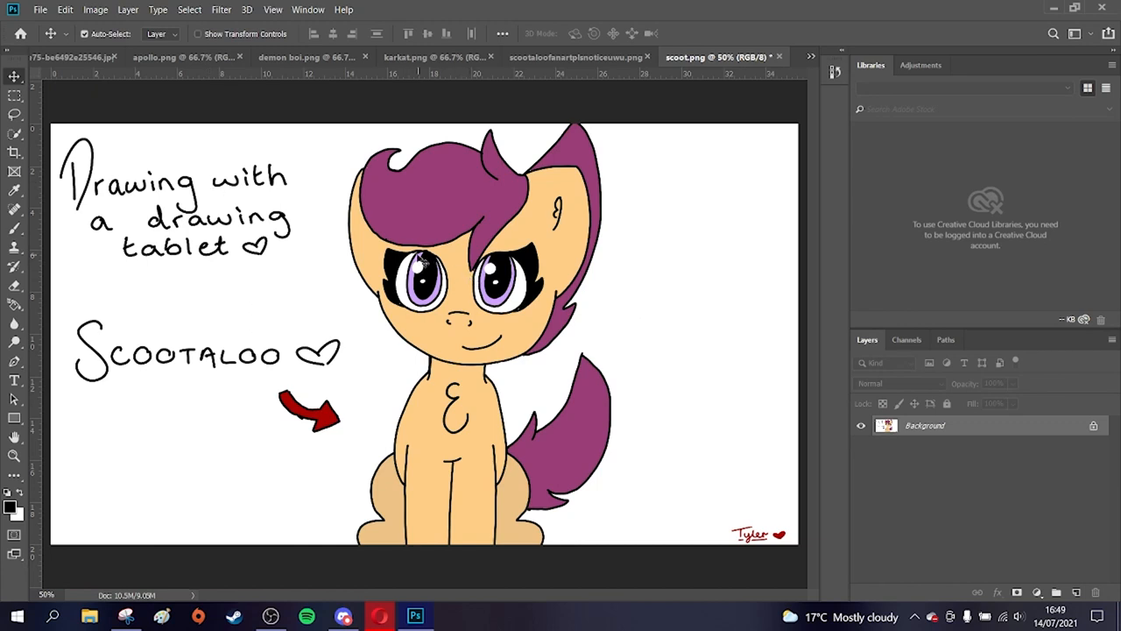
pyautogui.moveTo(263, 205)
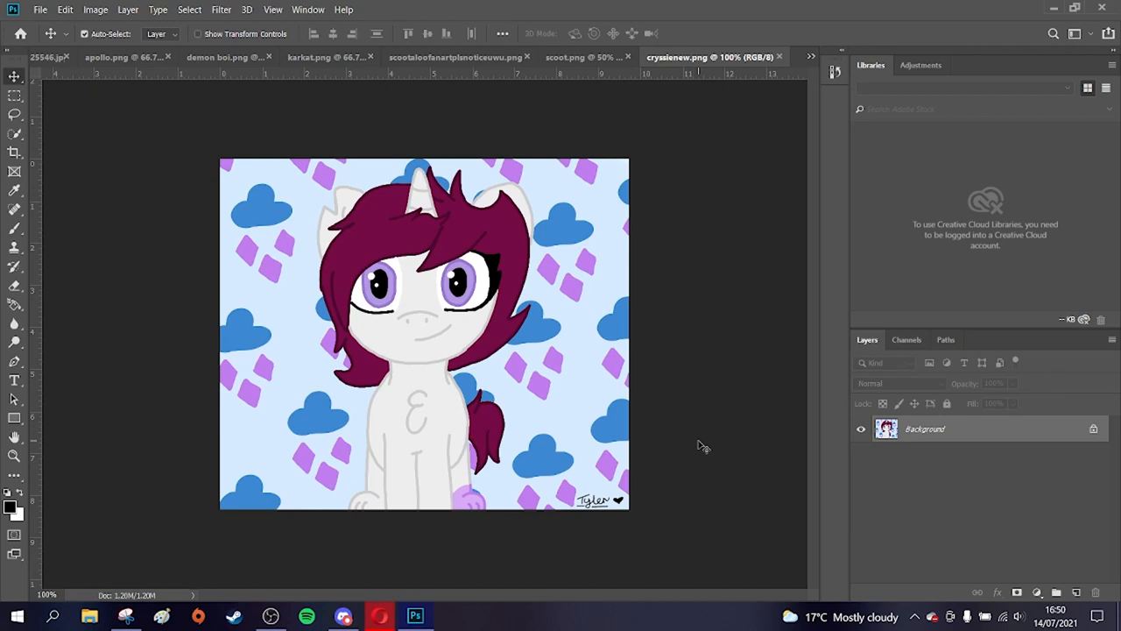
pyautogui.moveTo(381, 328)
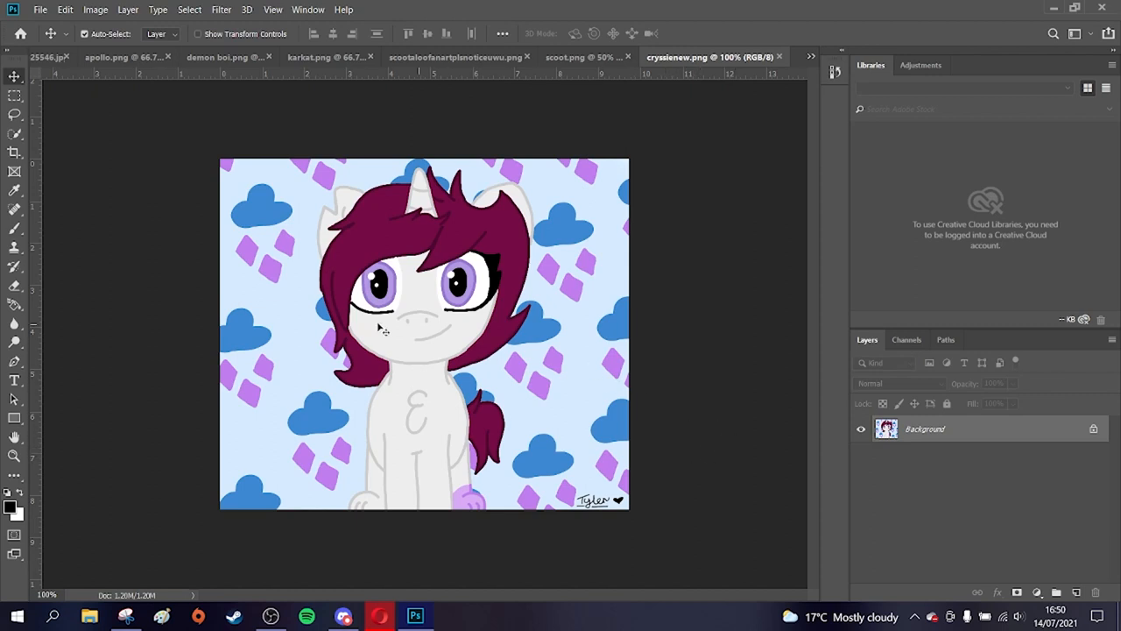
pyautogui.moveTo(245, 232)
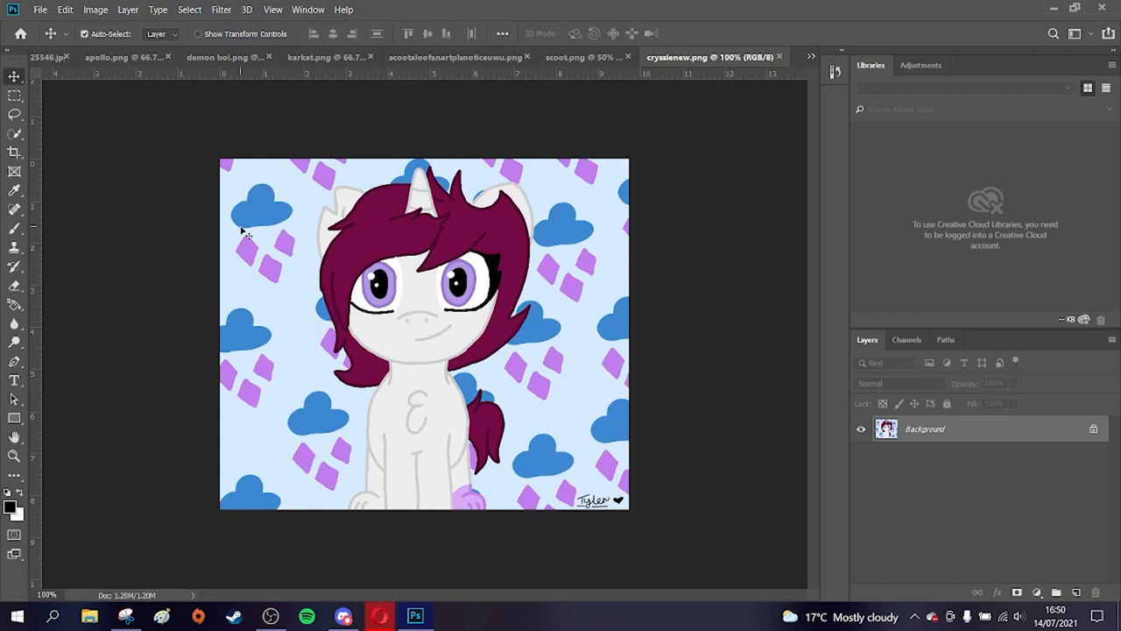
pyautogui.moveTo(345, 244)
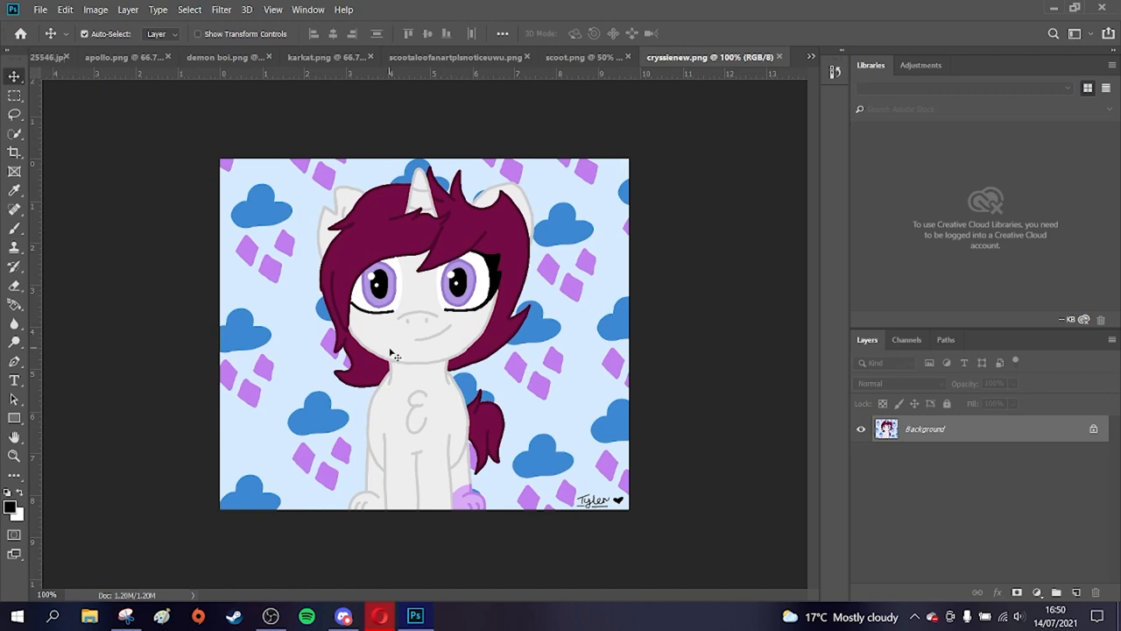
pyautogui.moveTo(553, 432)
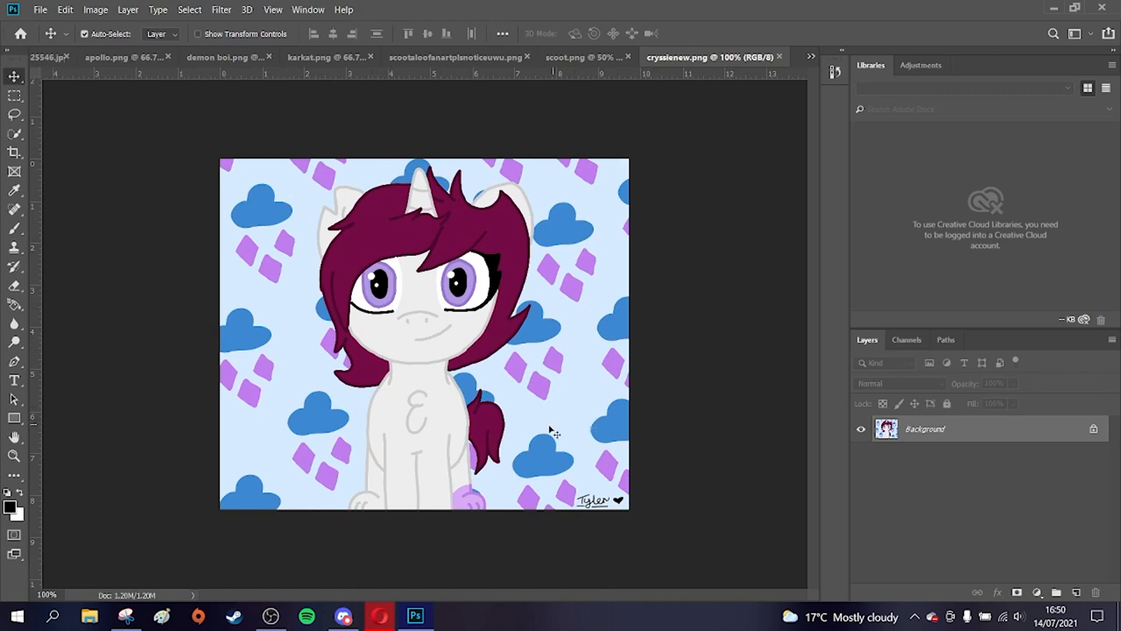
pyautogui.moveTo(300, 208)
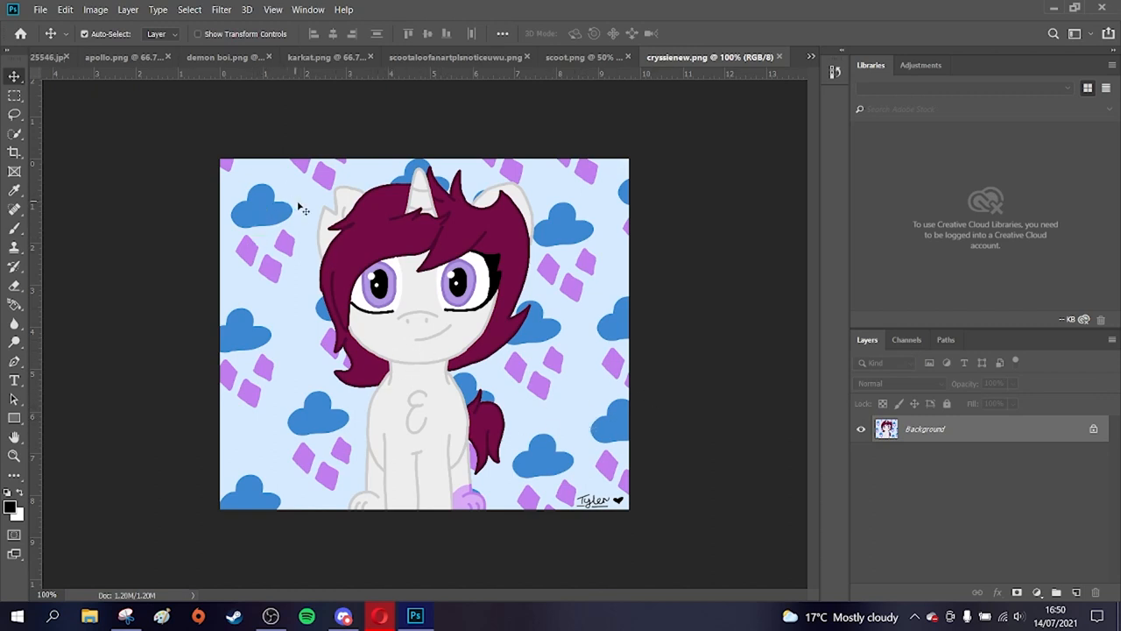
pyautogui.moveTo(604, 362)
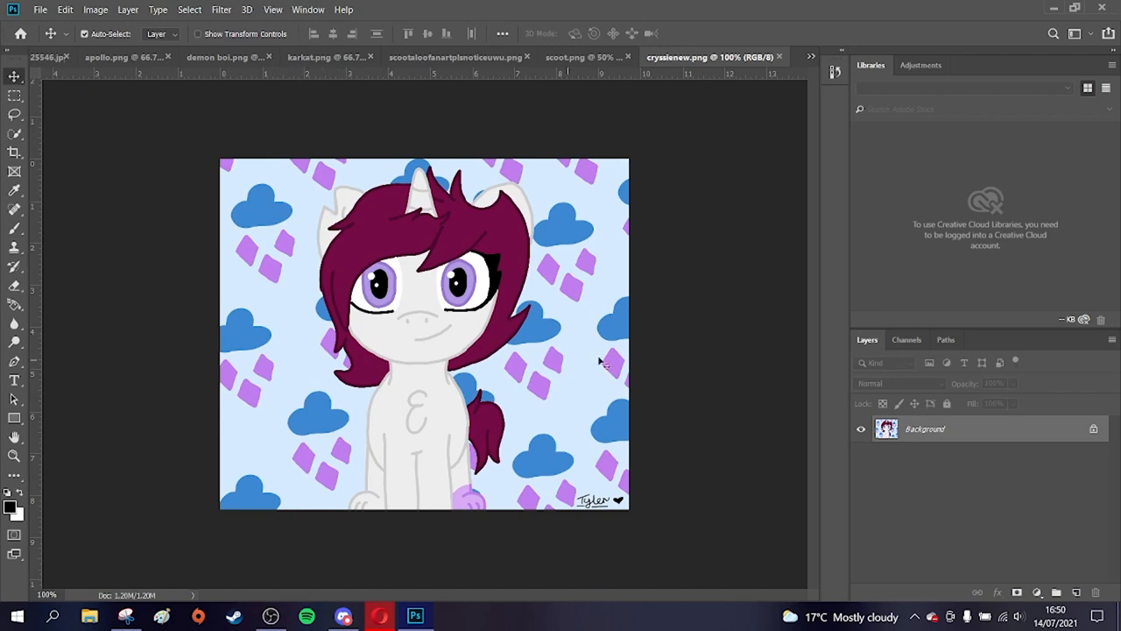
pyautogui.moveTo(235, 117)
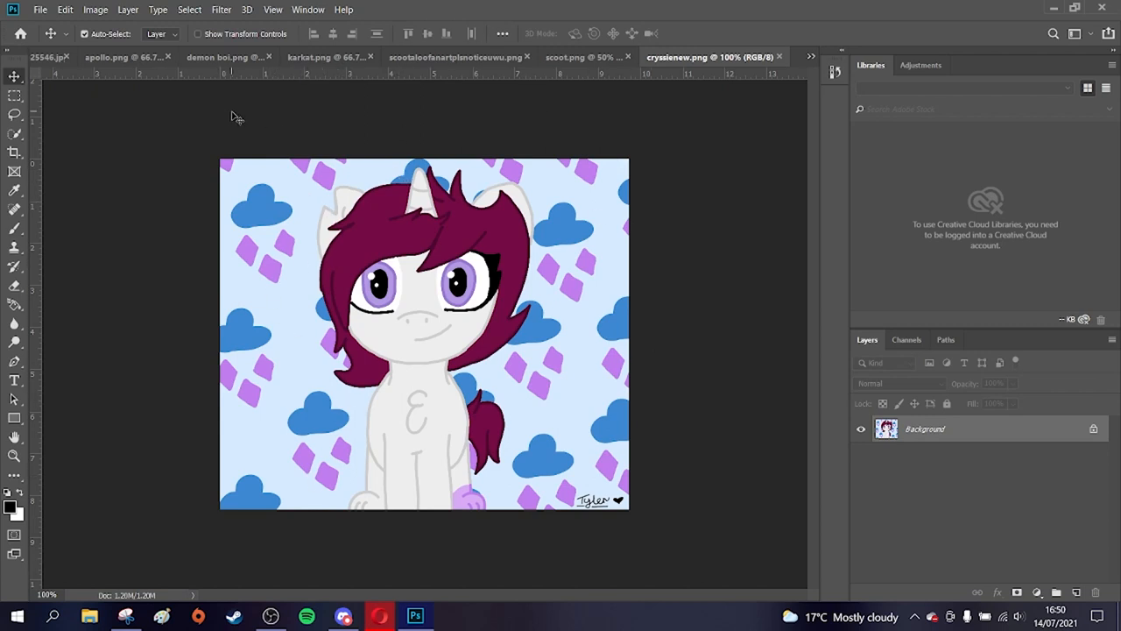
pyautogui.moveTo(336, 129)
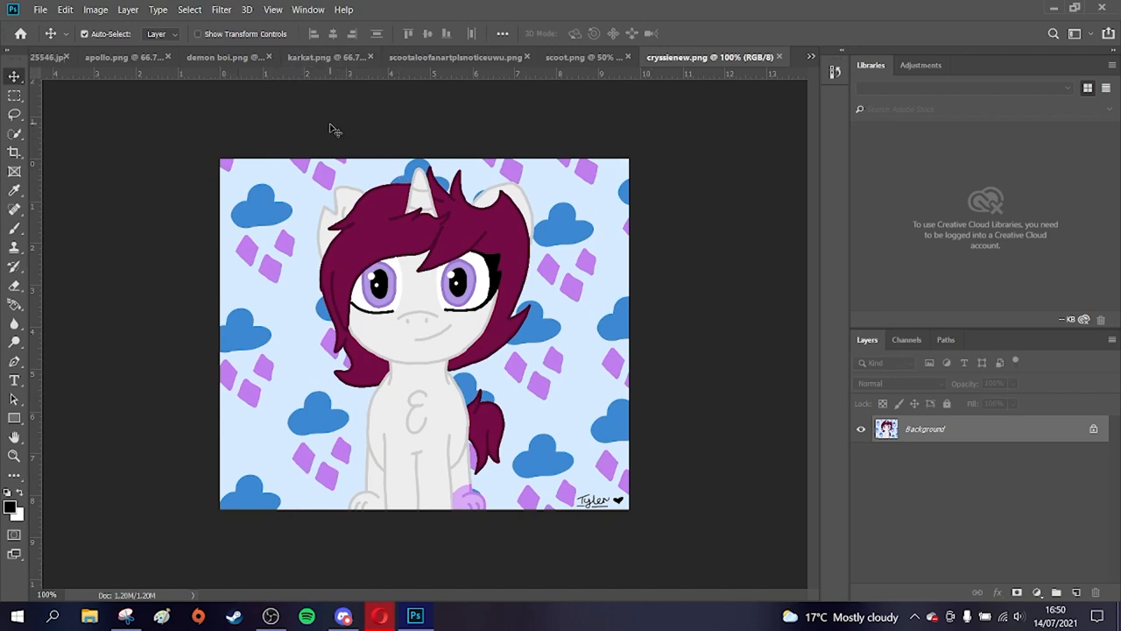
pyautogui.moveTo(435, 116)
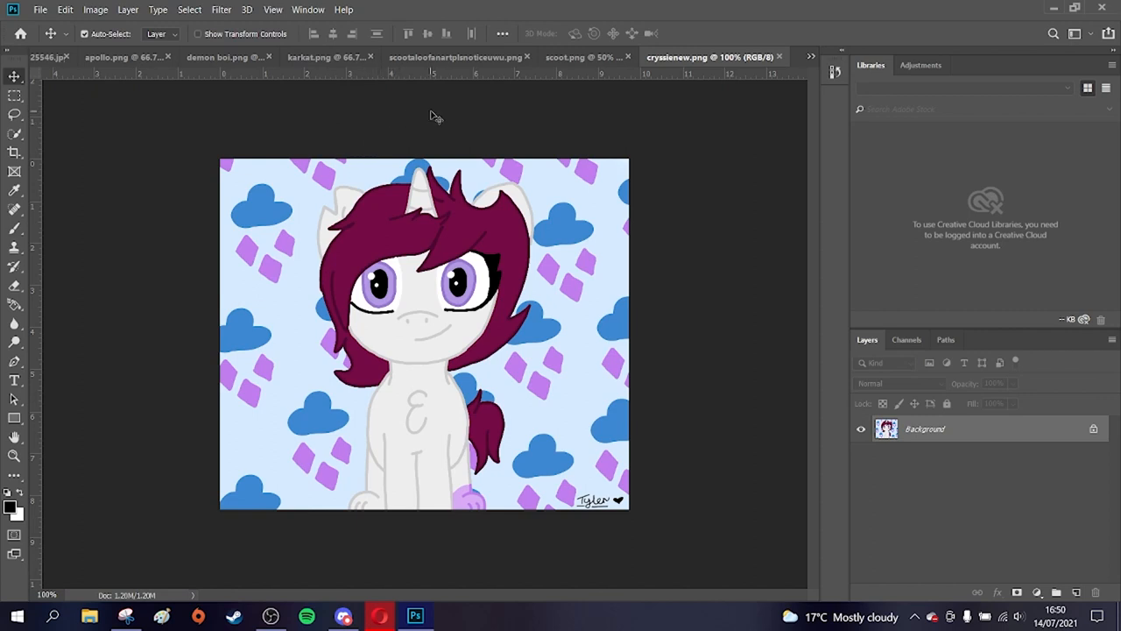
pyautogui.moveTo(254, 209)
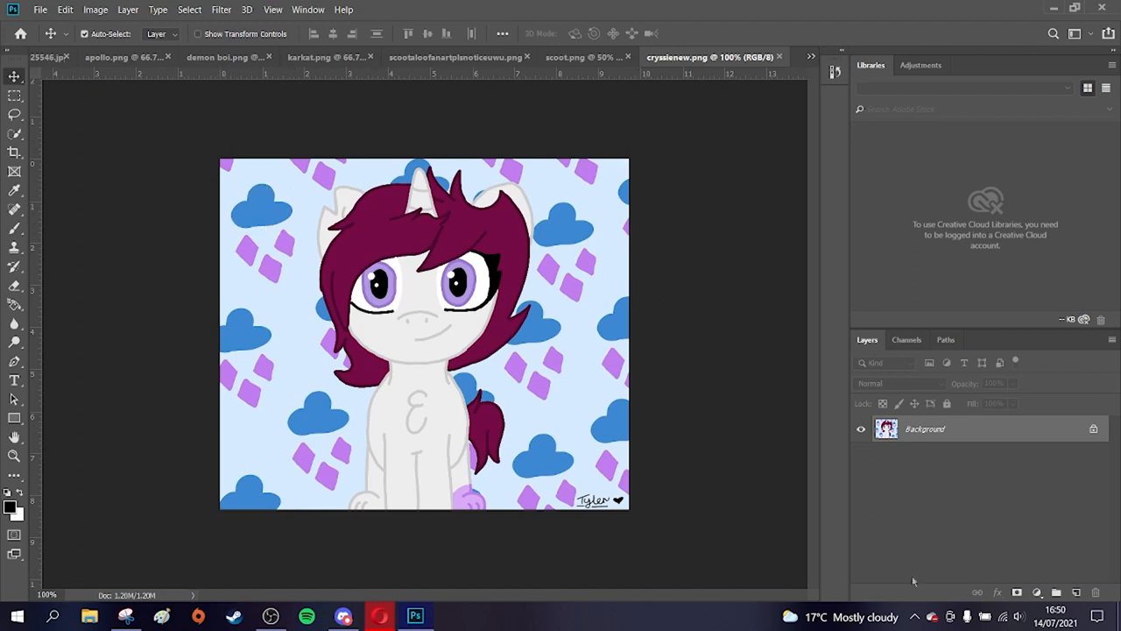
pyautogui.moveTo(378, 162)
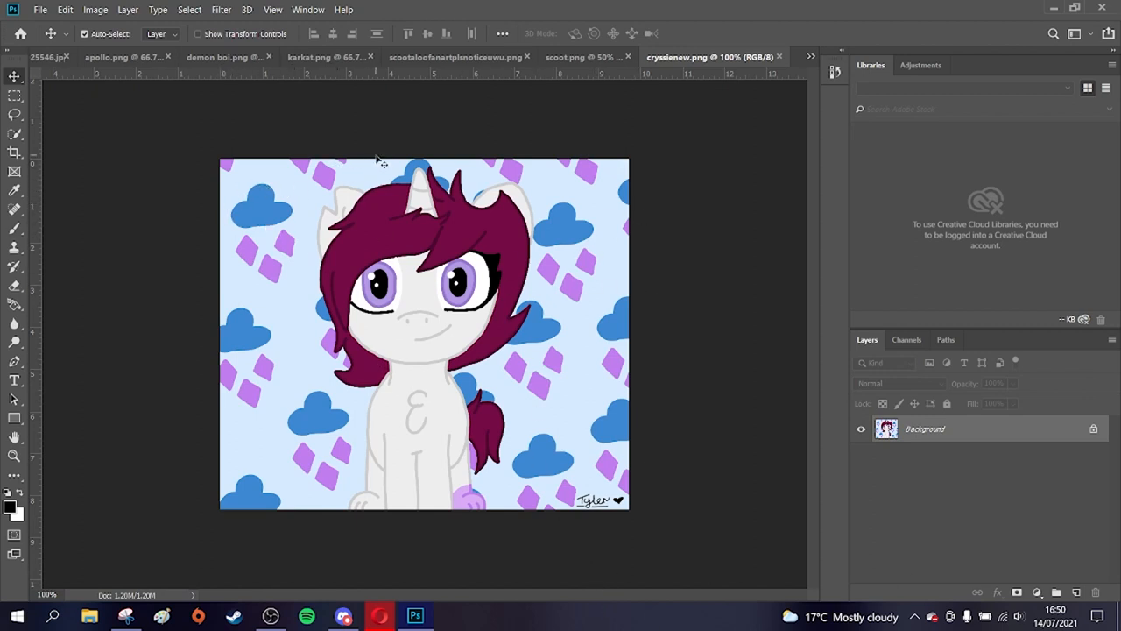
pyautogui.moveTo(268, 376)
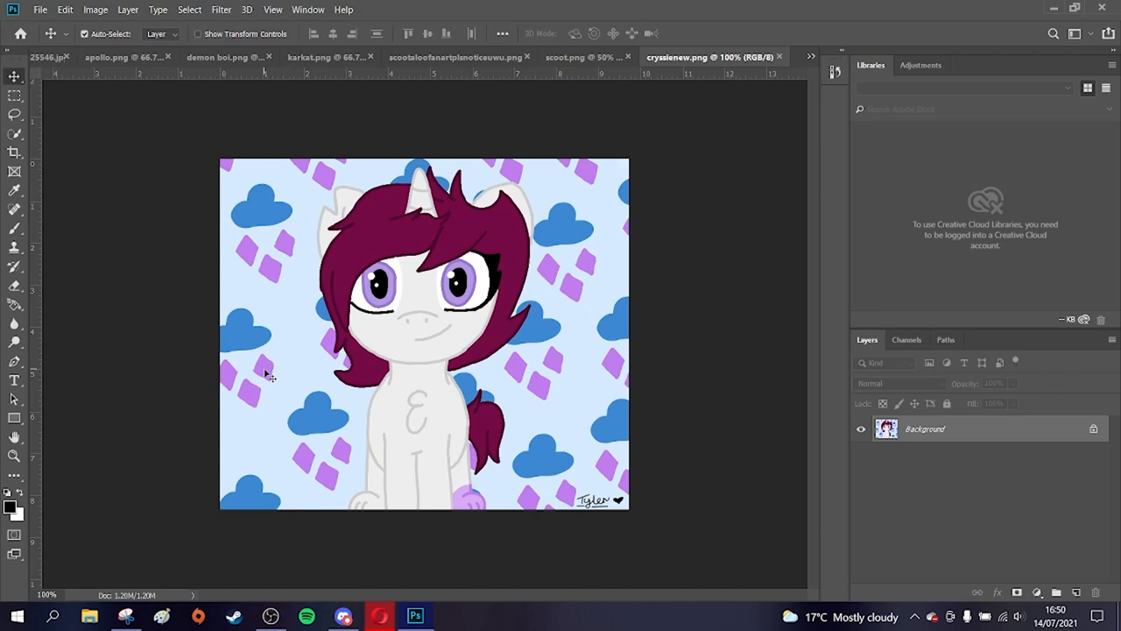
pyautogui.moveTo(512, 208)
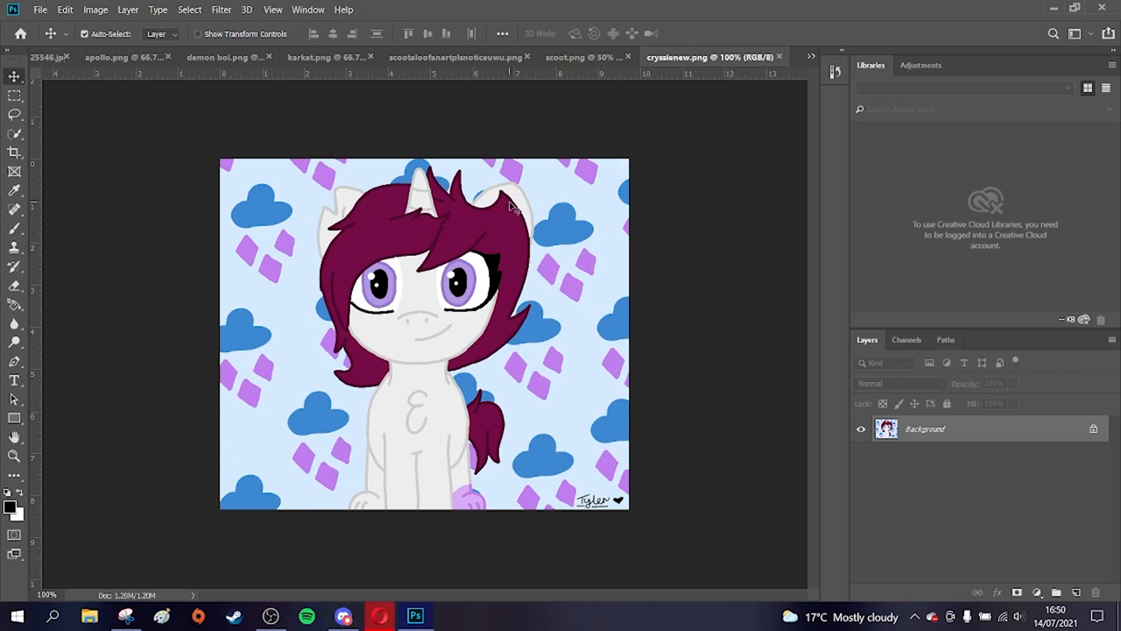
pyautogui.moveTo(332, 374)
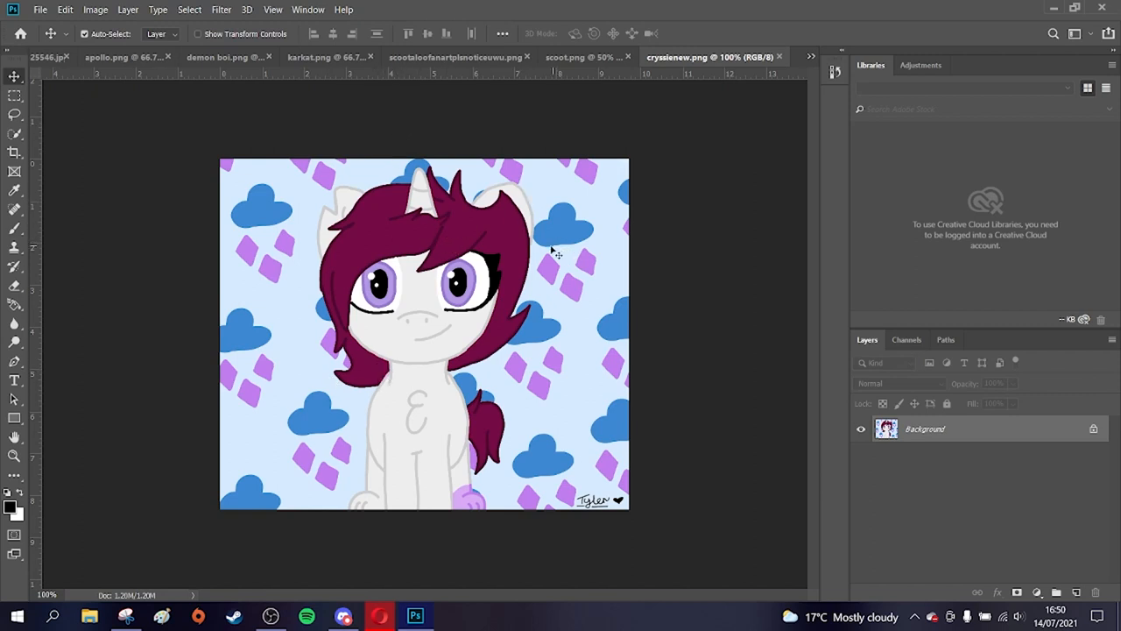
pyautogui.moveTo(516, 219)
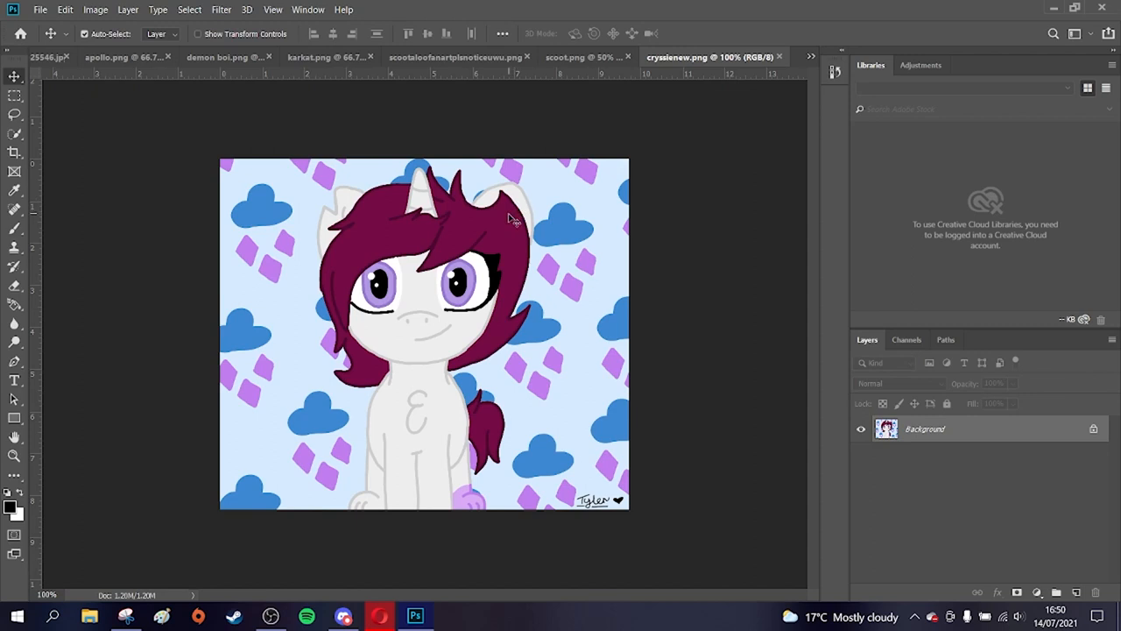
pyautogui.moveTo(347, 454)
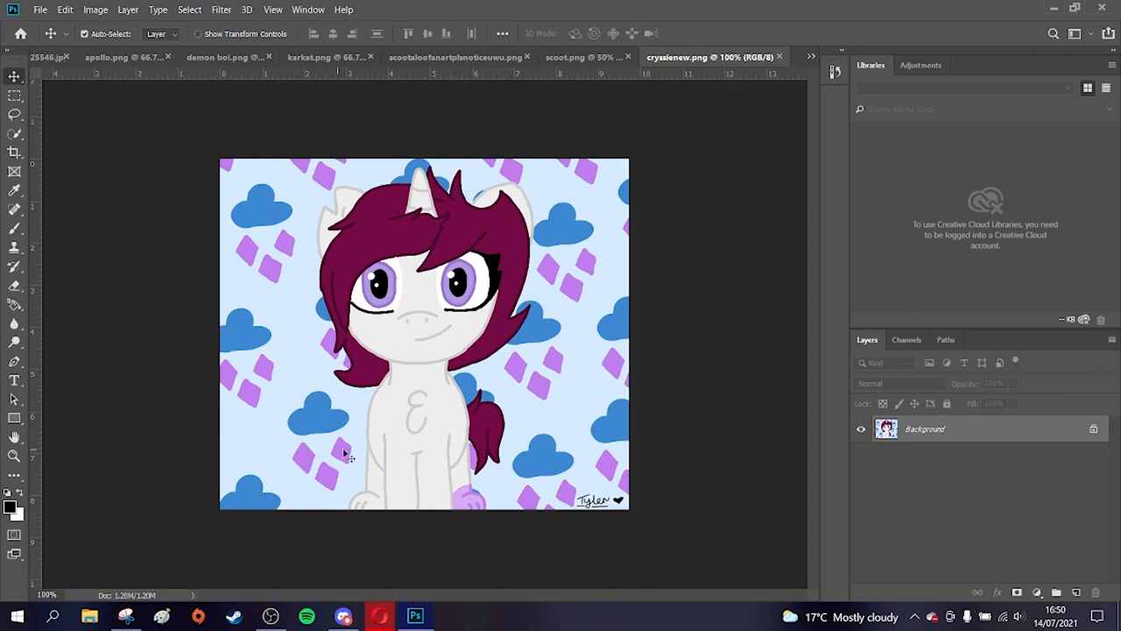
pyautogui.moveTo(323, 440)
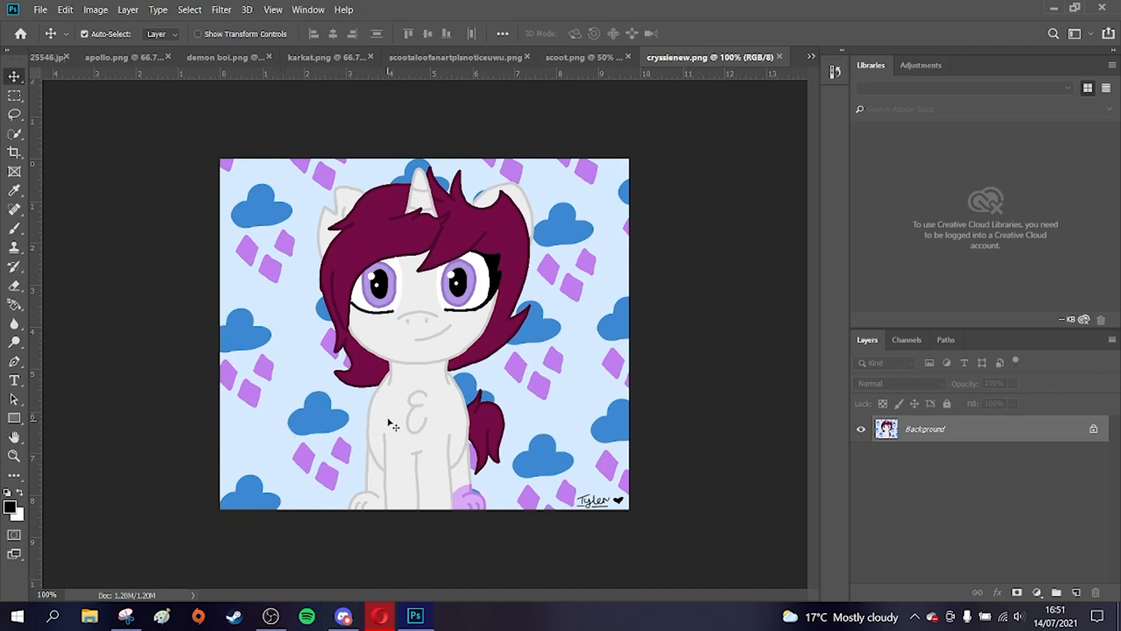
pyautogui.moveTo(395, 392)
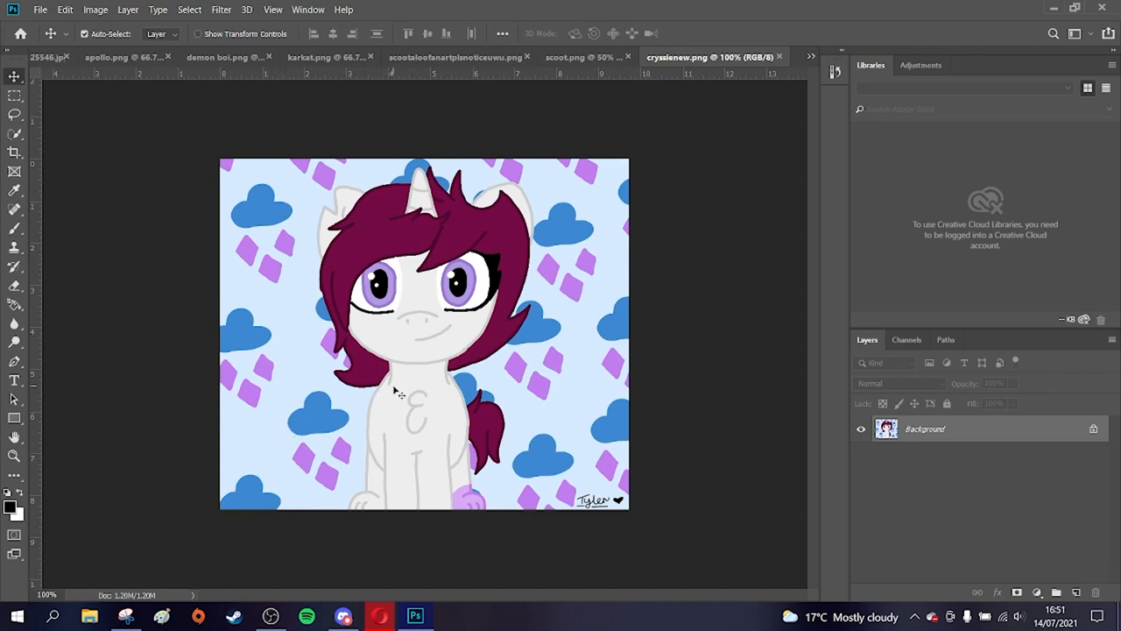
pyautogui.moveTo(402, 296)
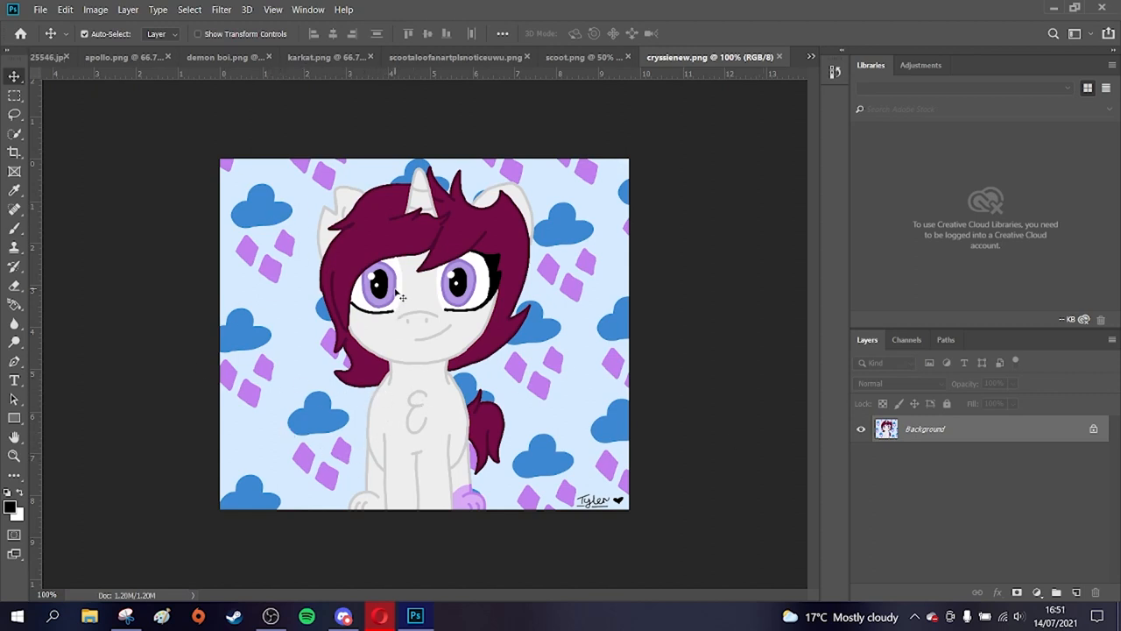
pyautogui.moveTo(397, 300)
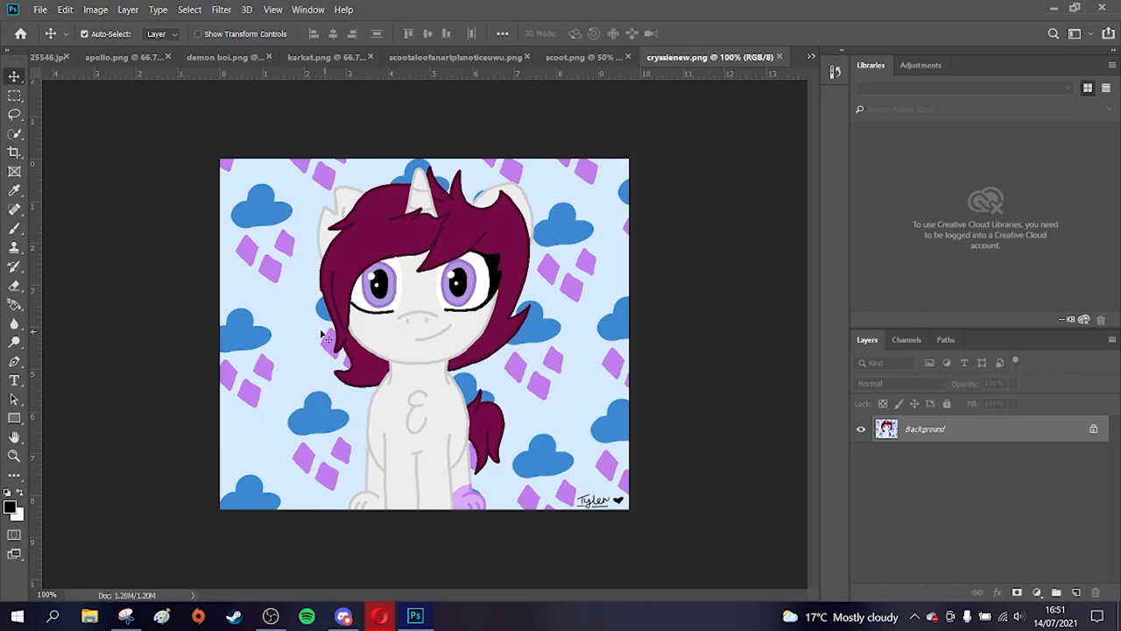
pyautogui.moveTo(314, 331)
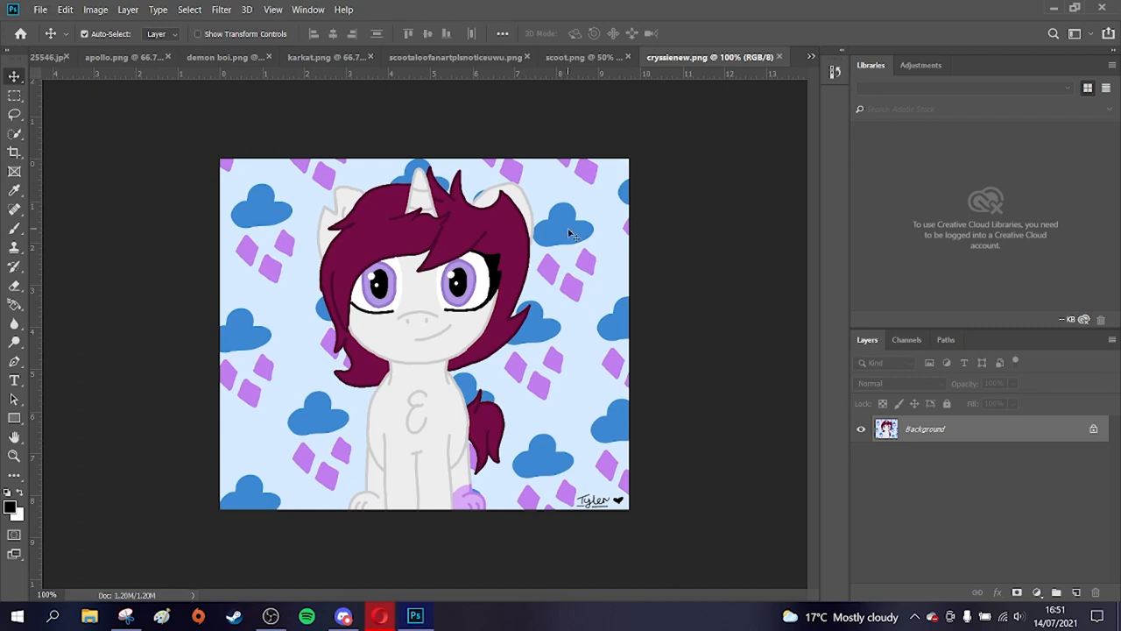
pyautogui.moveTo(407, 184)
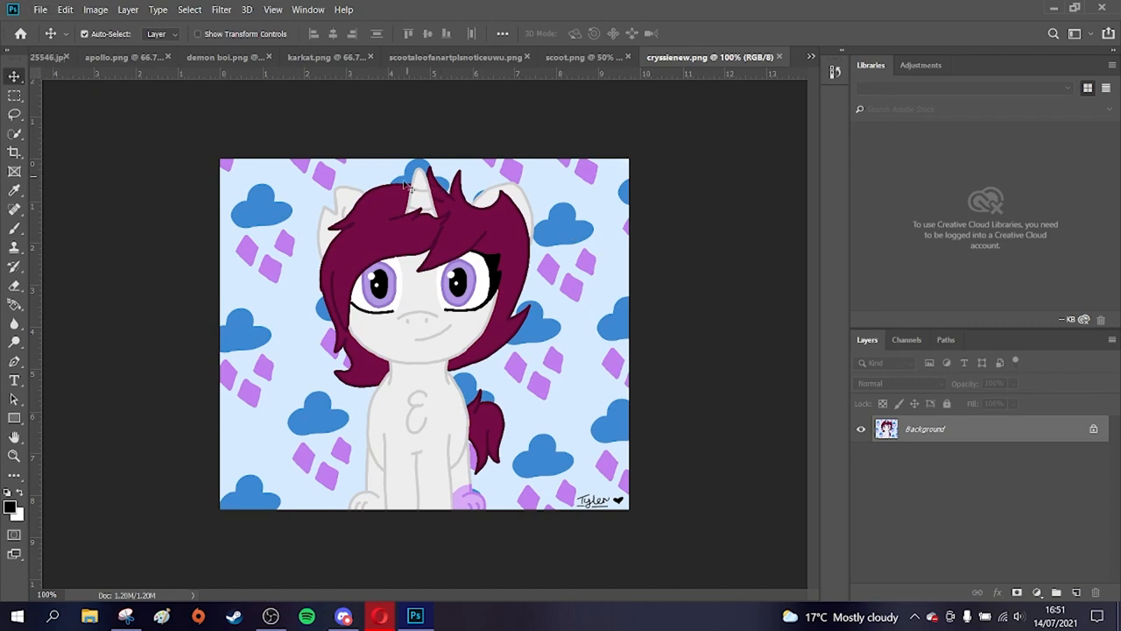
pyautogui.moveTo(392, 321)
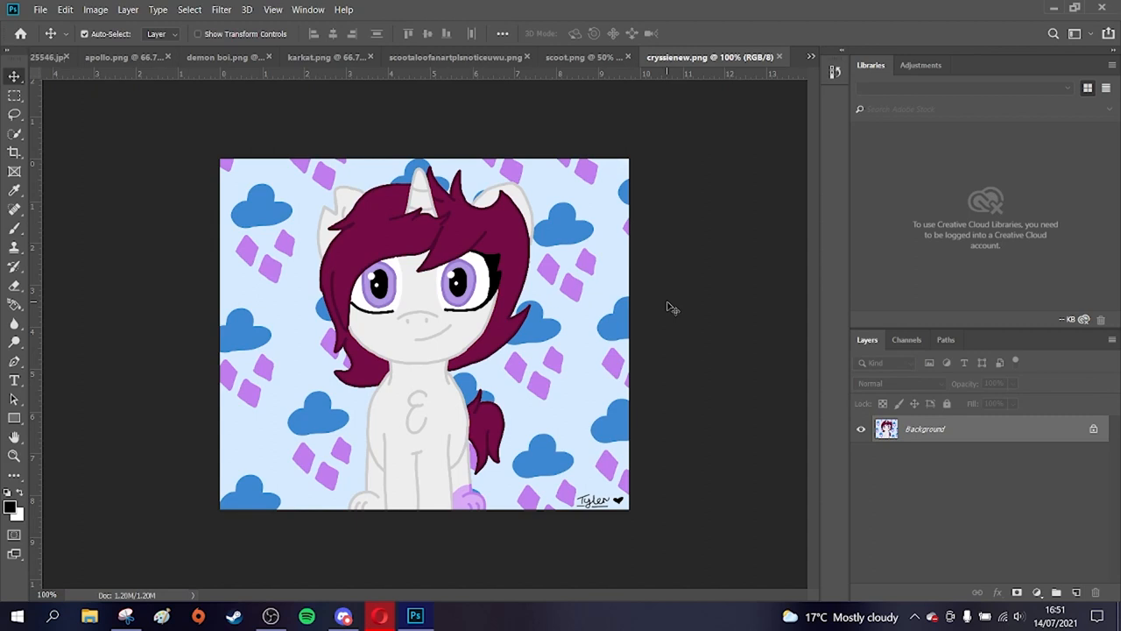
pyautogui.moveTo(78, 20)
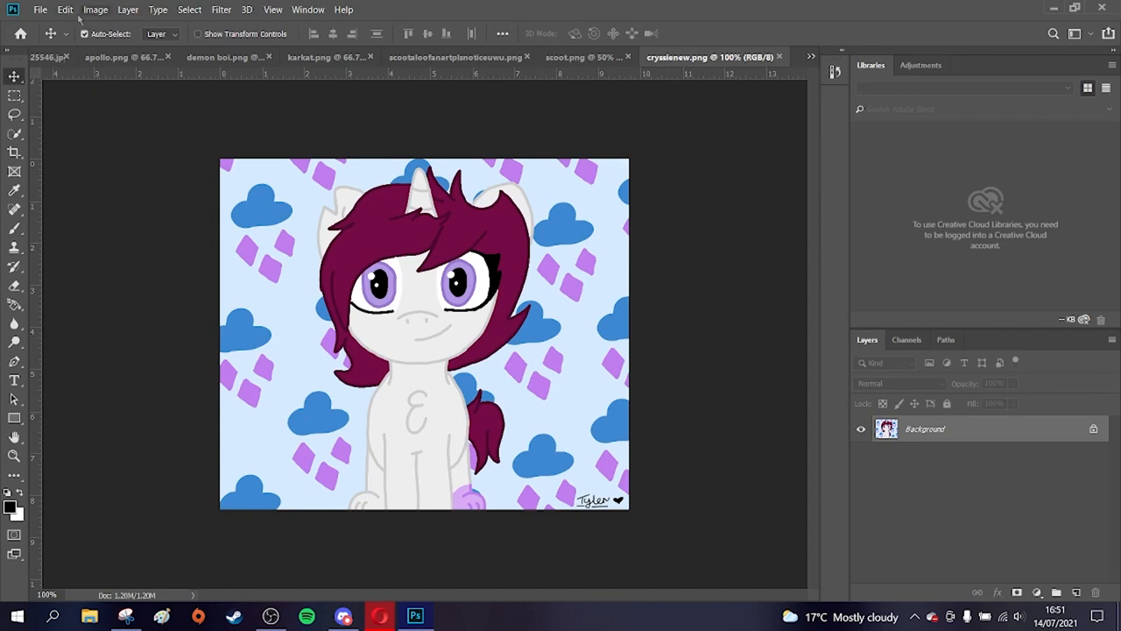
pyautogui.moveTo(95, 9)
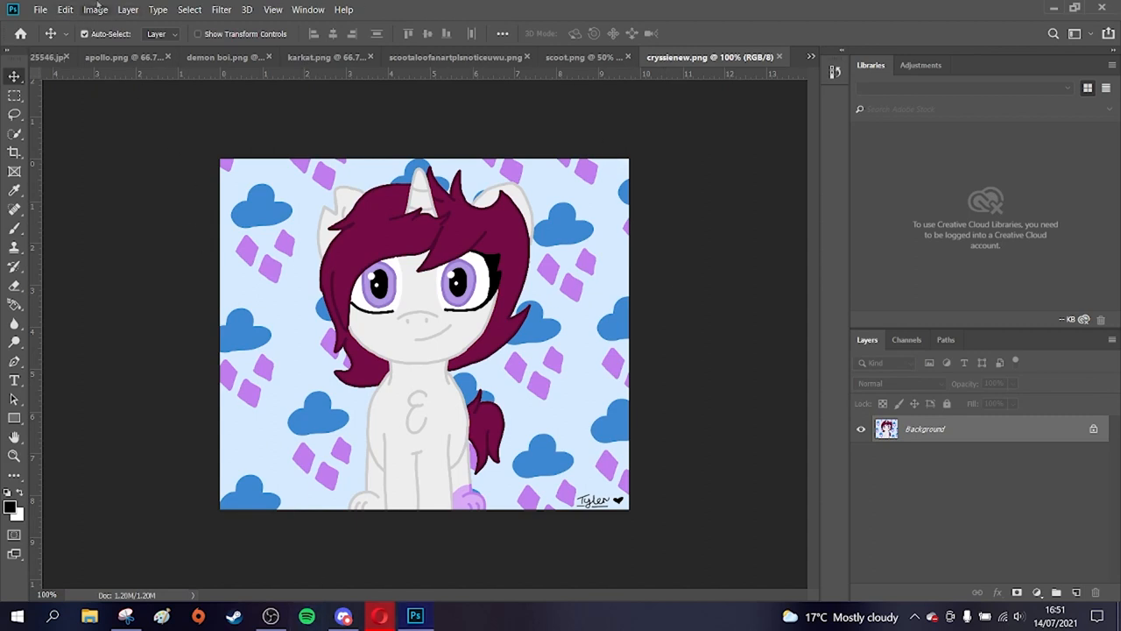
pyautogui.click(94, 9)
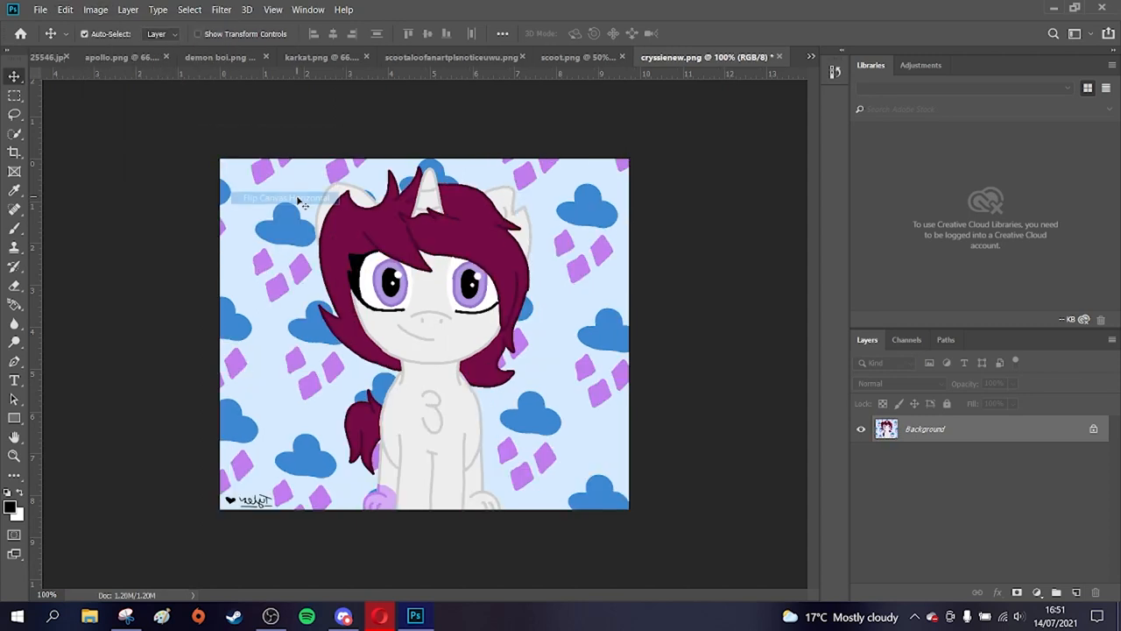
pyautogui.moveTo(721, 395)
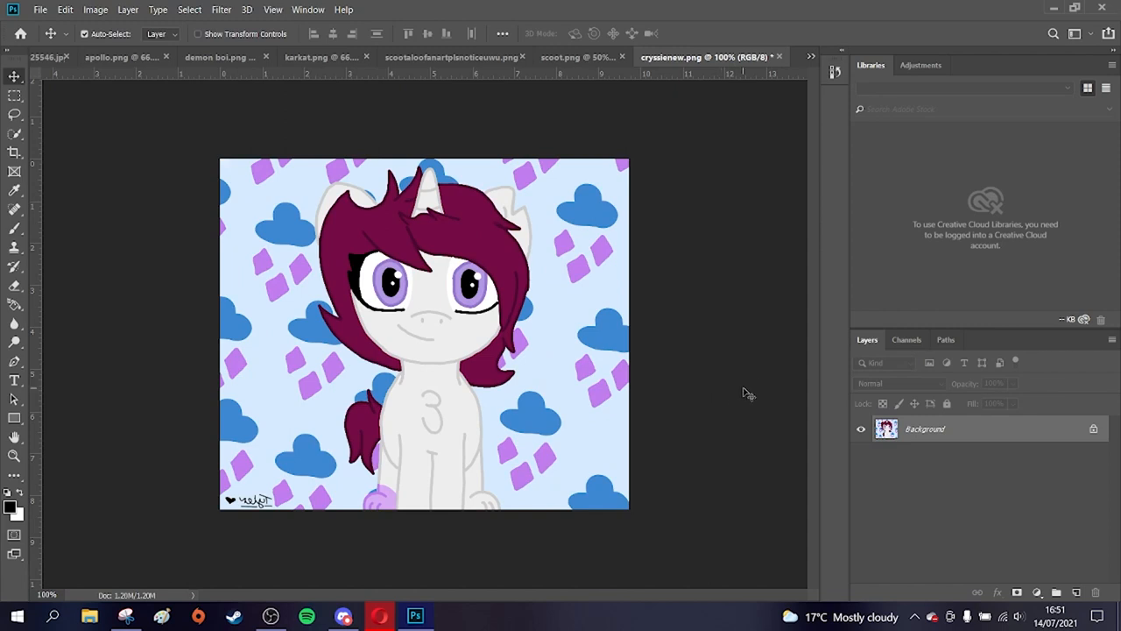
pyautogui.moveTo(755, 378)
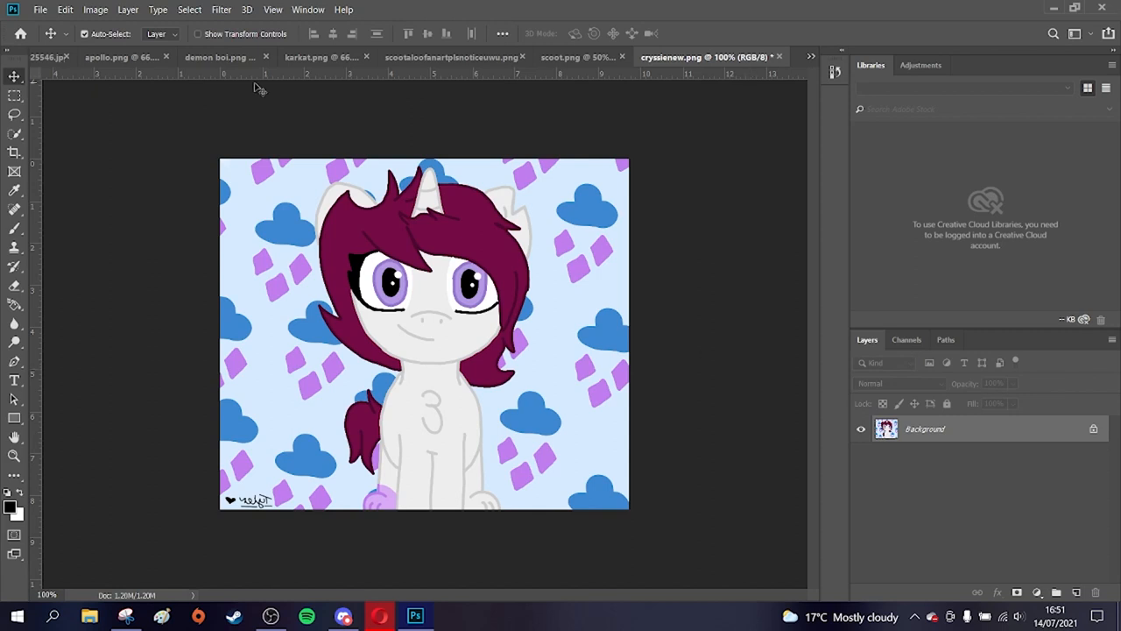
pyautogui.click(95, 9)
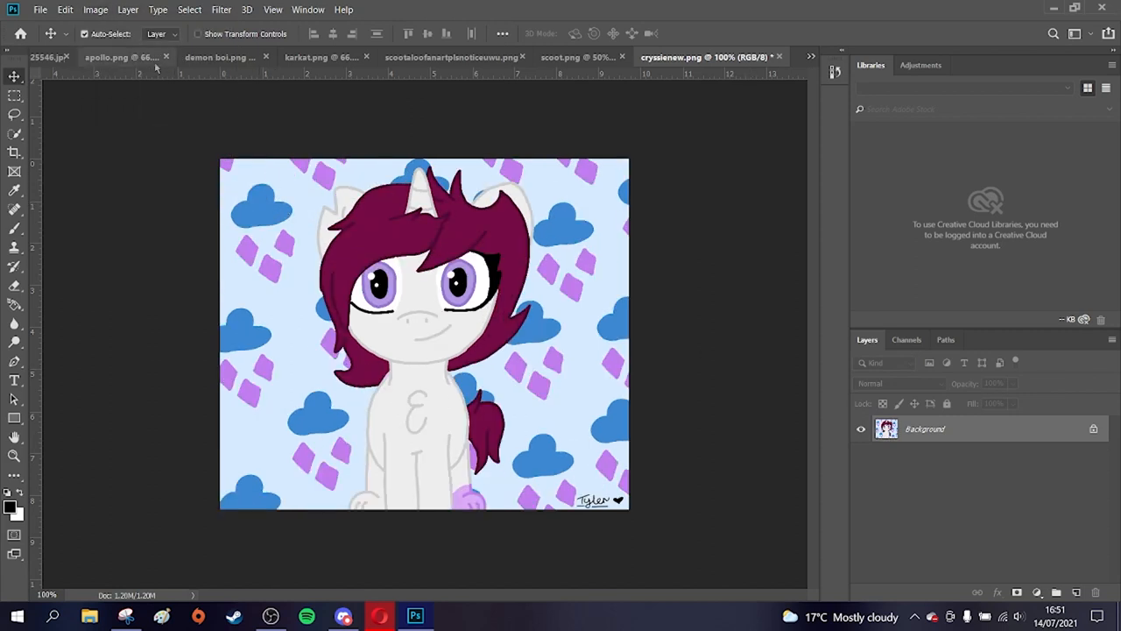
pyautogui.click(96, 10)
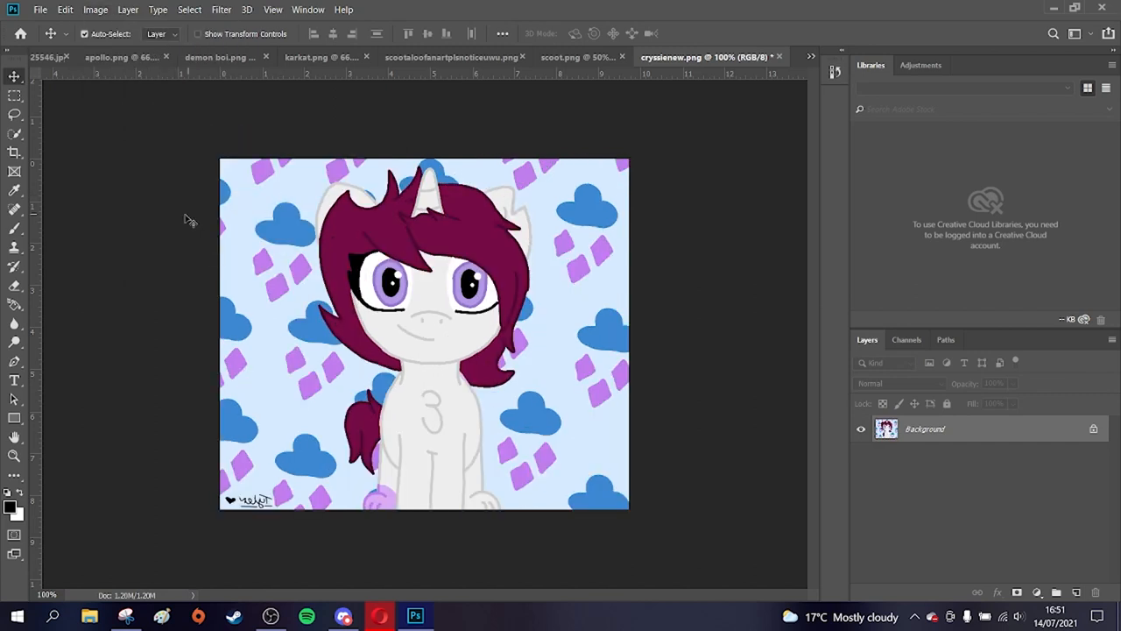
pyautogui.moveTo(156, 207)
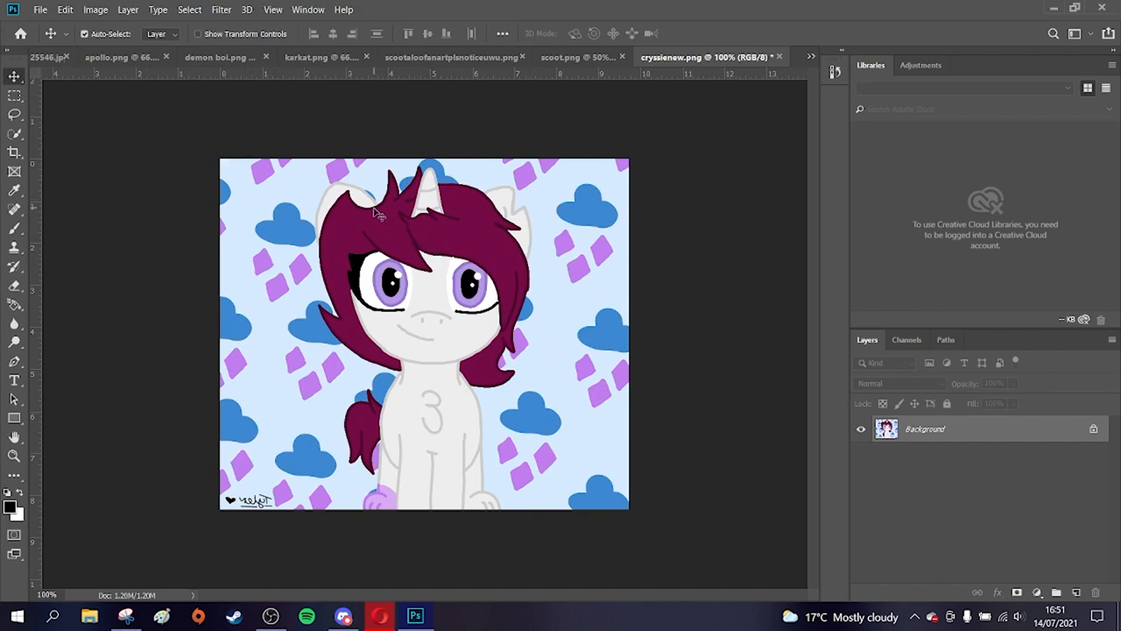
pyautogui.moveTo(629, 545)
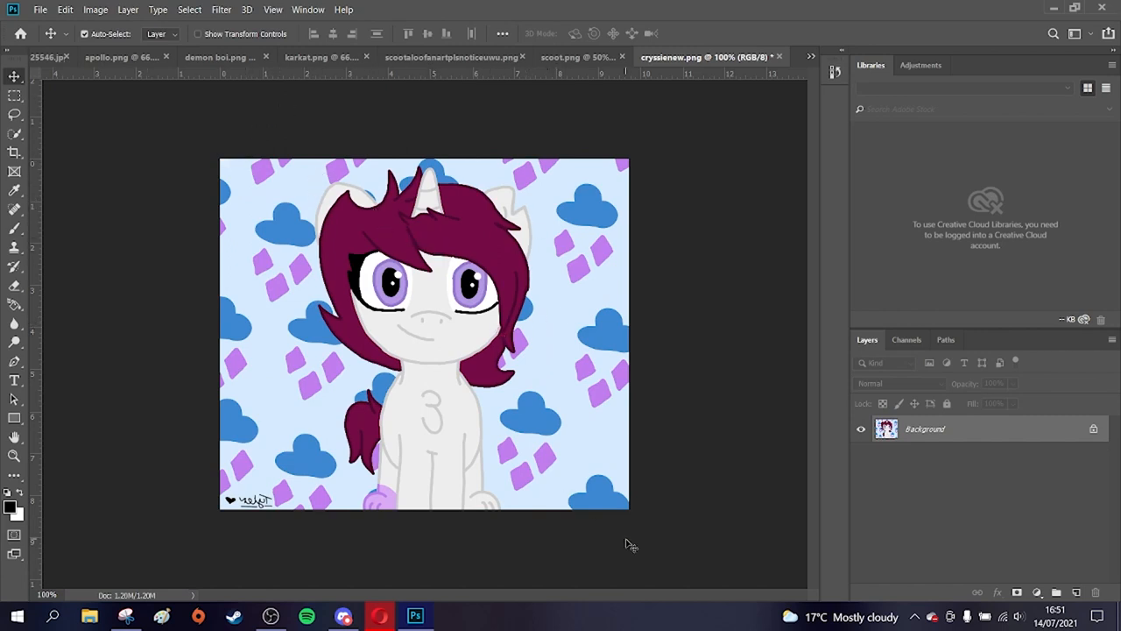
pyautogui.moveTo(574, 461)
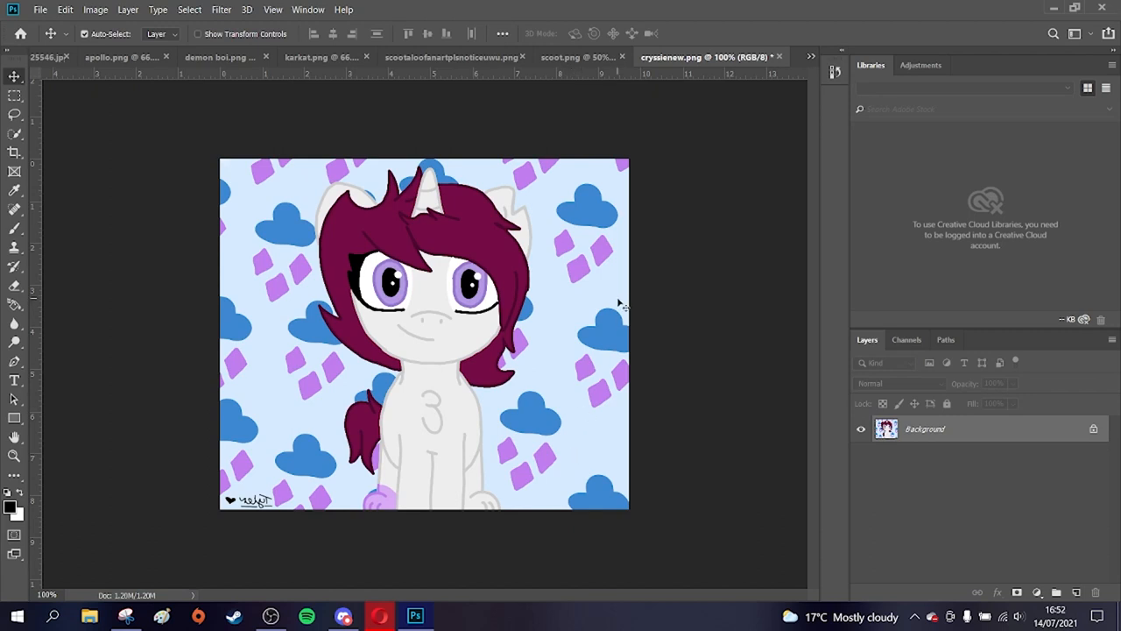
pyautogui.moveTo(686, 361)
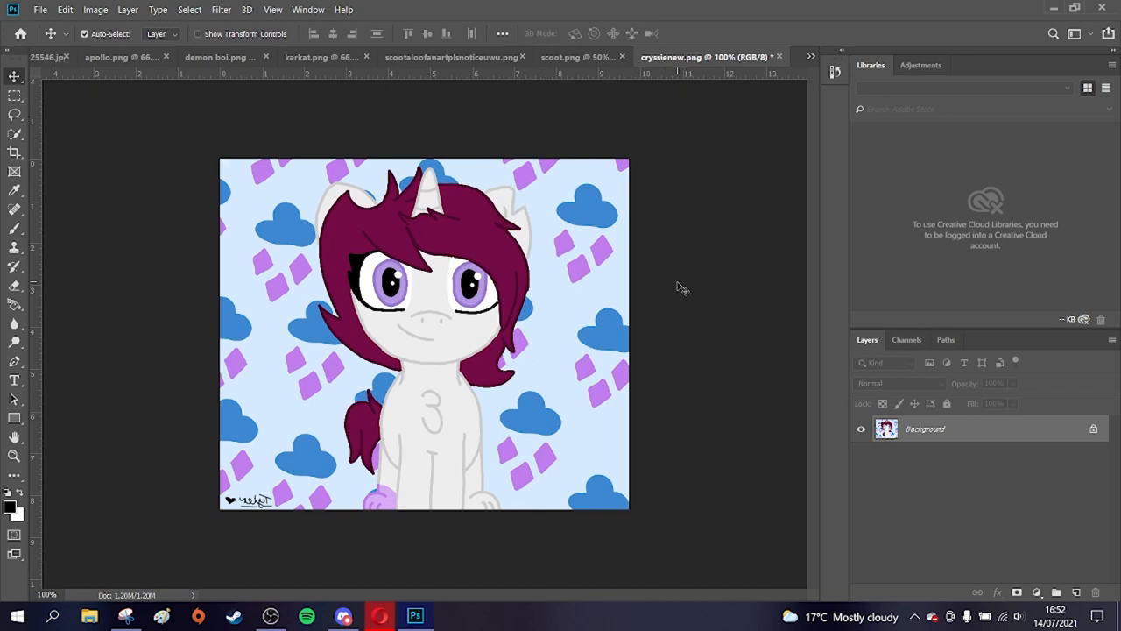
pyautogui.moveTo(675, 293)
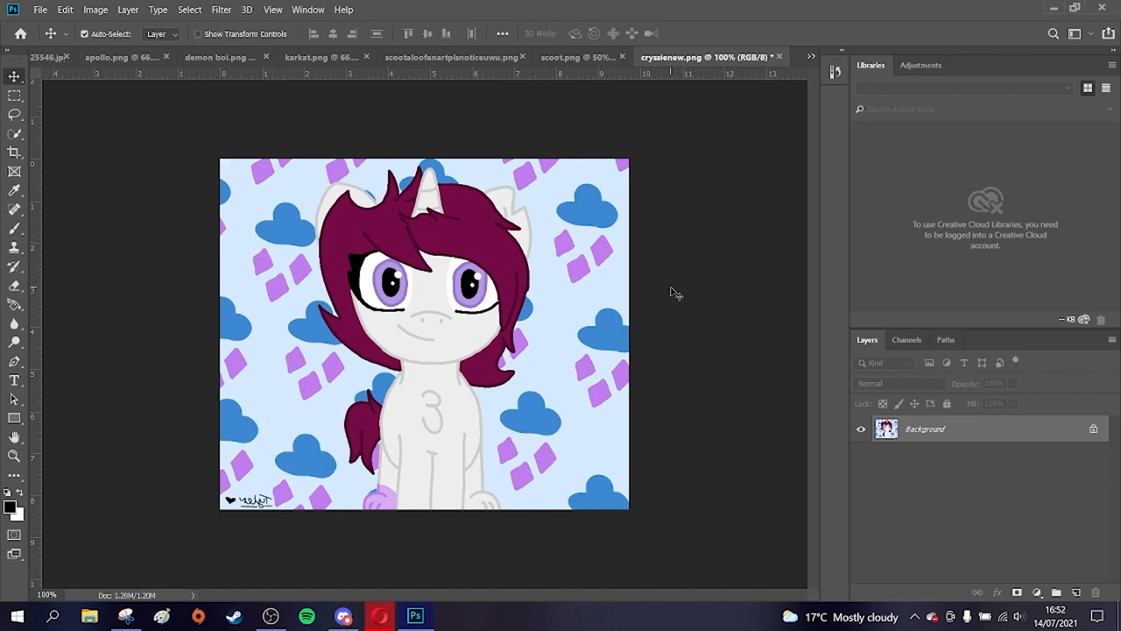
pyautogui.moveTo(675, 287)
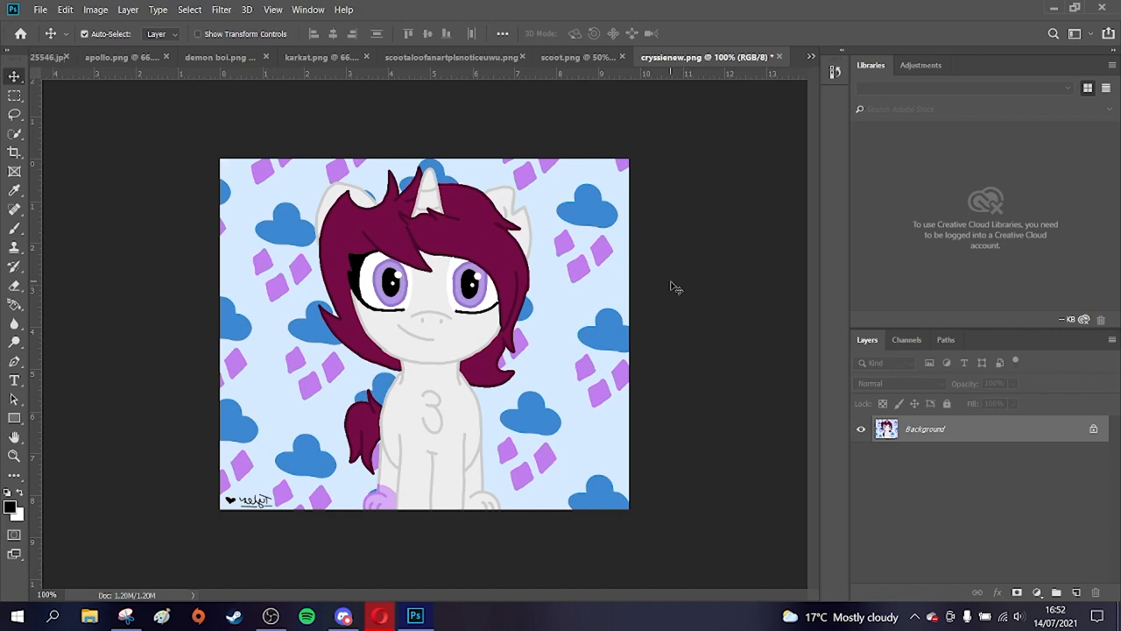
pyautogui.moveTo(368, 243)
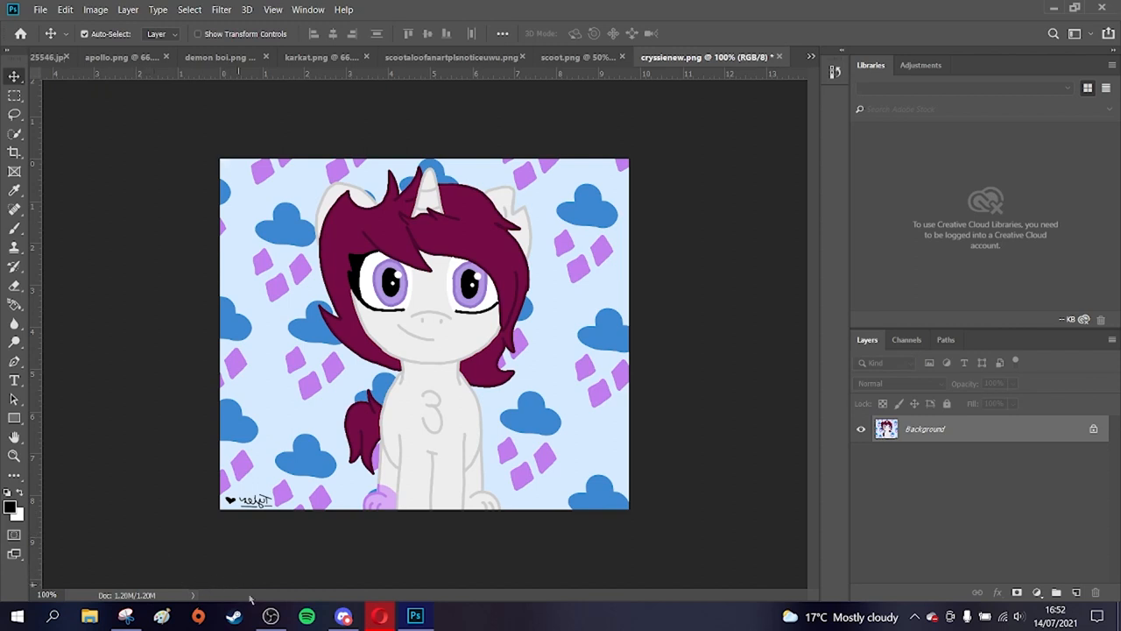
# - Switch to the Rainbow Dash OLD.png document tab
pyautogui.click(679, 57)
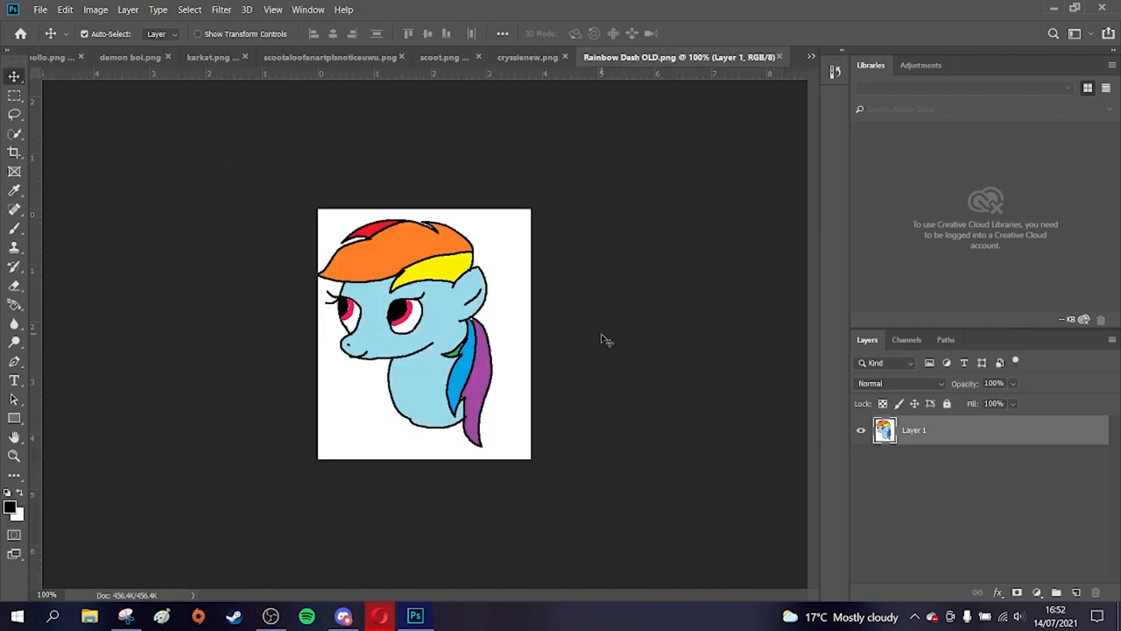
pyautogui.moveTo(622, 325)
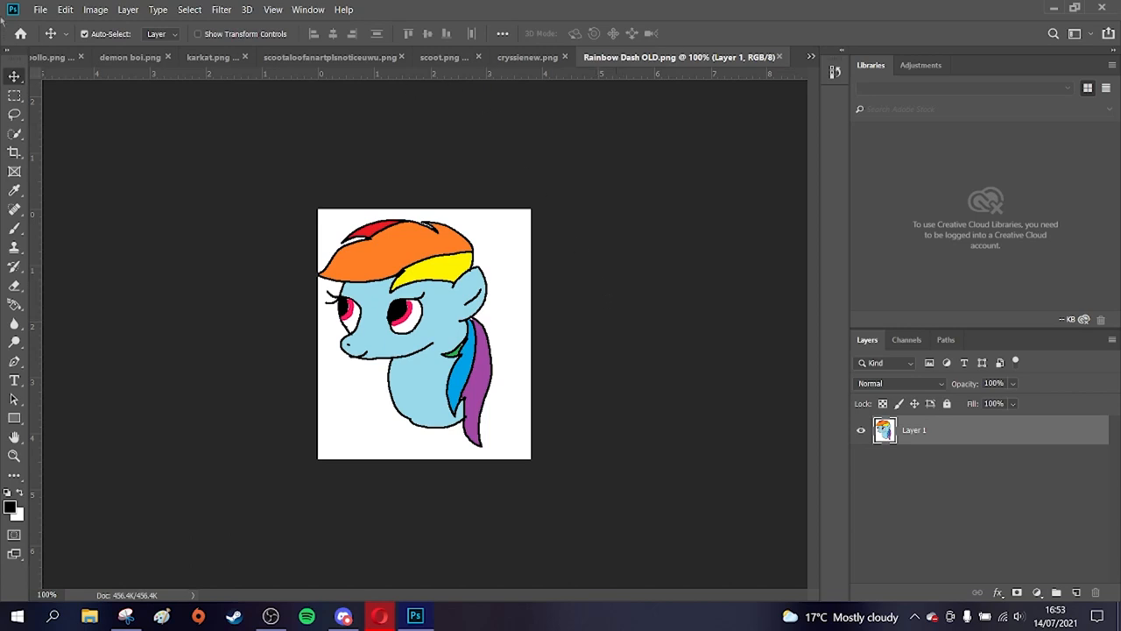
pyautogui.click(95, 10)
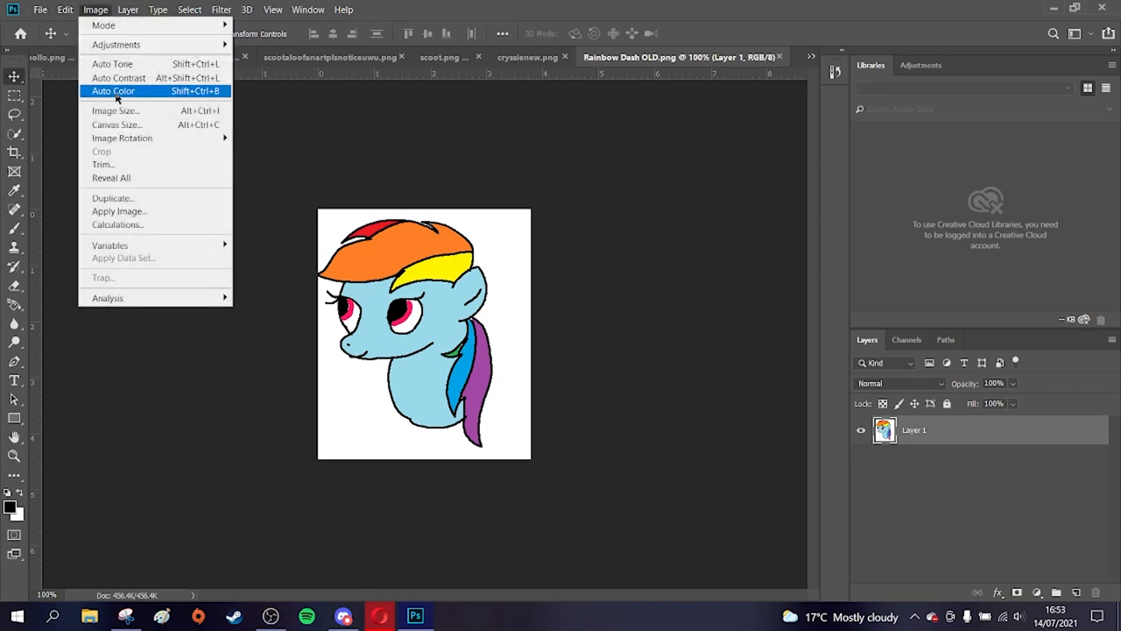
pyautogui.moveTo(122, 137)
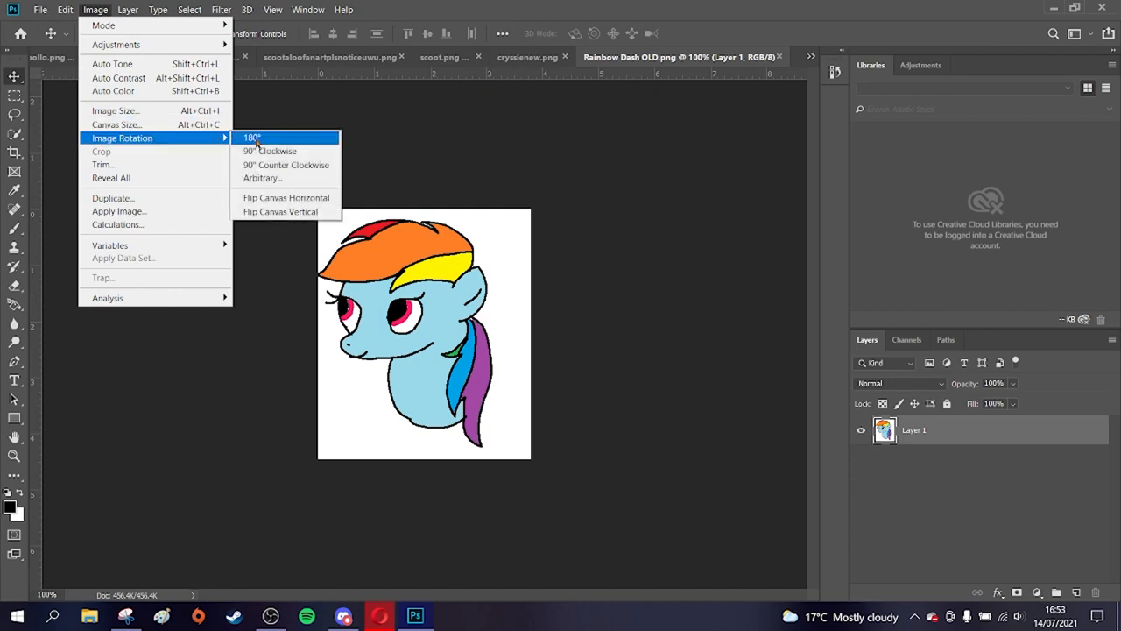
pyautogui.moveTo(285, 197)
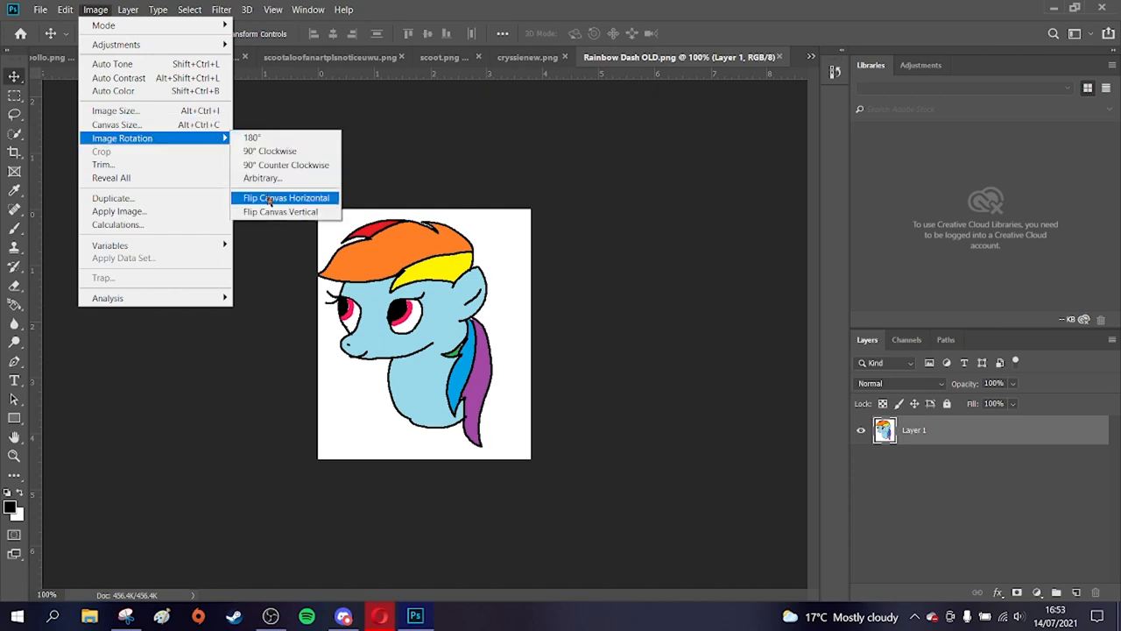
pyautogui.click(284, 197)
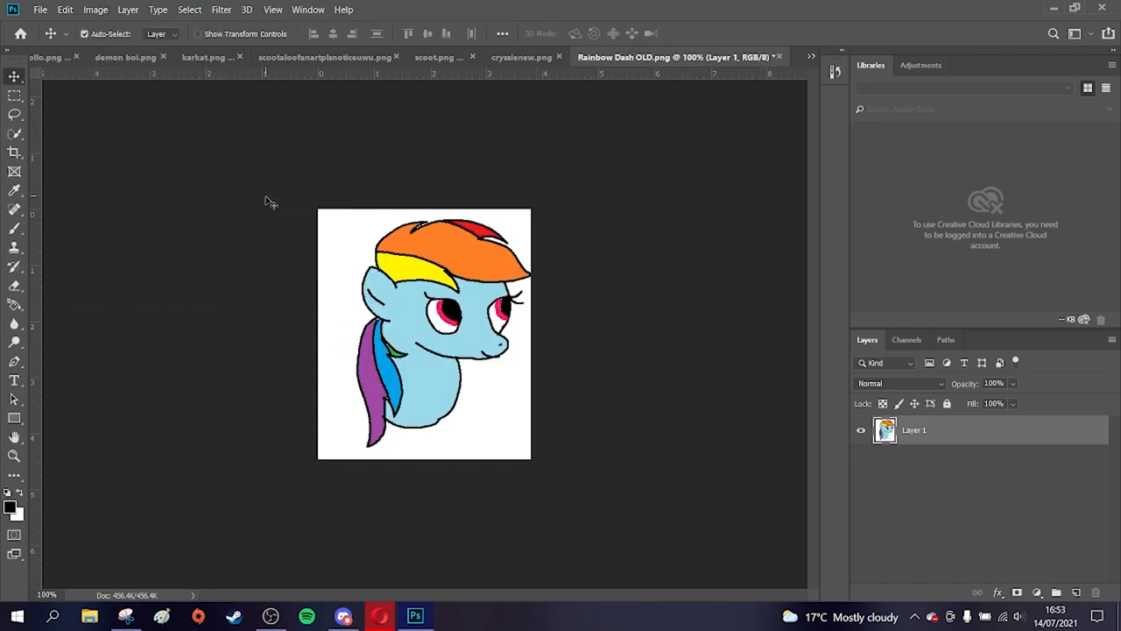
pyautogui.click(96, 10)
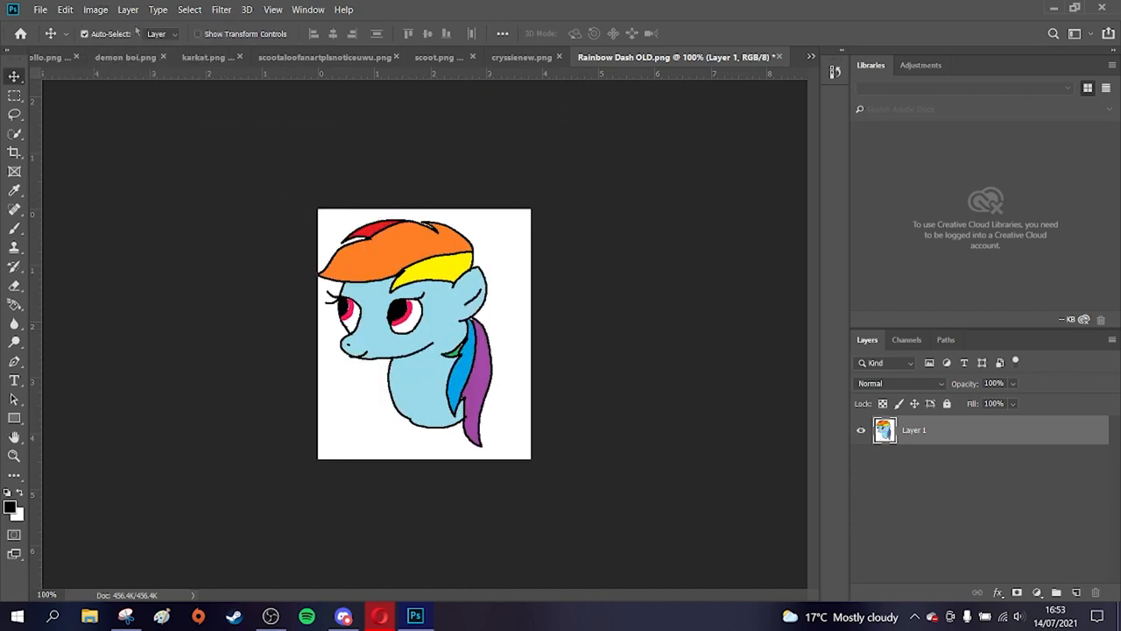
pyautogui.click(96, 9)
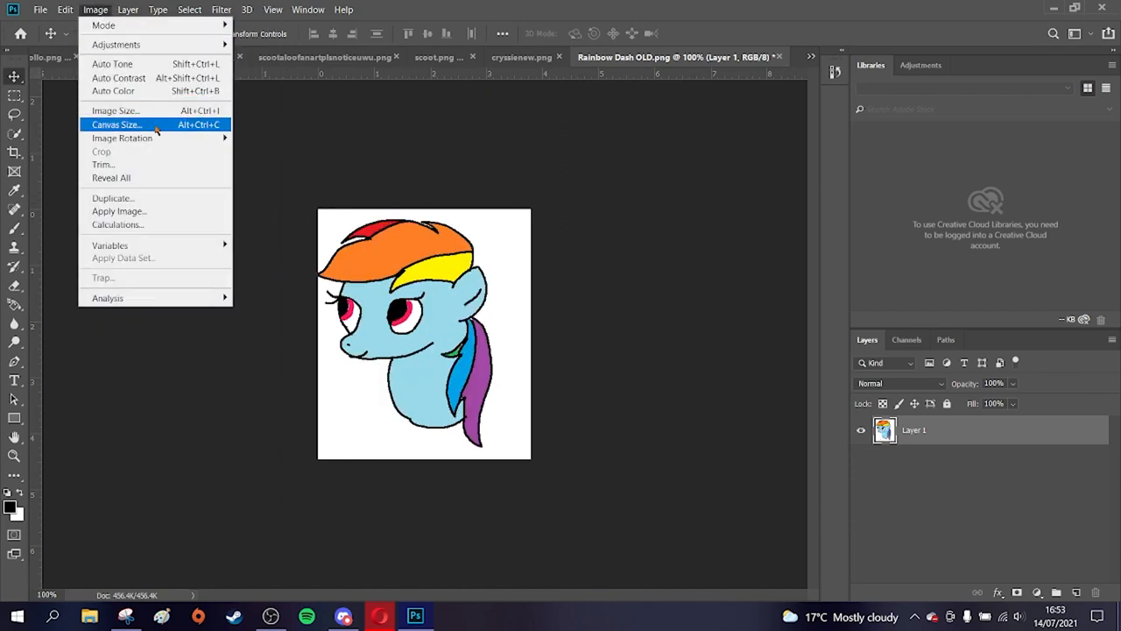
pyautogui.moveTo(122, 137)
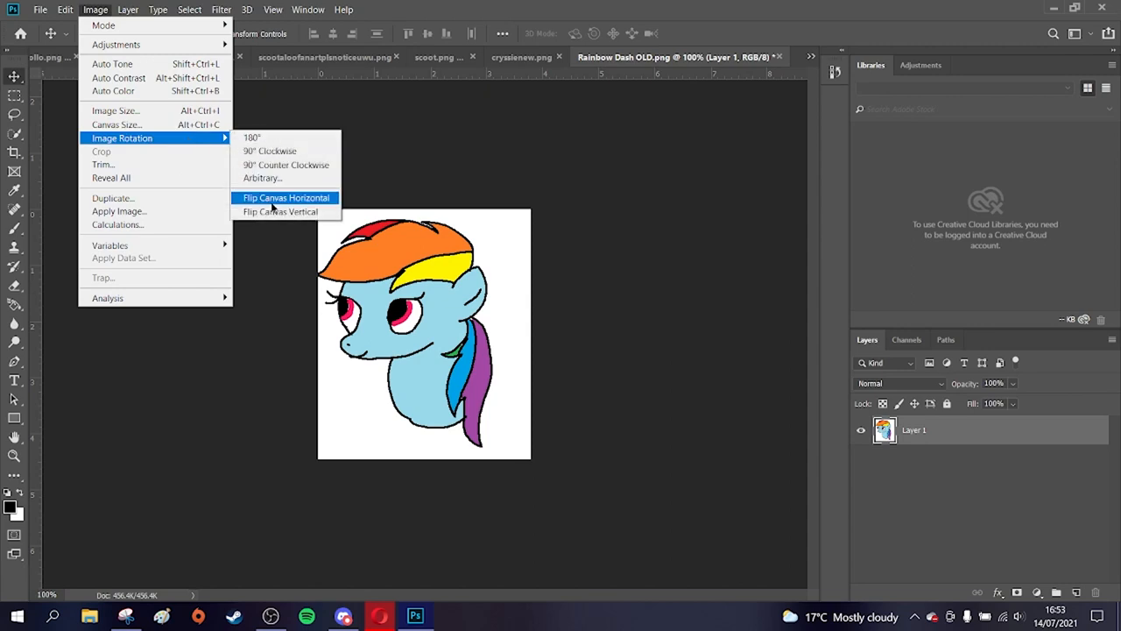
pyautogui.click(286, 197)
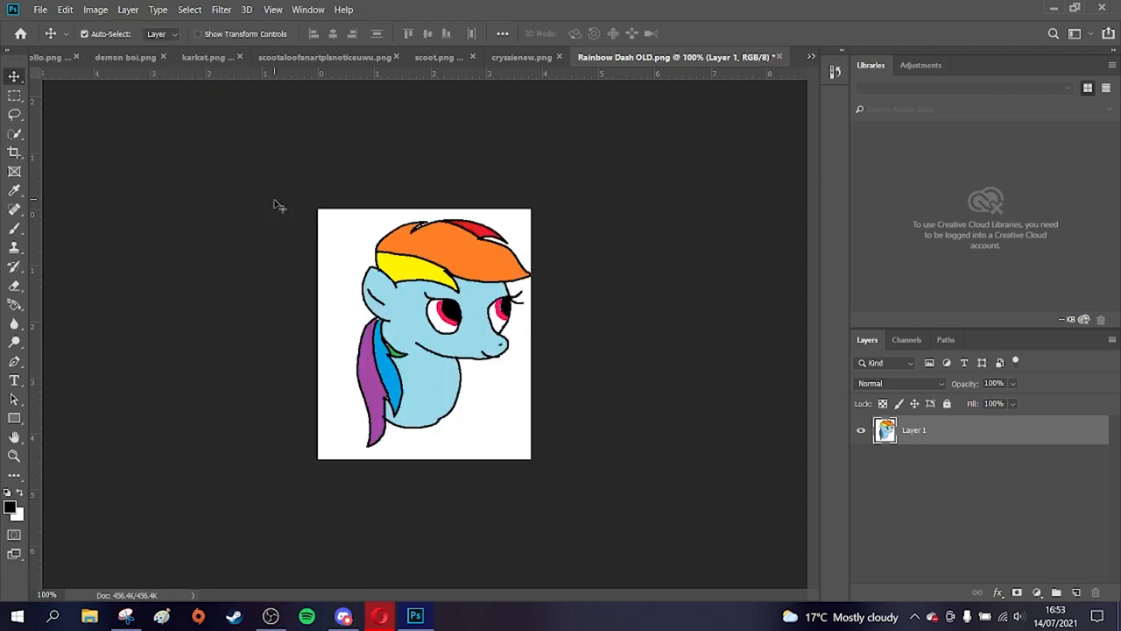
pyautogui.click(95, 10)
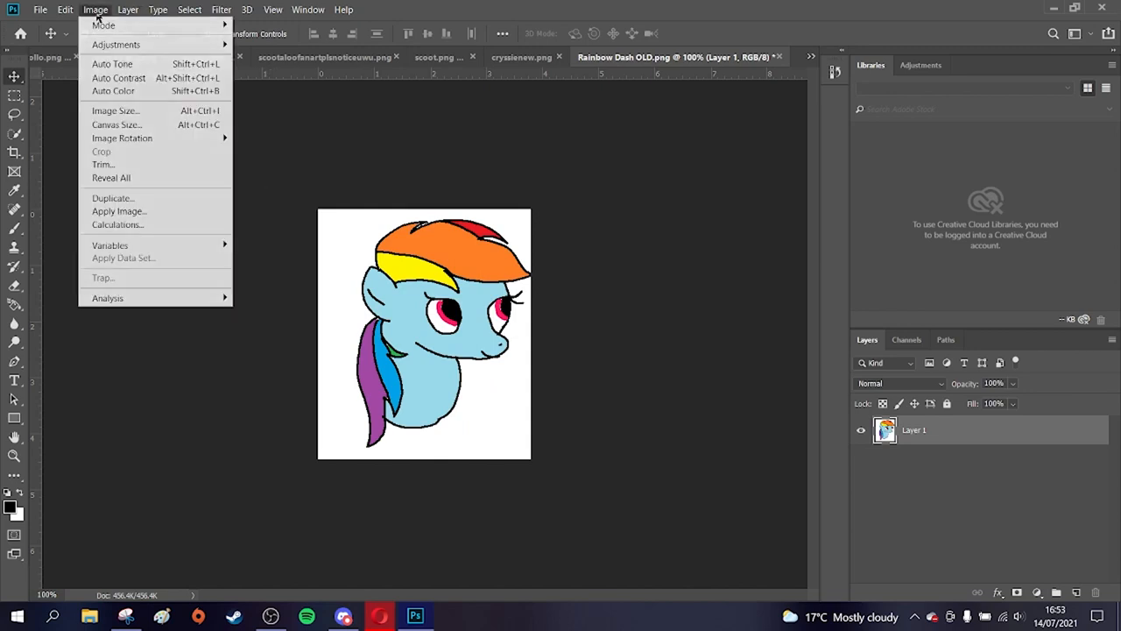
pyautogui.moveTo(122, 138)
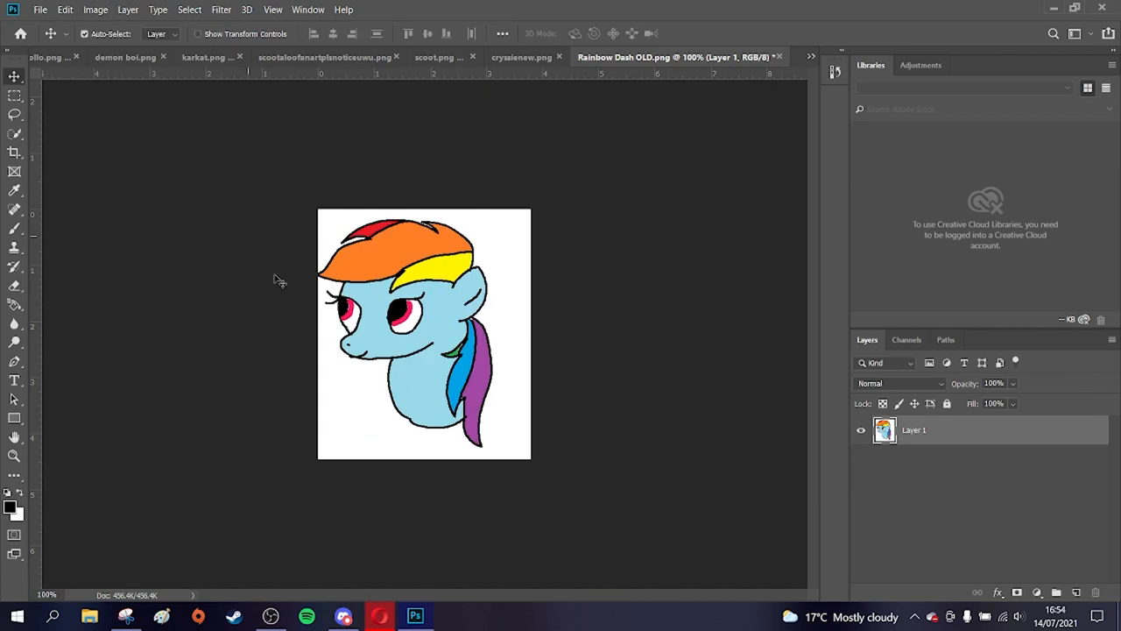
pyautogui.moveTo(505, 299)
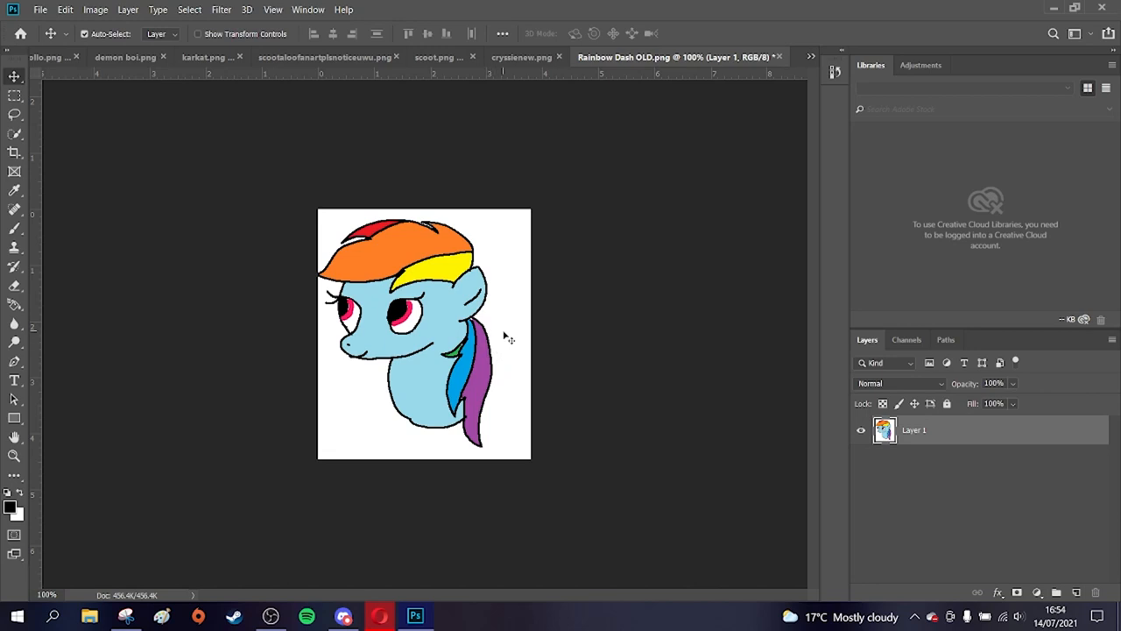
pyautogui.moveTo(516, 238)
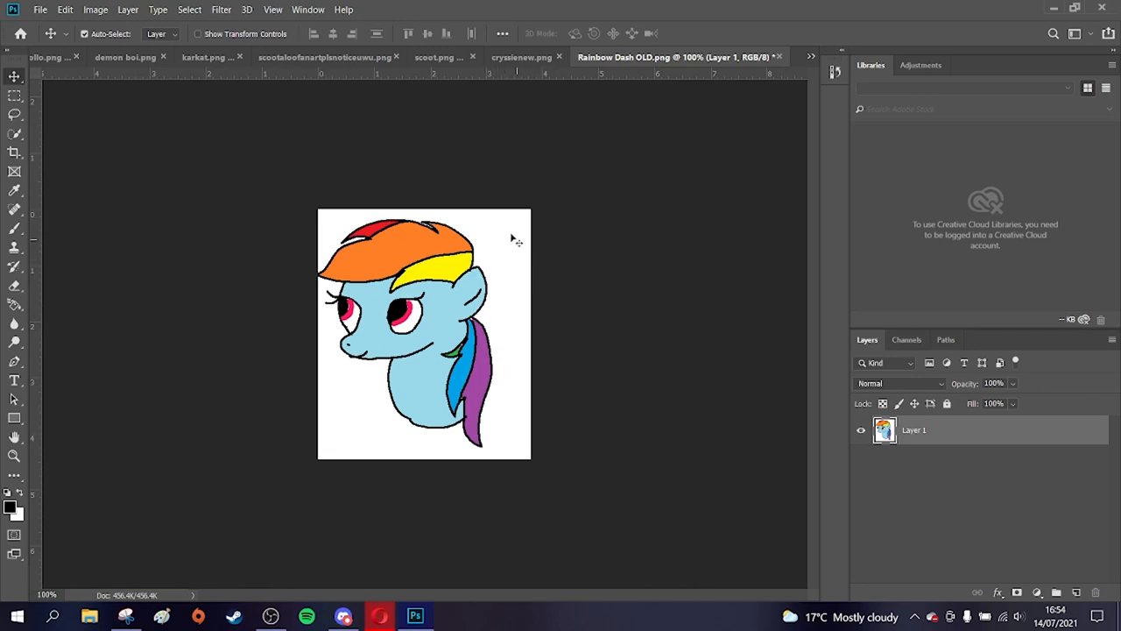
pyautogui.moveTo(495, 447)
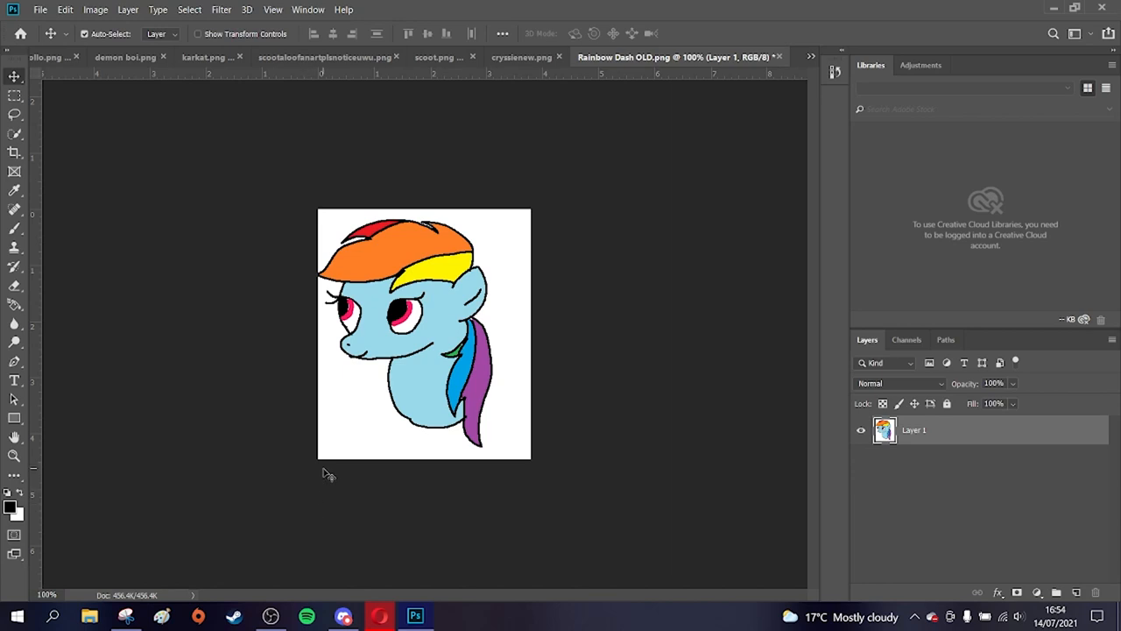
pyautogui.moveTo(363, 390)
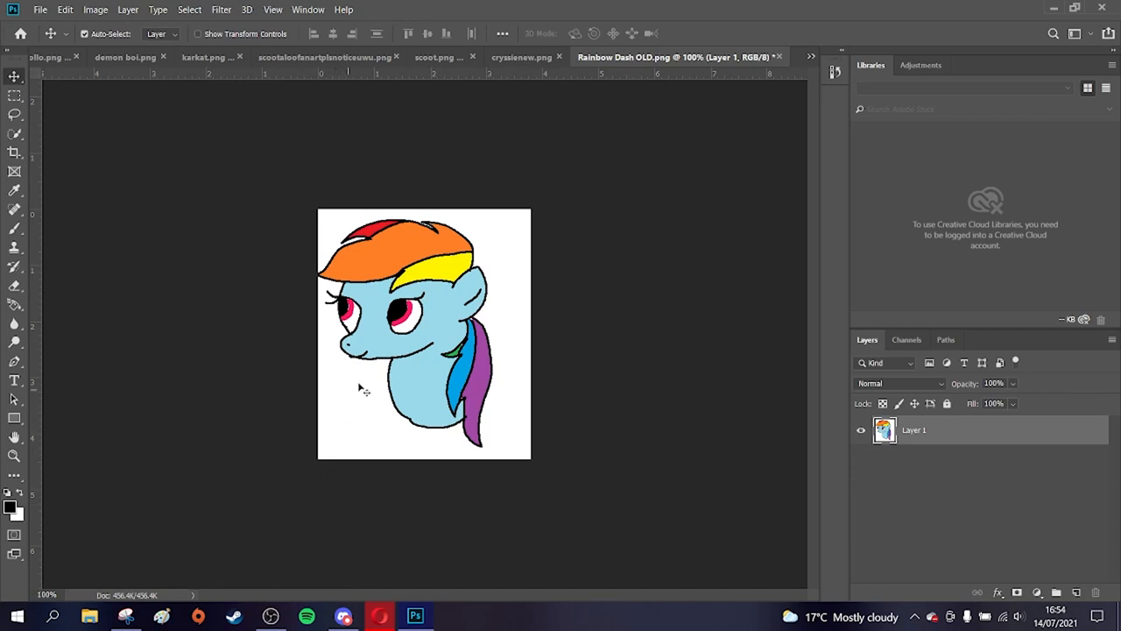
pyautogui.moveTo(361, 249)
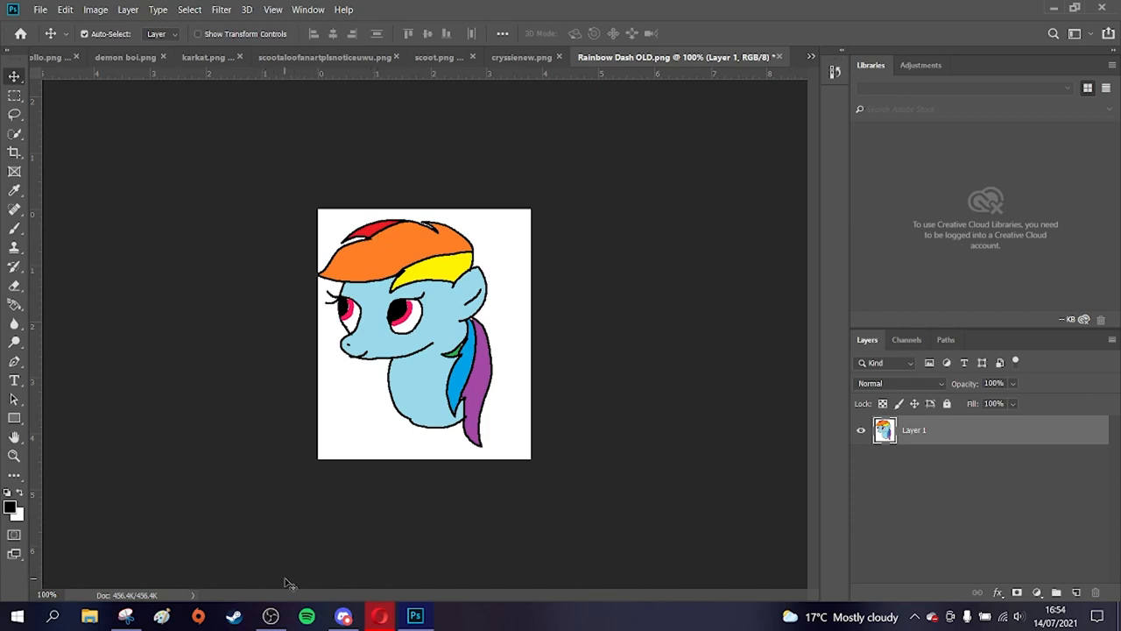
# - Switch to the sans.png document showing the grinning Sans skeleton drawing
pyautogui.click(720, 57)
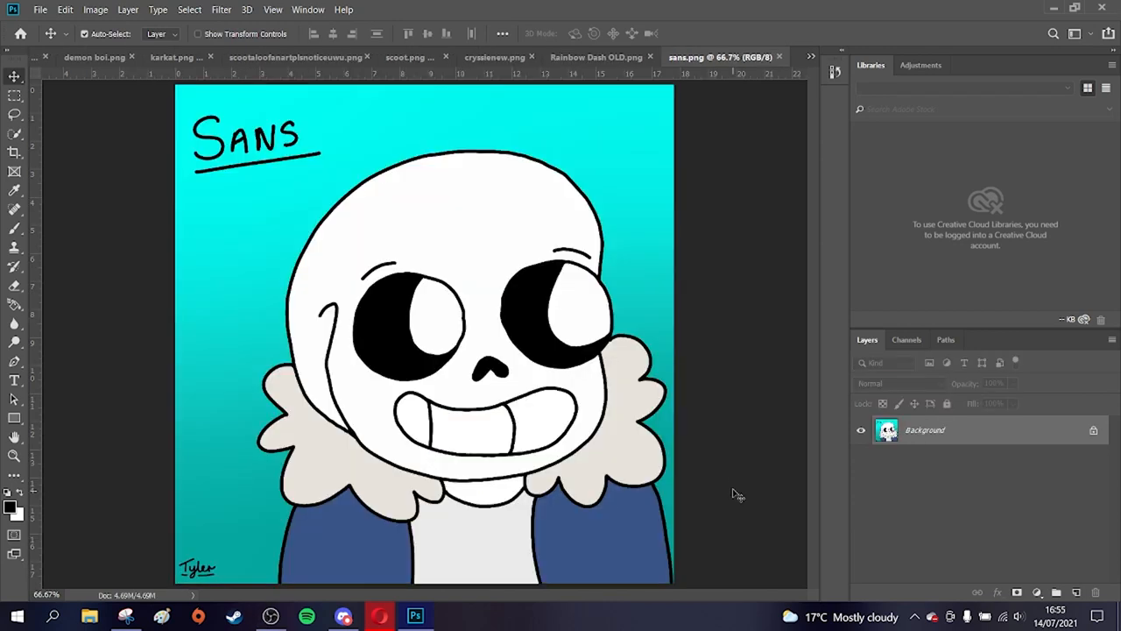
pyautogui.moveTo(756, 485)
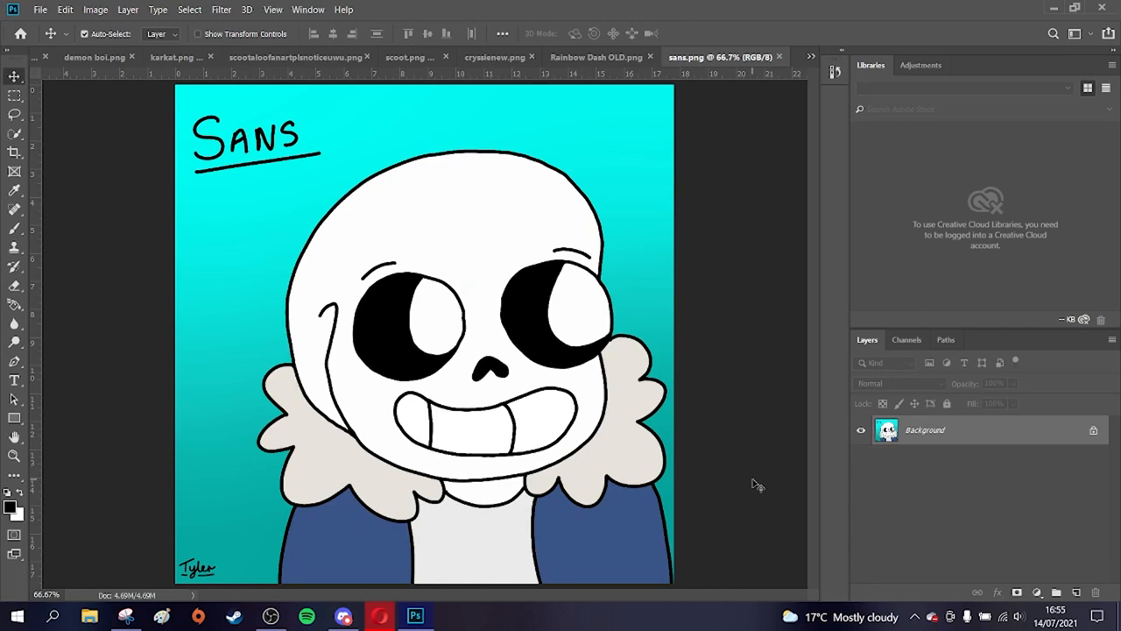
pyautogui.moveTo(744, 486)
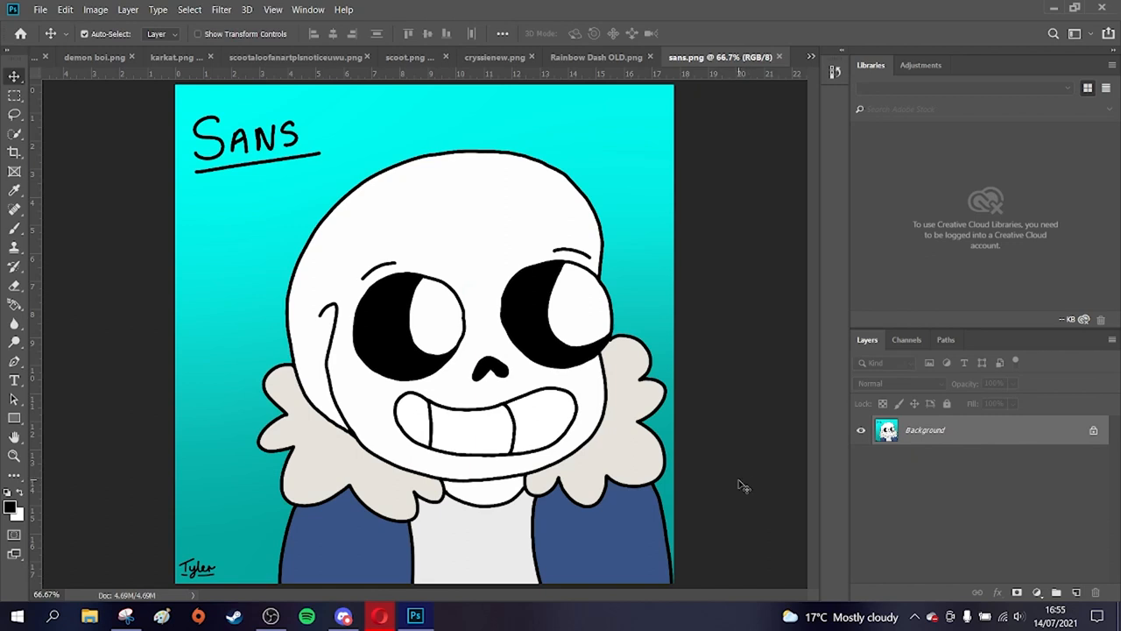
pyautogui.moveTo(751, 368)
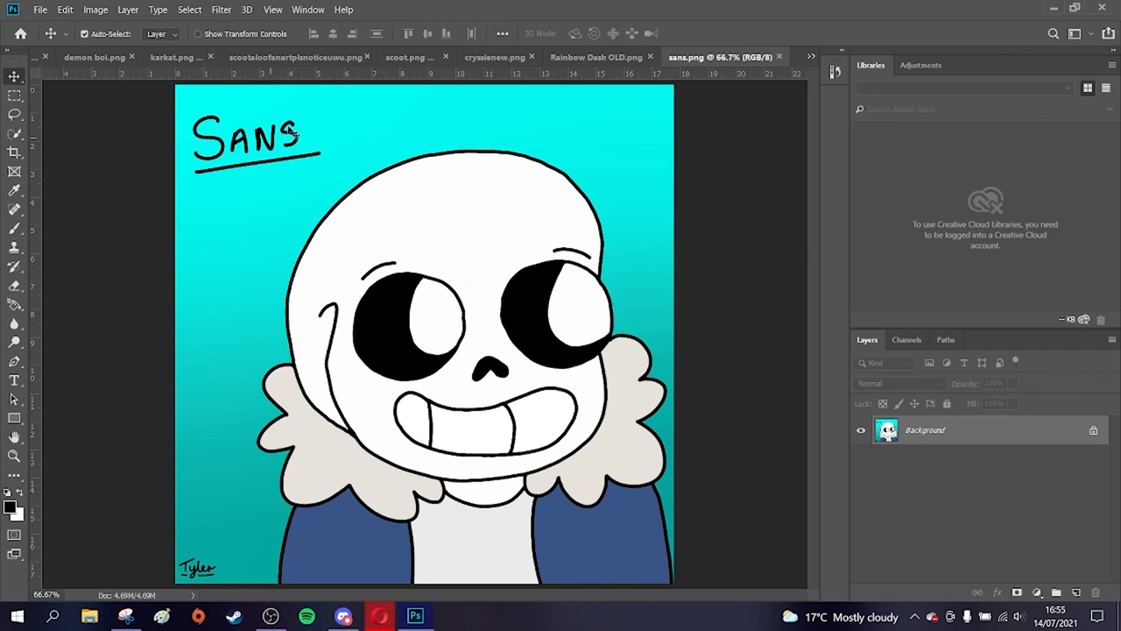
pyautogui.moveTo(714, 260)
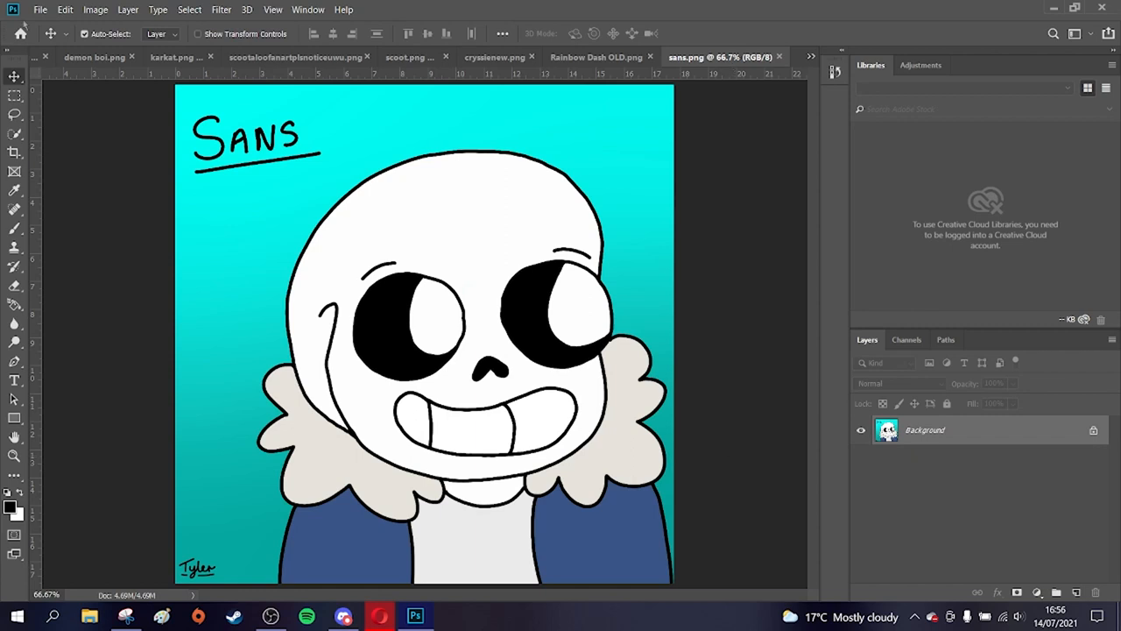
# - Flip the Sans canvas horizontally so its handwritten title reads reversed
pyautogui.click(96, 10)
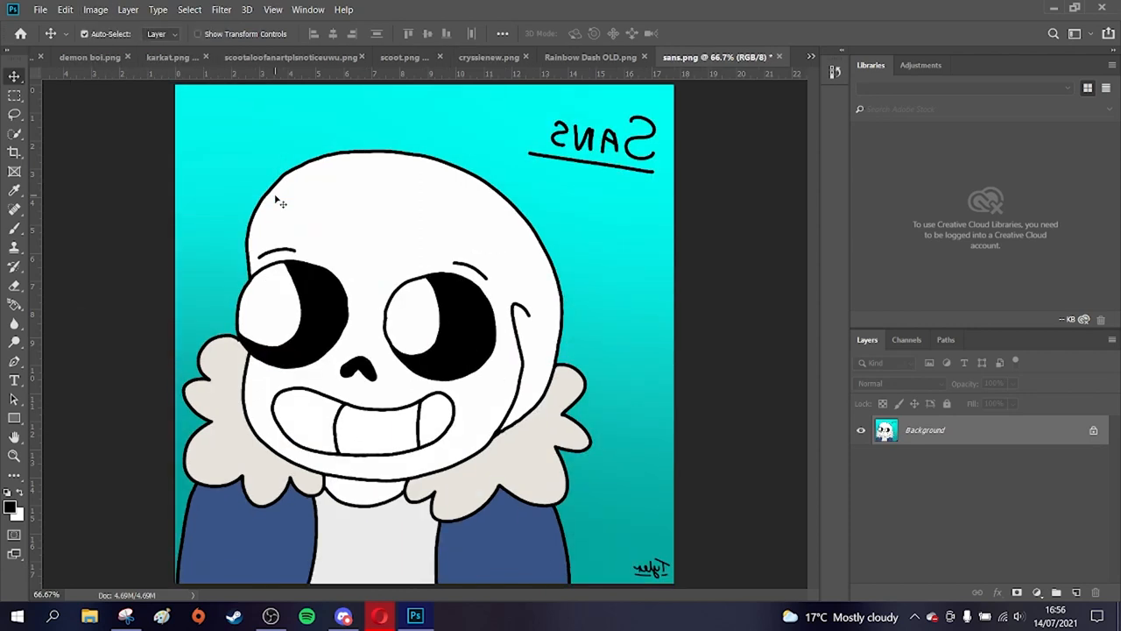
pyautogui.moveTo(94, 206)
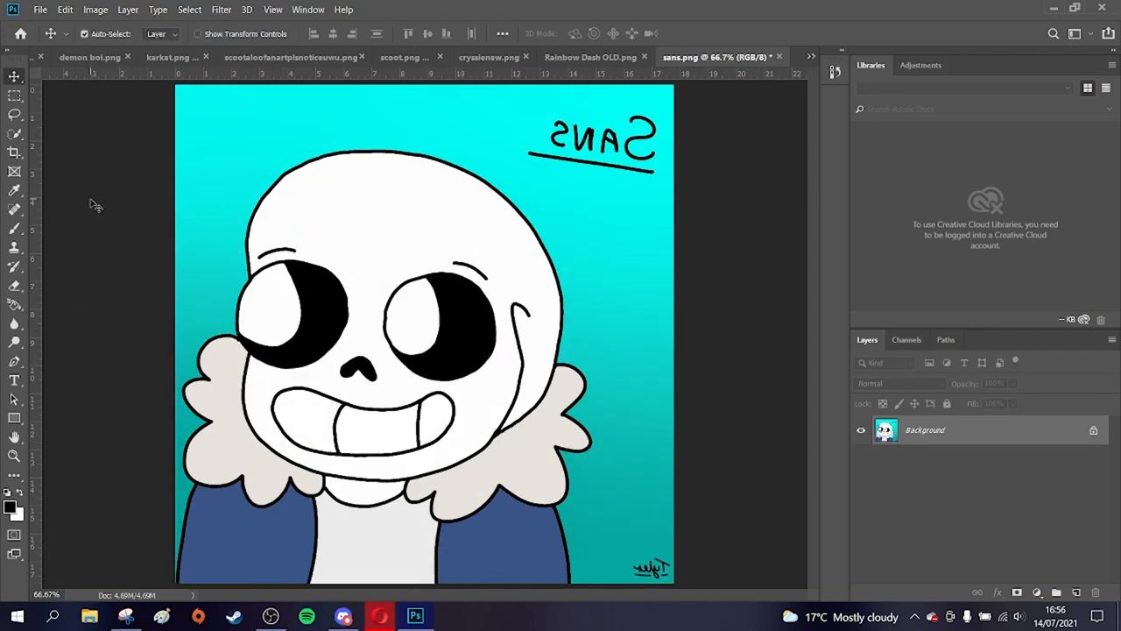
pyautogui.moveTo(108, 235)
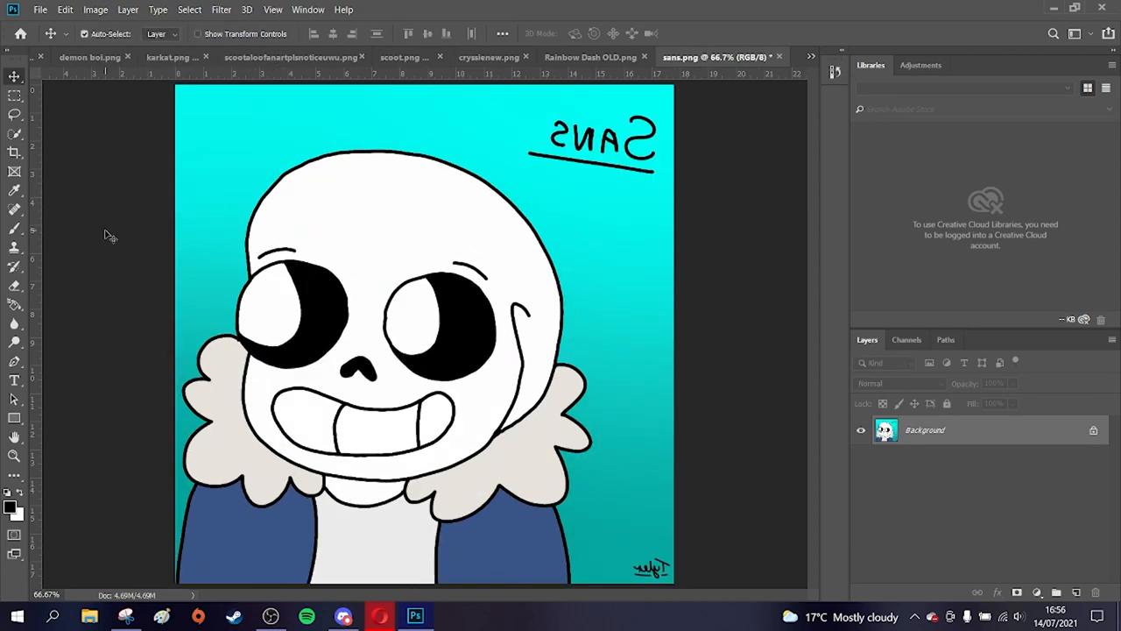